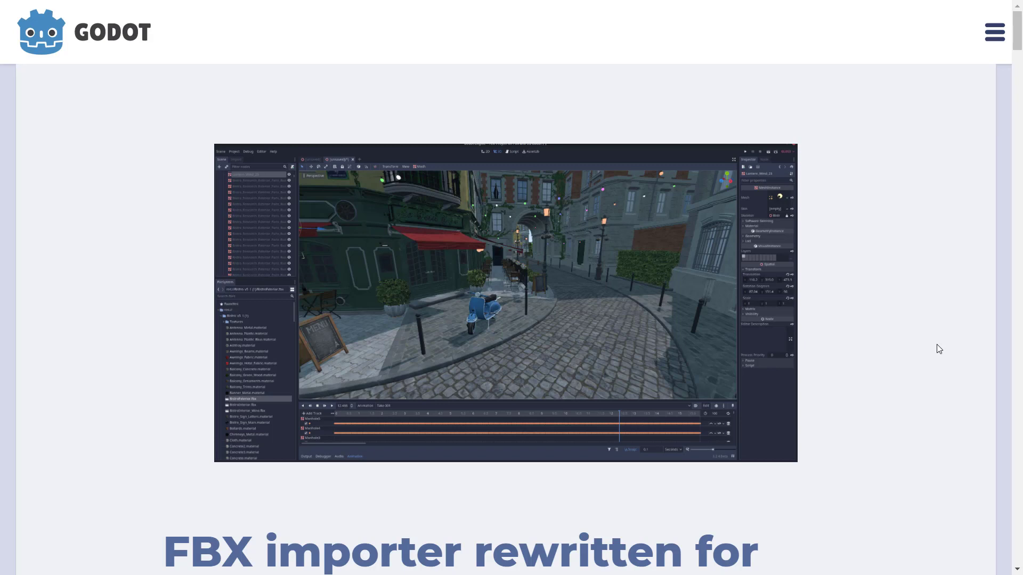
mouse_move(946, 313)
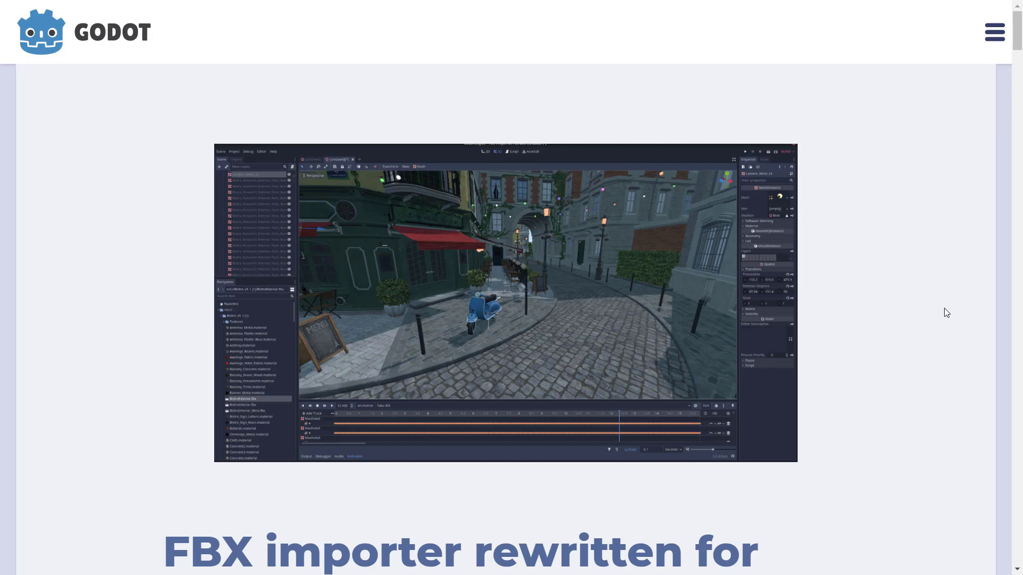
Scroll down through the FBX importer blog article
scroll(down, 3)
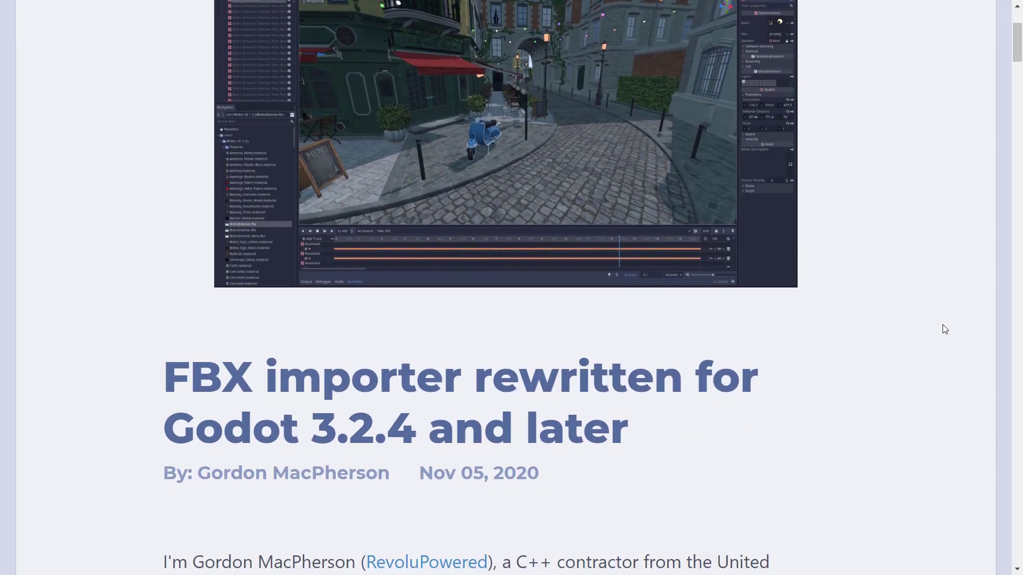
scroll(down, 3)
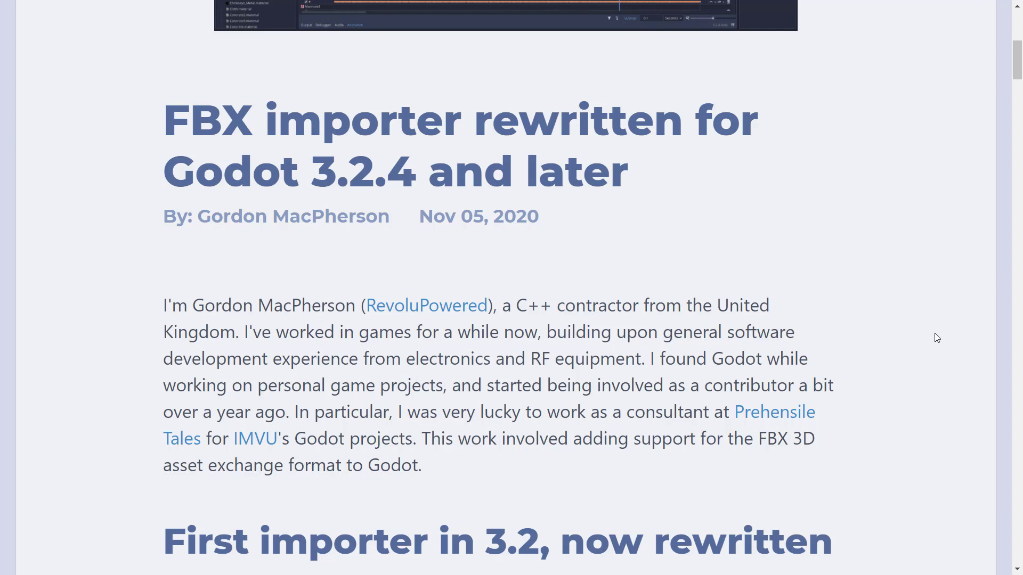
mouse_move(729, 325)
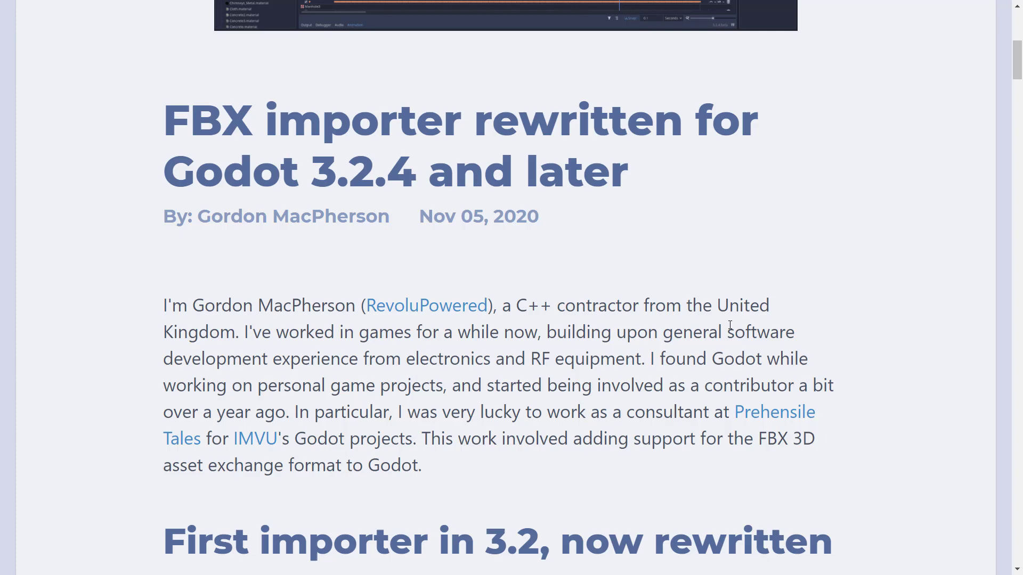
mouse_move(726, 330)
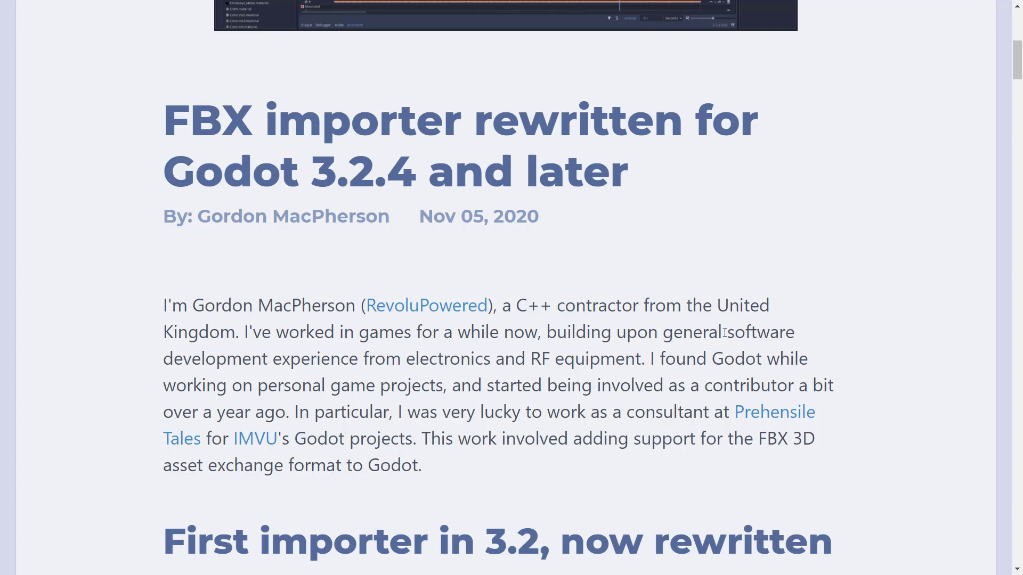
scroll(down, 3)
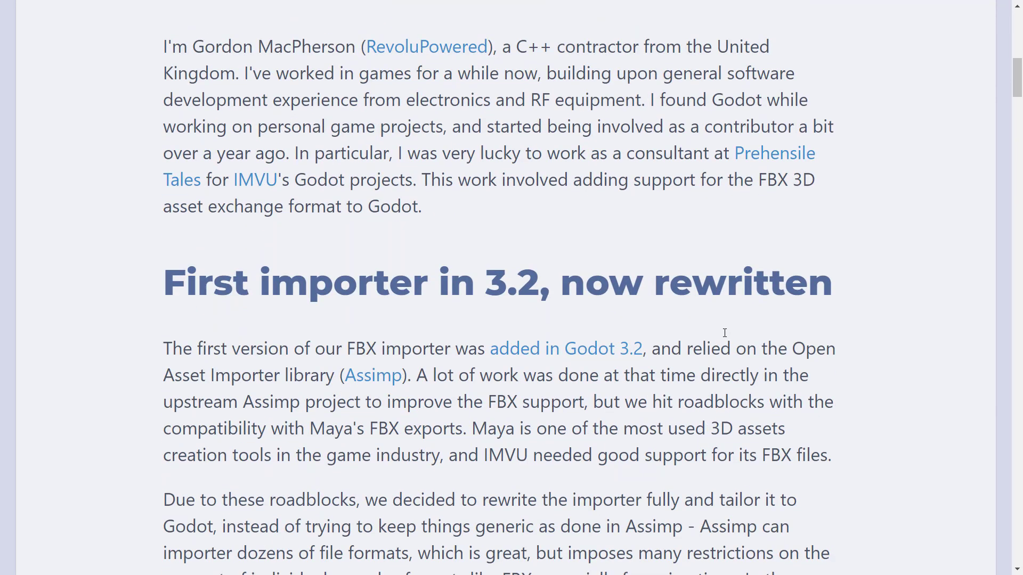
scroll(down, 3)
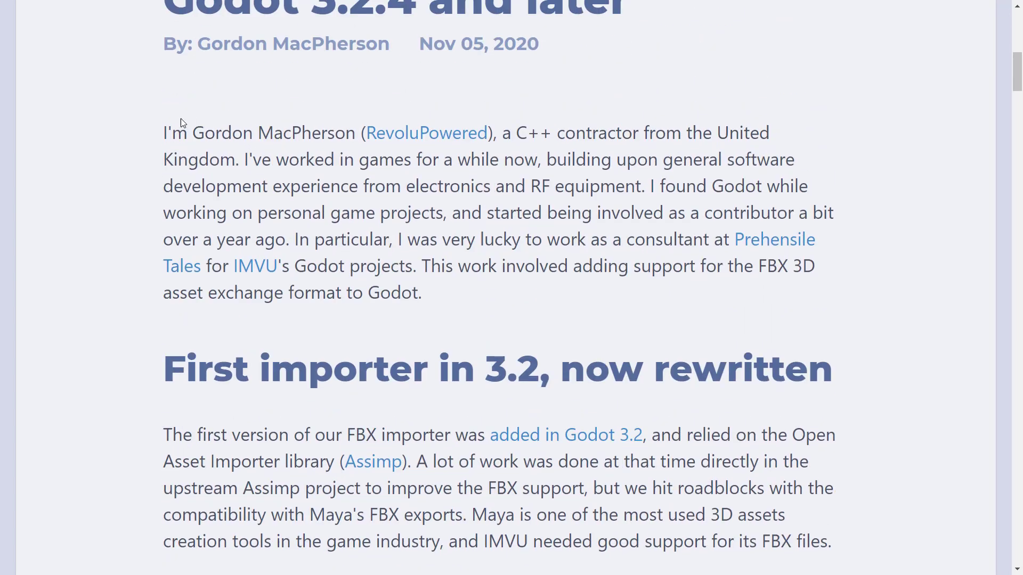
mouse_move(266, 138)
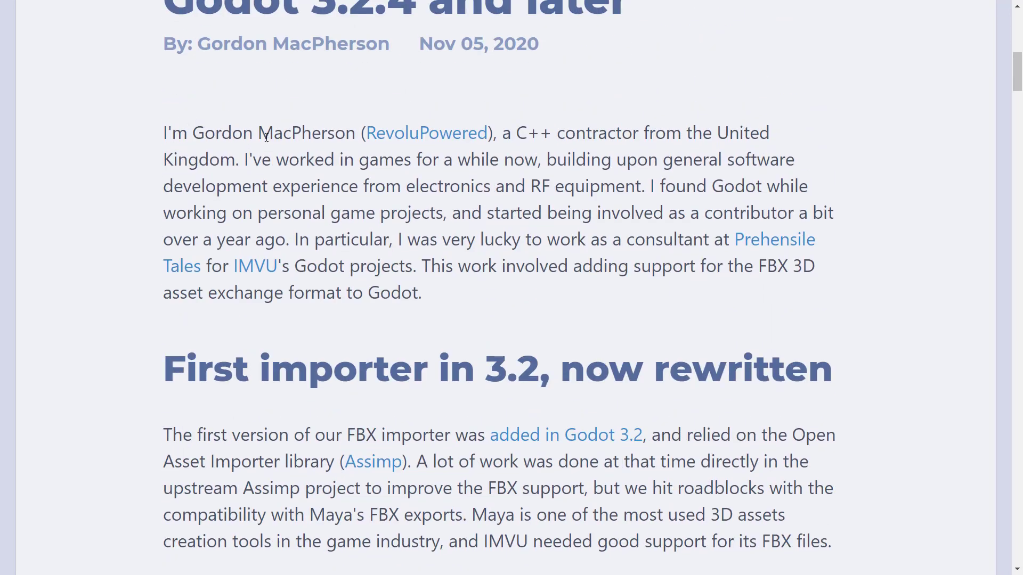
scroll(down, 3)
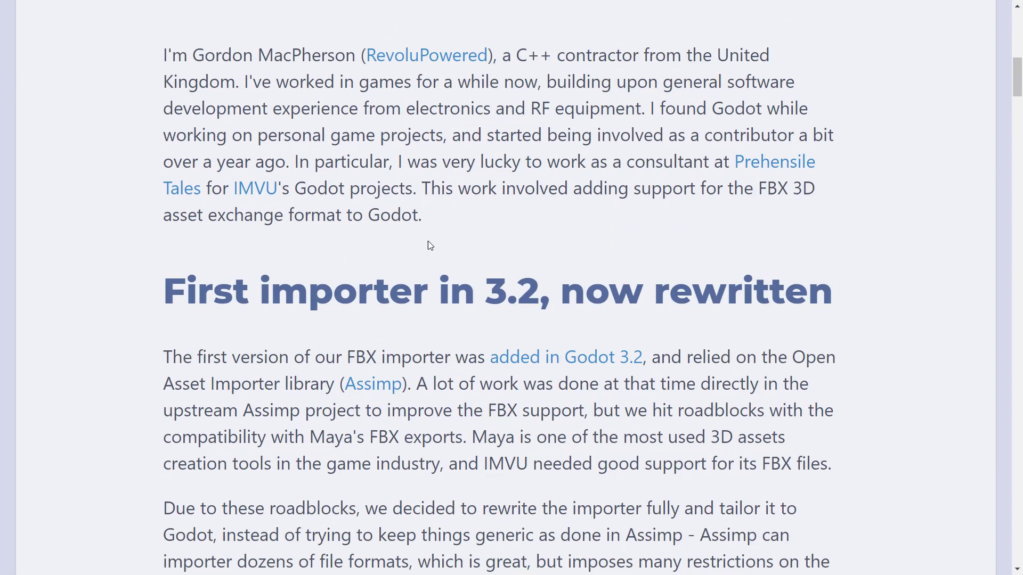
scroll(down, 3)
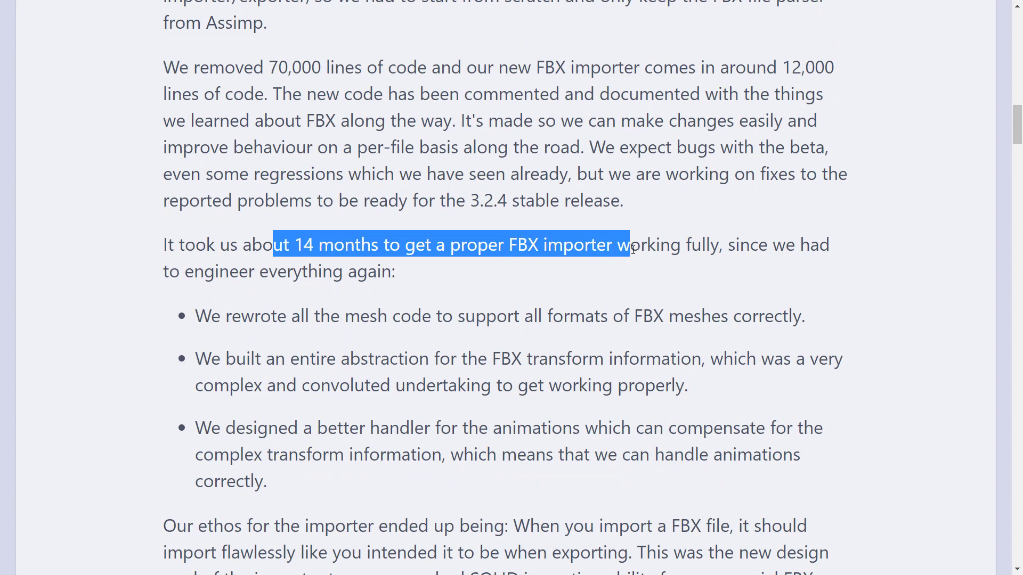
click(634, 247)
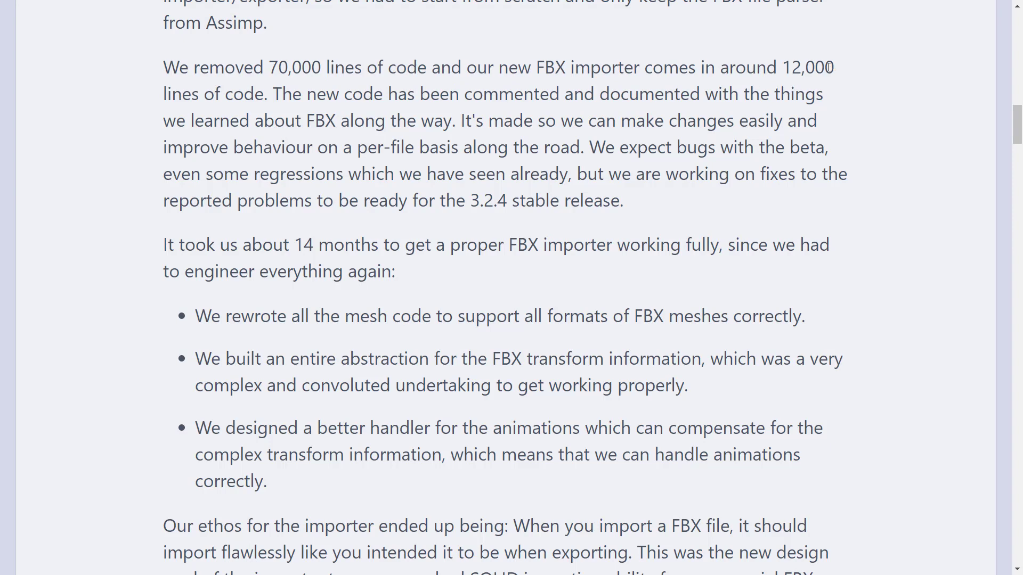
scroll(down, 3)
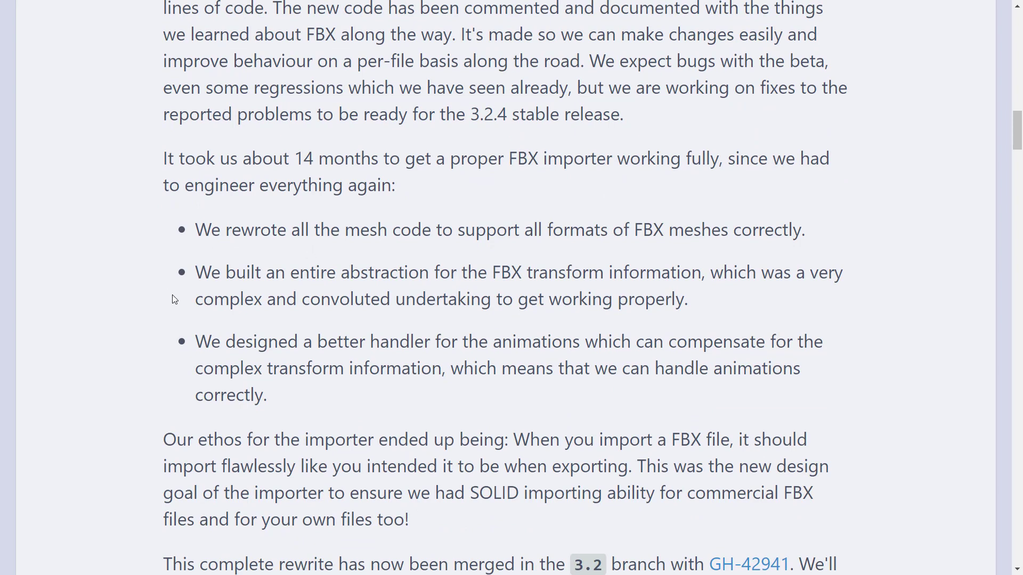
mouse_move(585, 268)
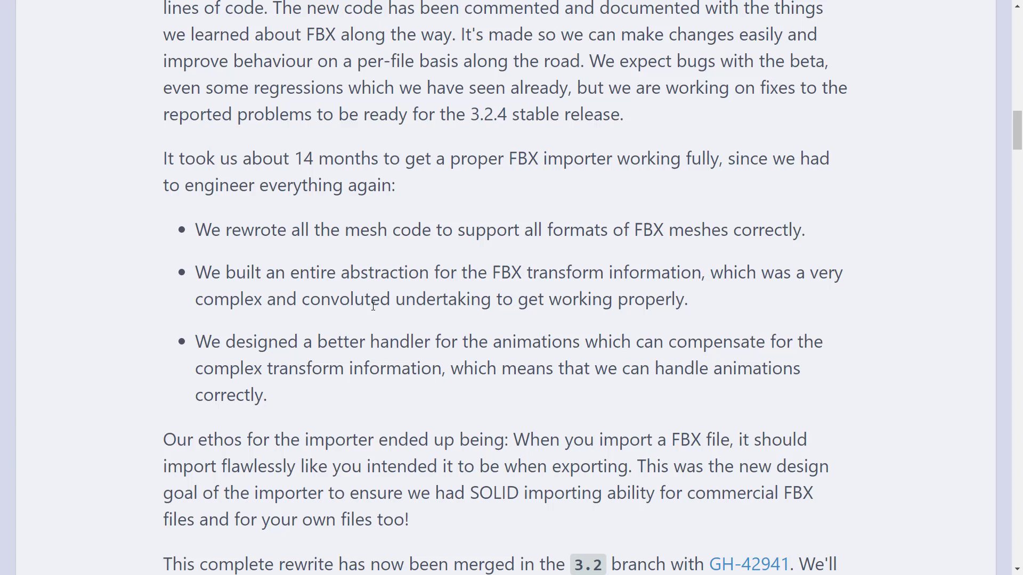
mouse_move(212, 331)
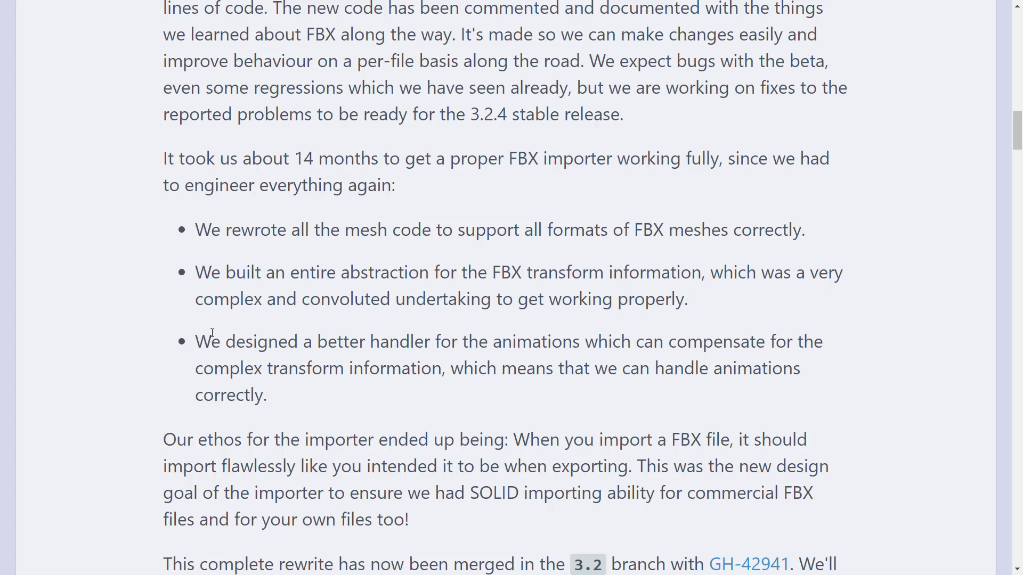
mouse_move(550, 341)
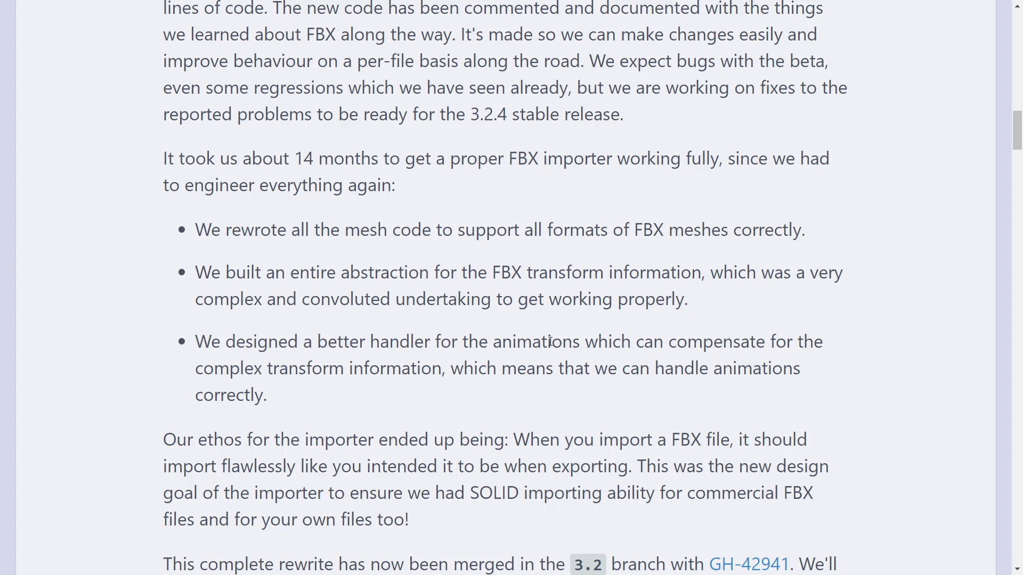
mouse_move(204, 375)
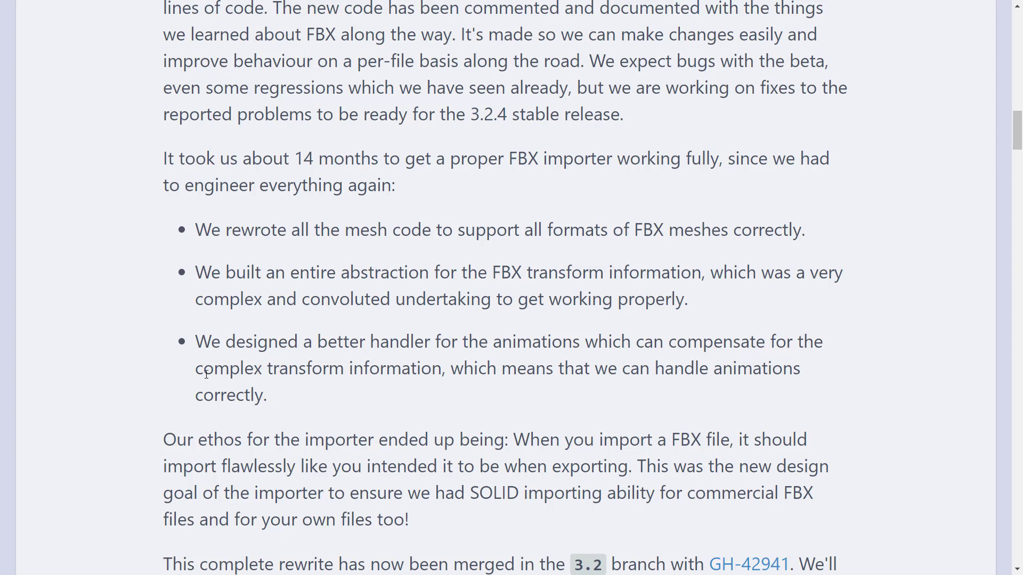
mouse_move(471, 363)
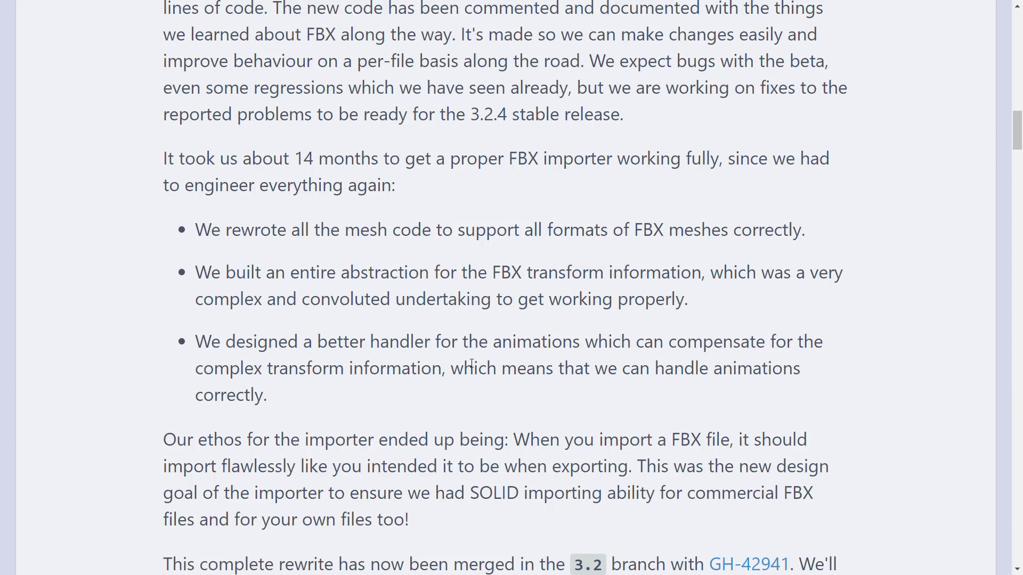
scroll(down, 3)
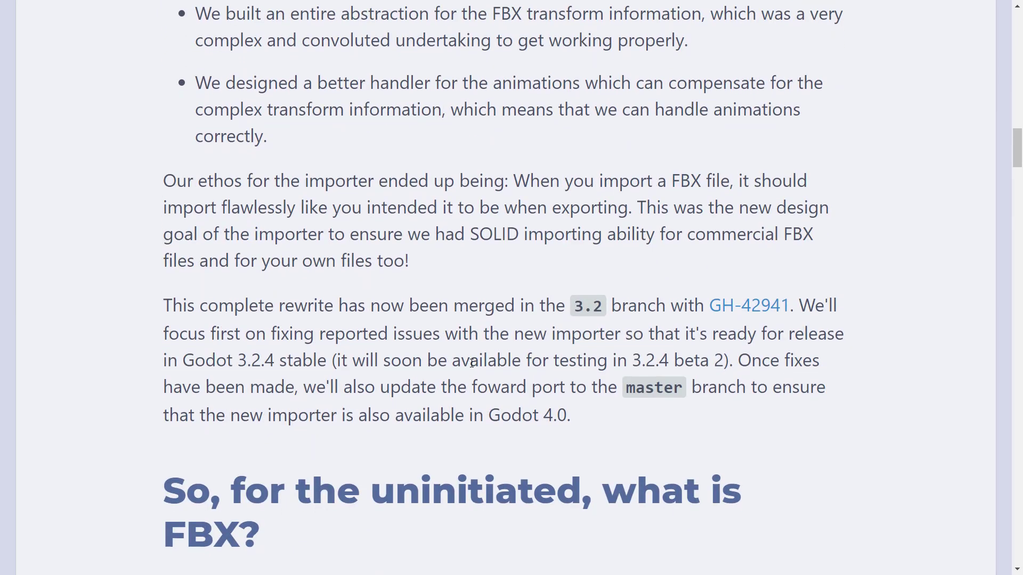
scroll(down, 3)
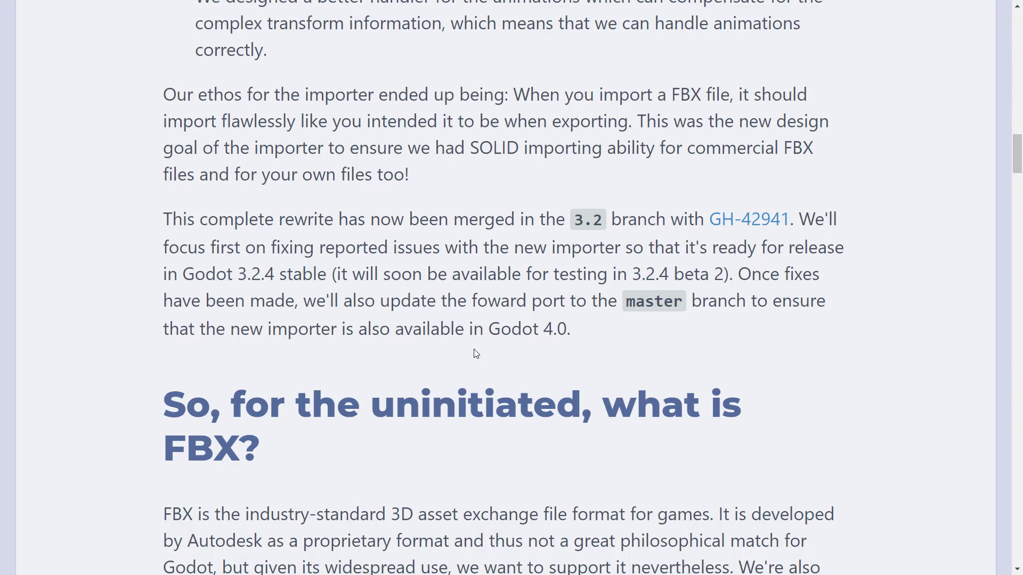
Run godot.windows.tools.64.exe from the temp\godot\bin folder in File Explorer
key(alt+tab)
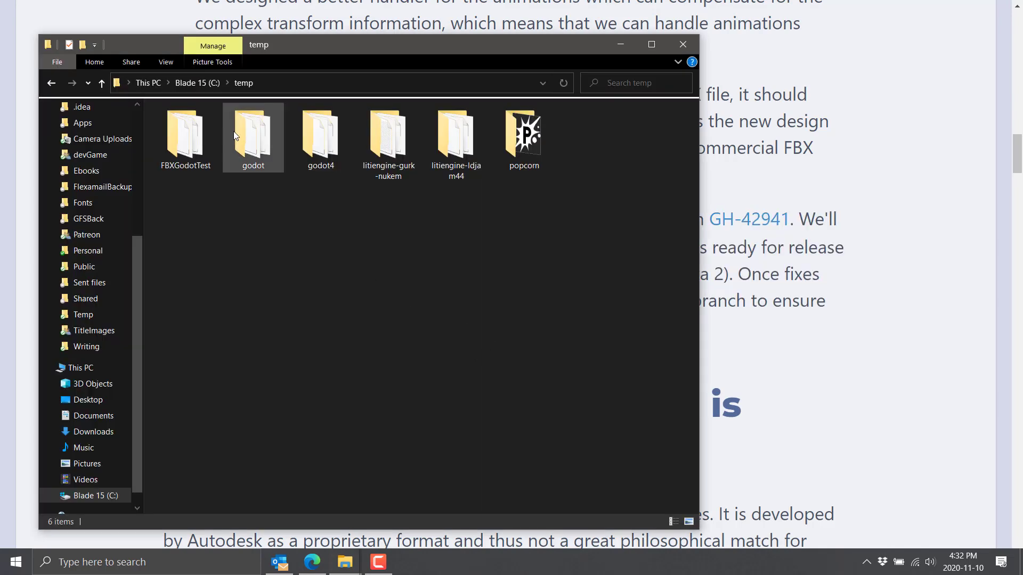
mouse_move(253, 131)
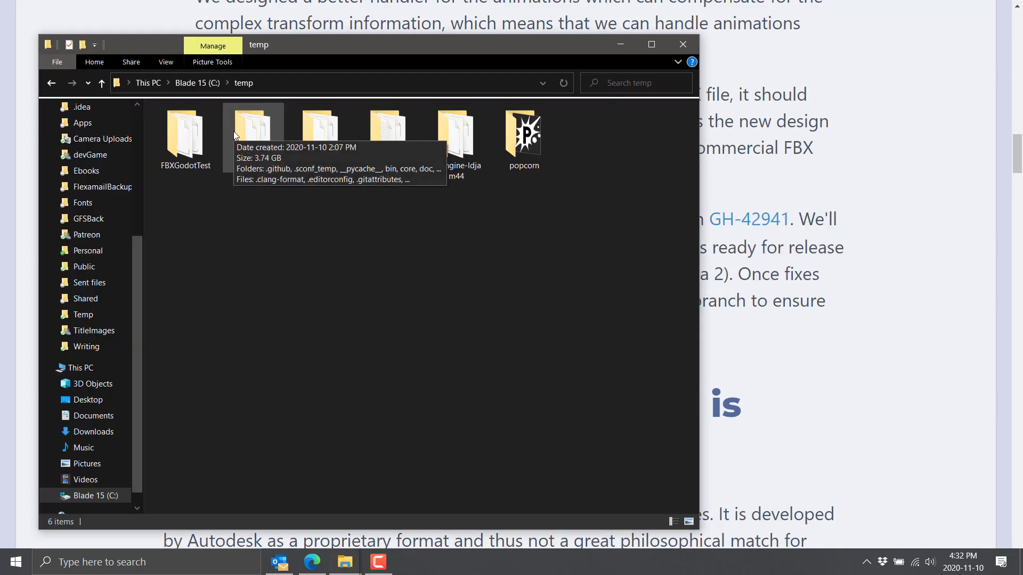
mouse_move(253, 132)
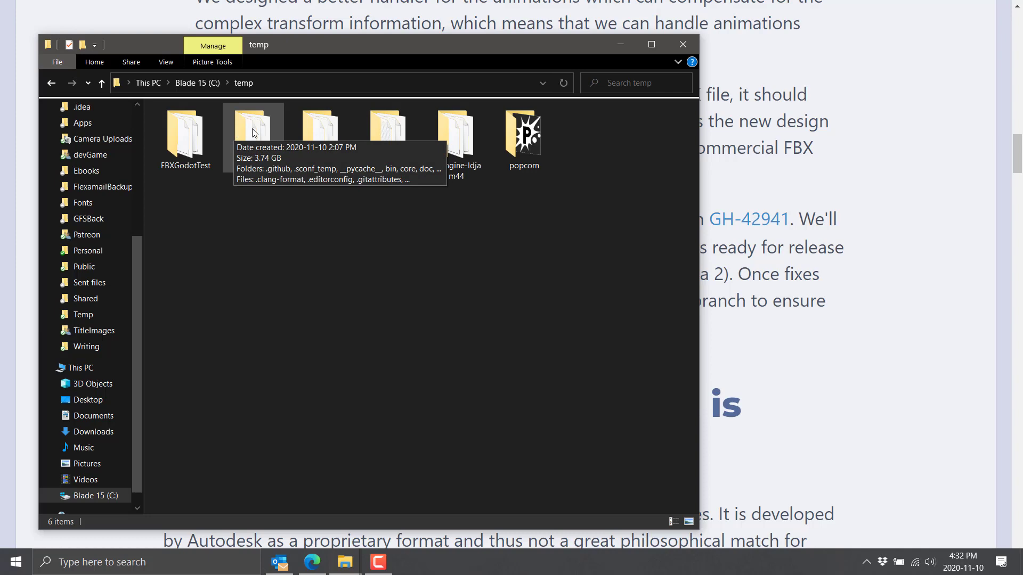
double_click(251, 124)
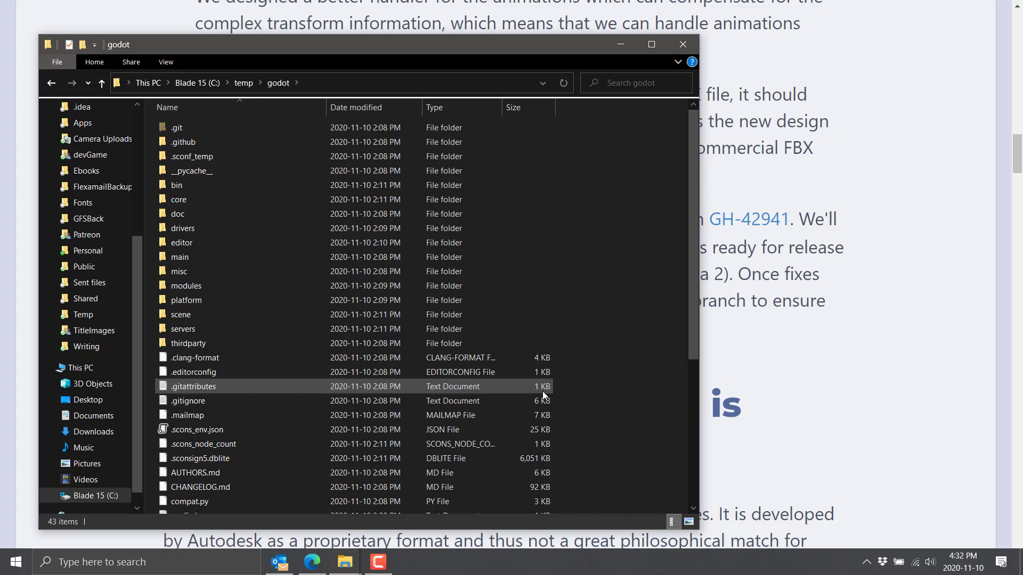
click(192, 157)
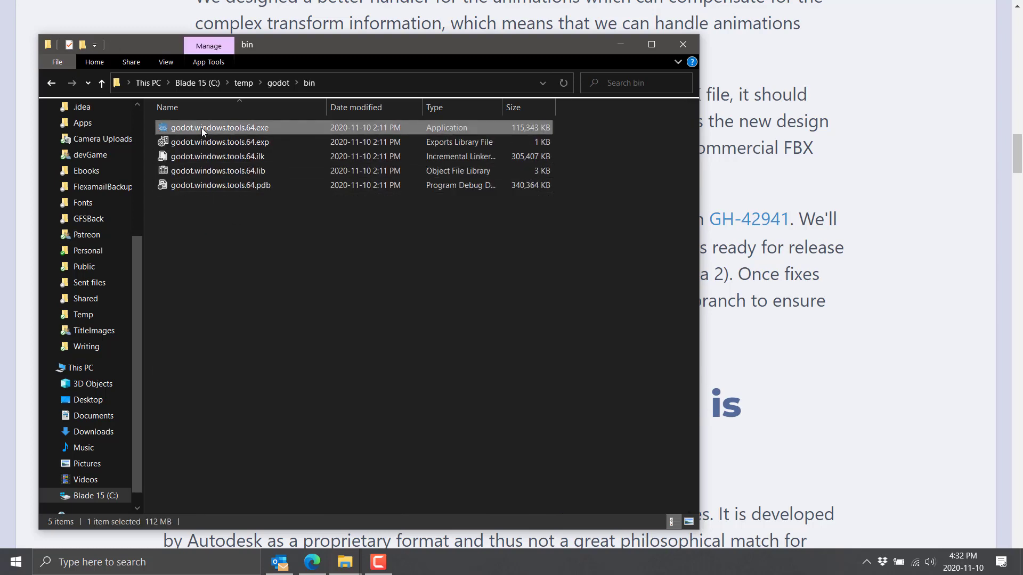
double_click(218, 128)
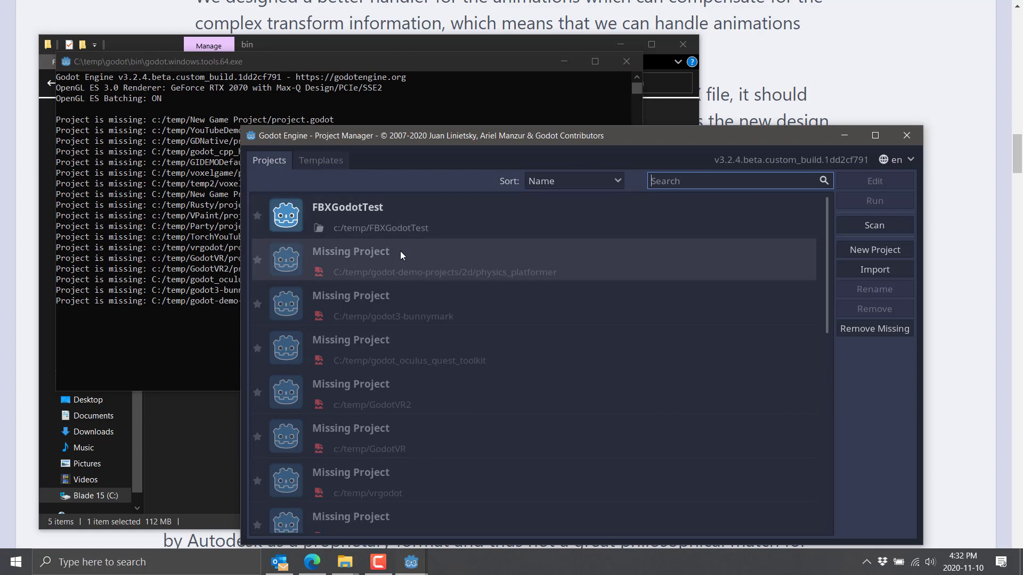
Create a new project named FBX2 in c:\temp\FBX2 and open it in the editor
click(874, 249)
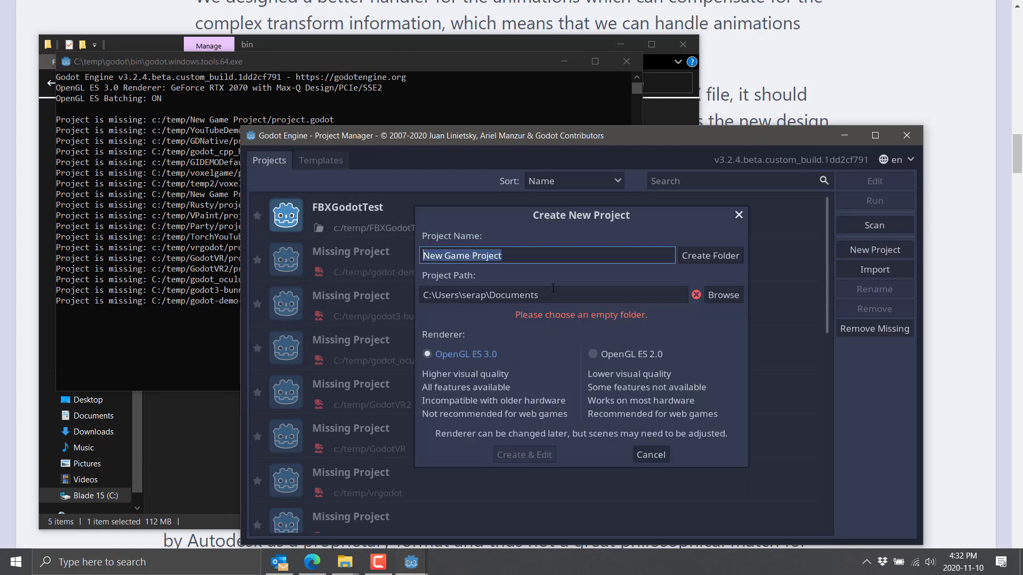
text(c)
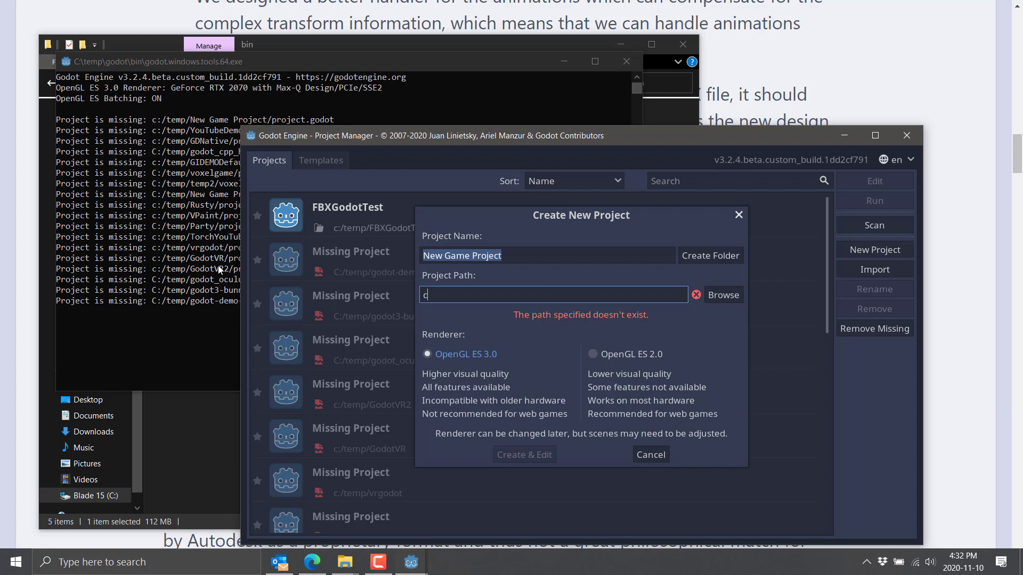
text(:\temp)
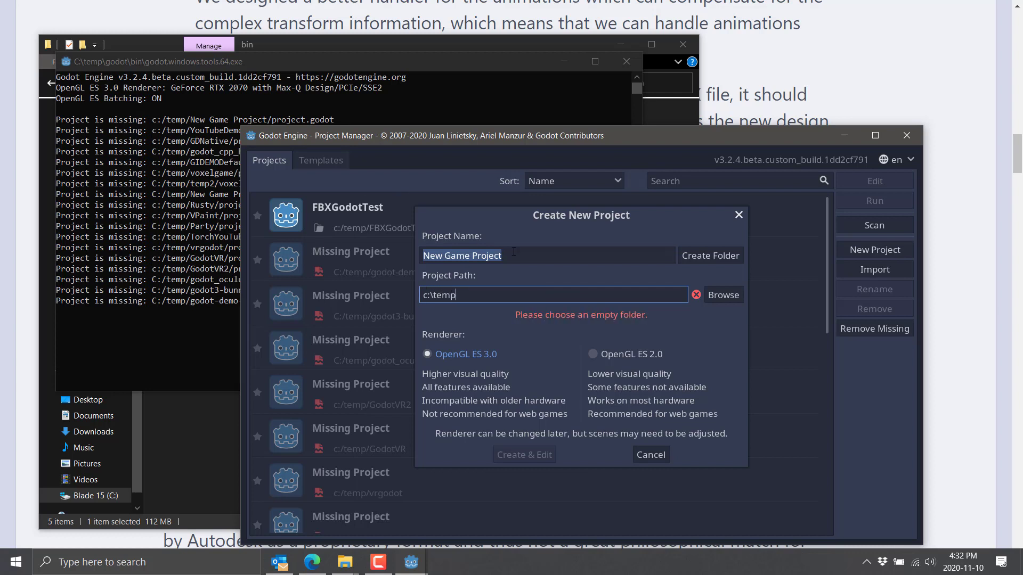
text(FBX)
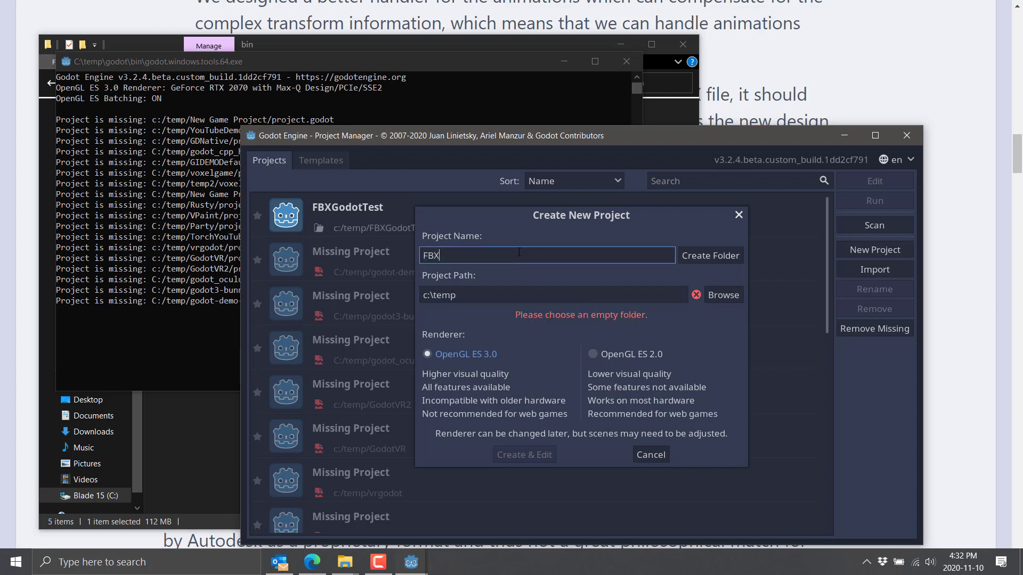
text(2)
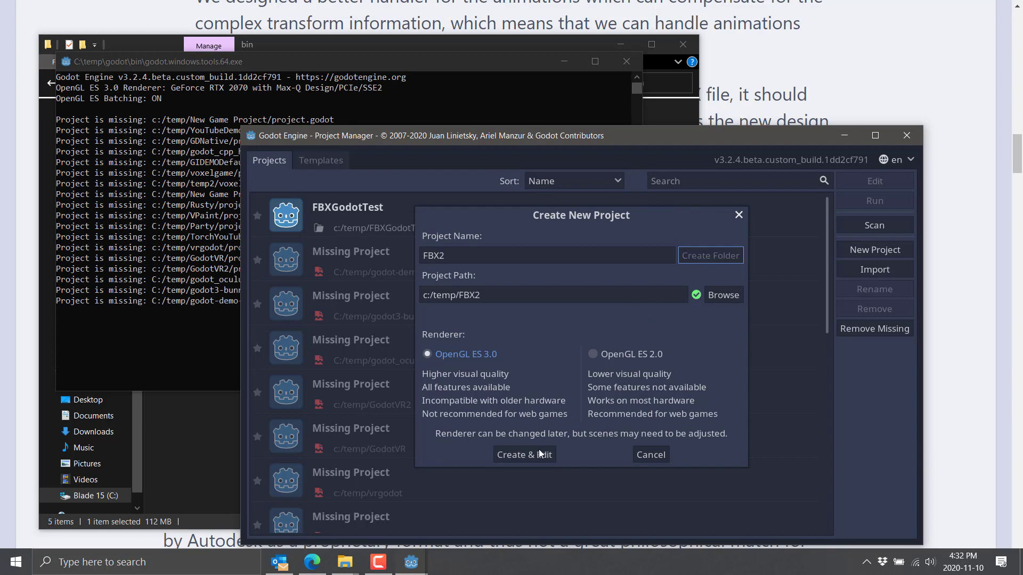
click(524, 454)
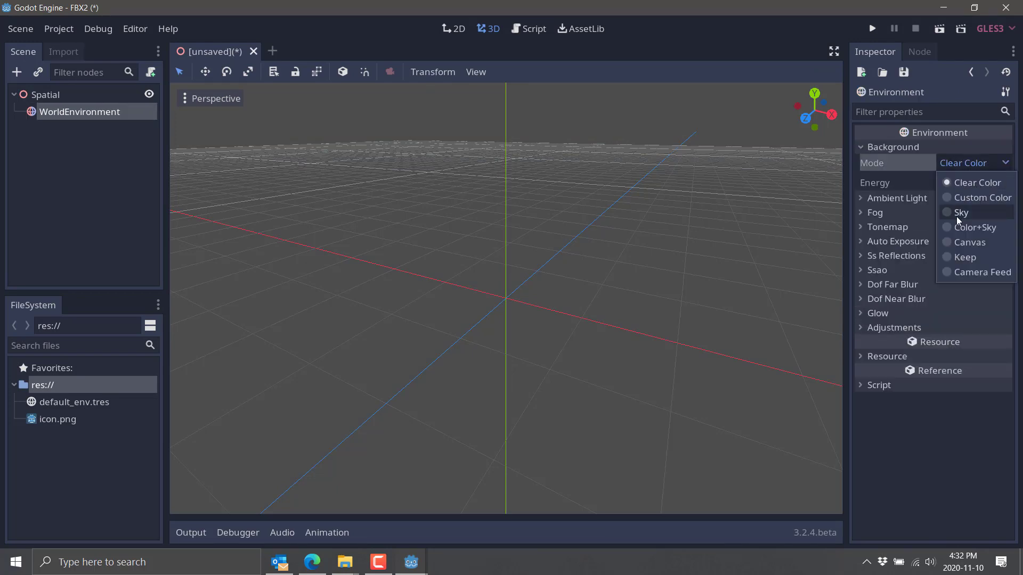
Set the WorldEnvironment Background Mode to Sky using a new ProceduralSky
click(960, 212)
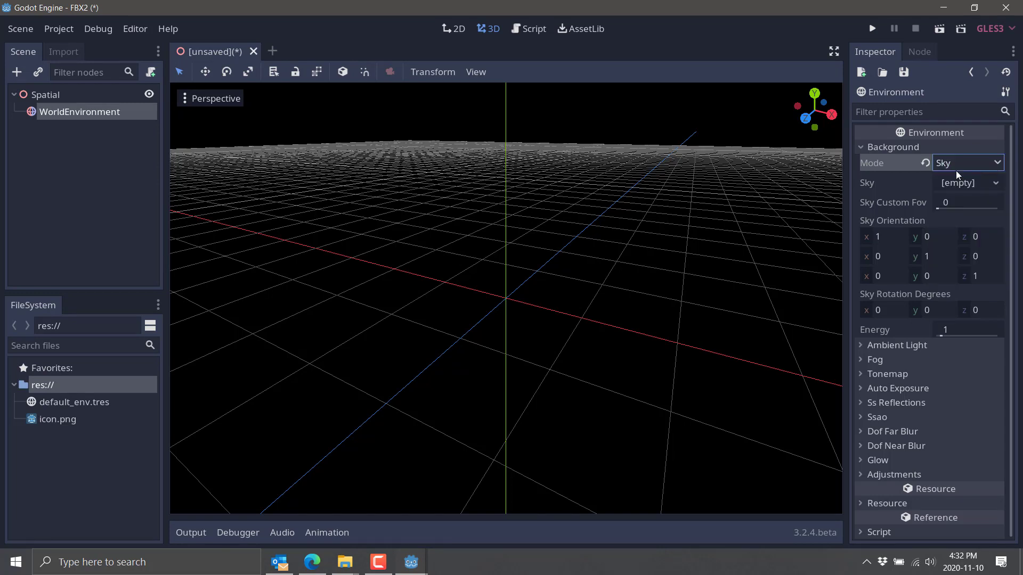
click(968, 183)
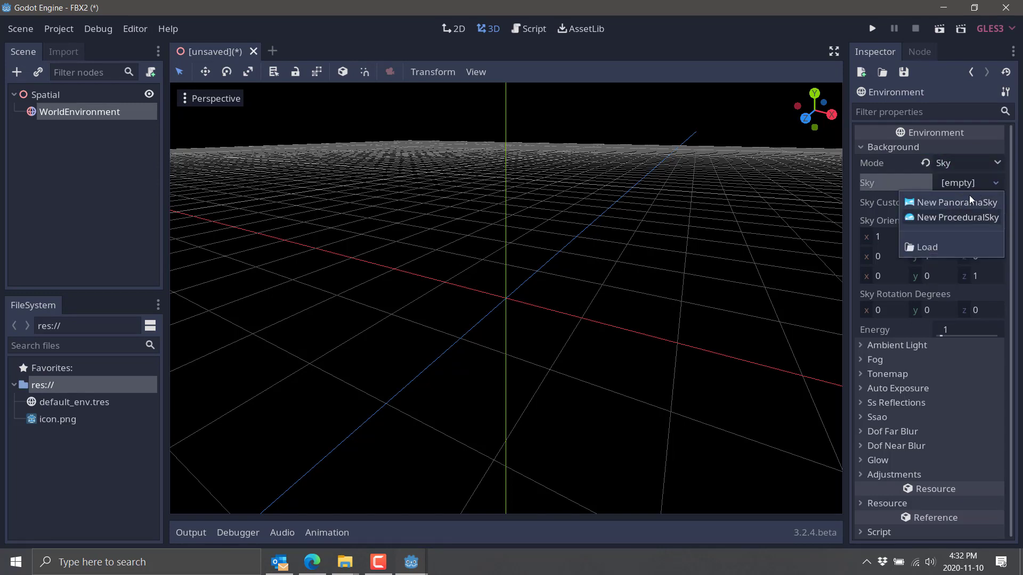
click(957, 217)
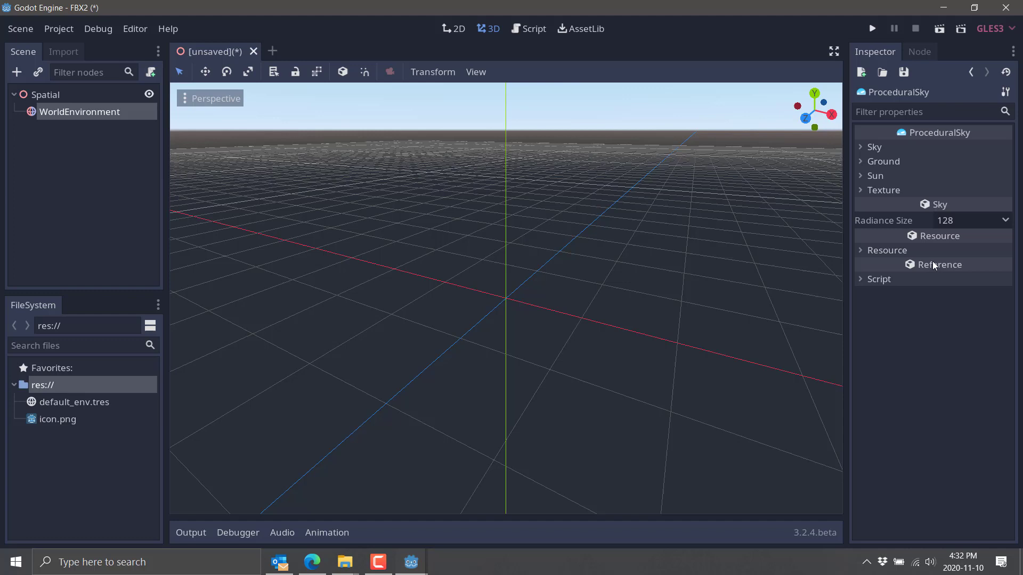
click(874, 147)
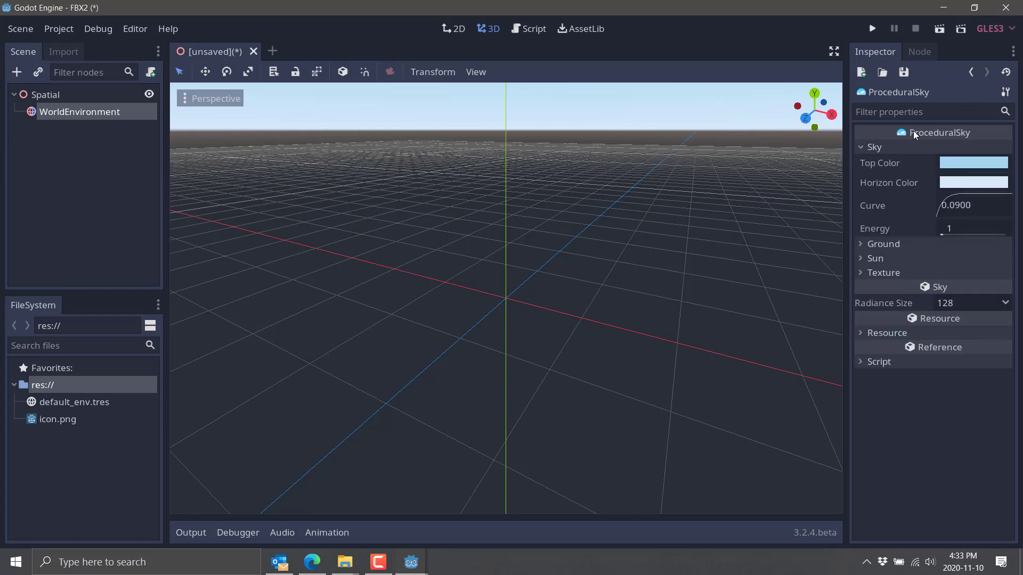
mouse_move(972, 78)
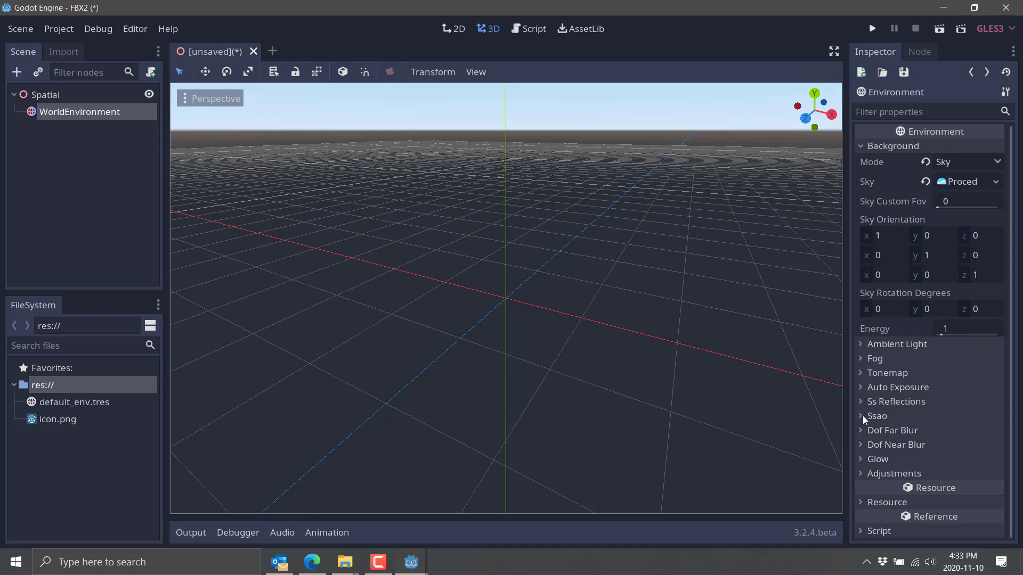
Use Filmic tonemap mode and enable Auto Exposure and Ss Reflections
click(887, 372)
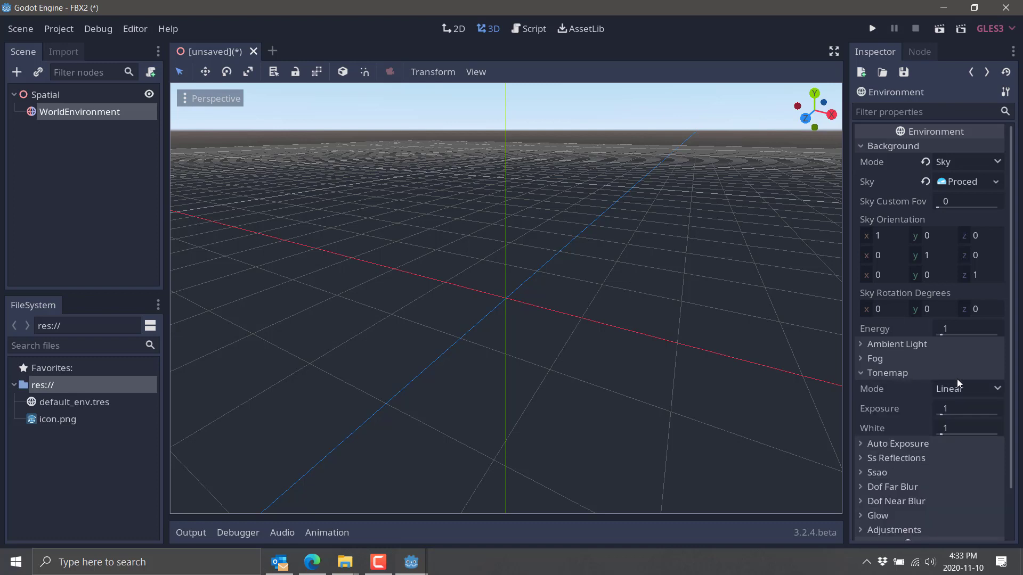
click(968, 389)
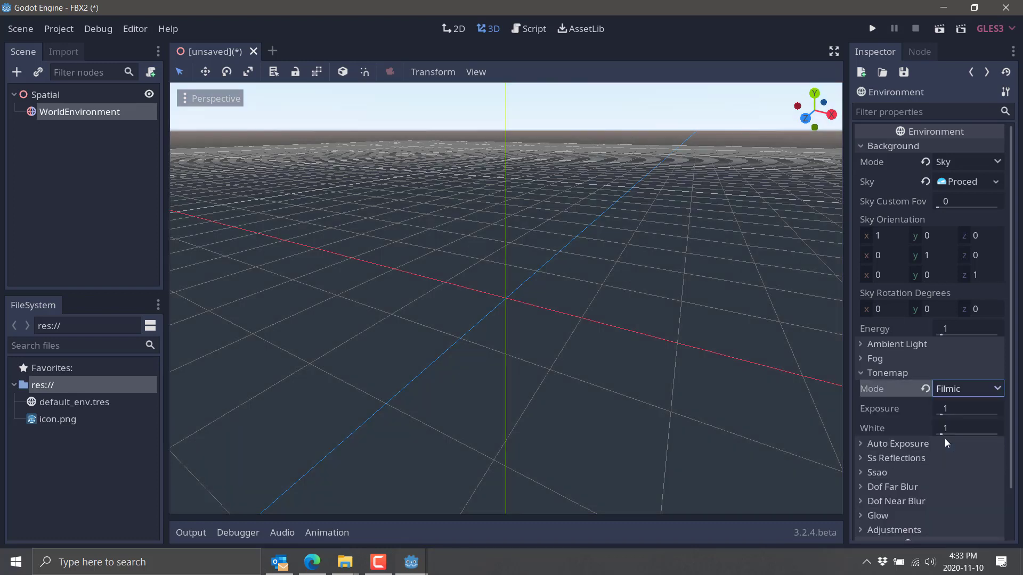
click(967, 389)
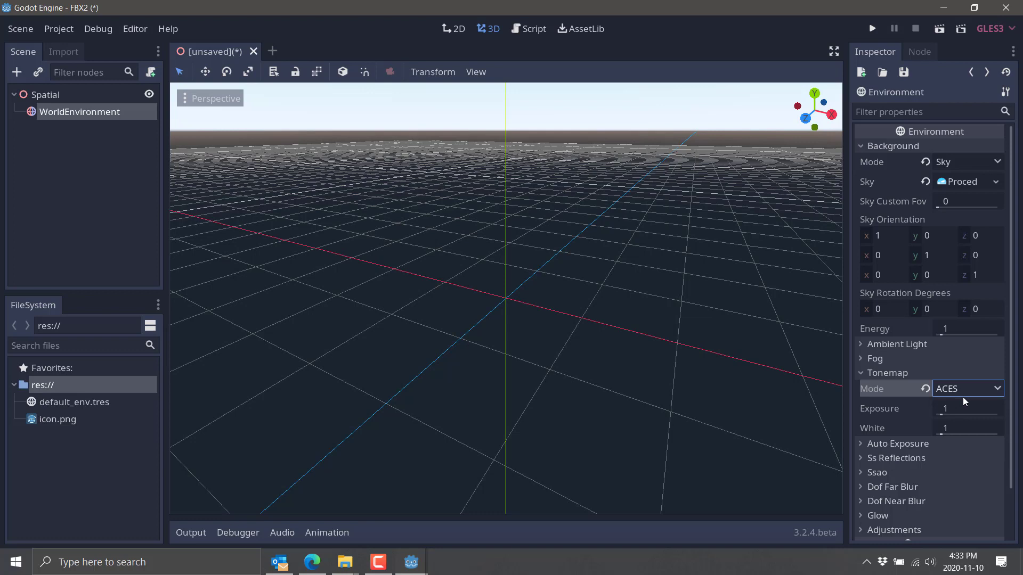
click(967, 388)
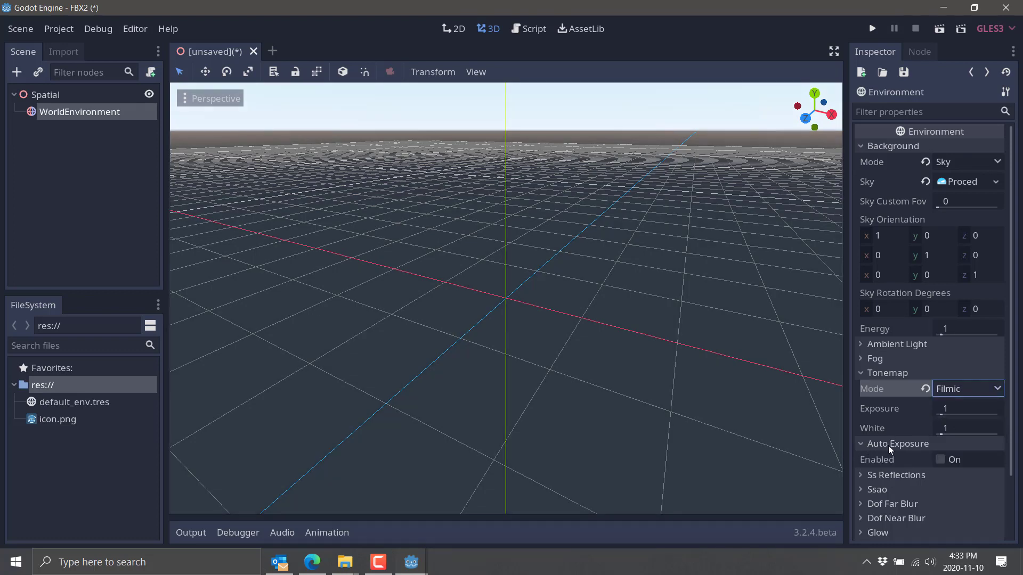
click(940, 460)
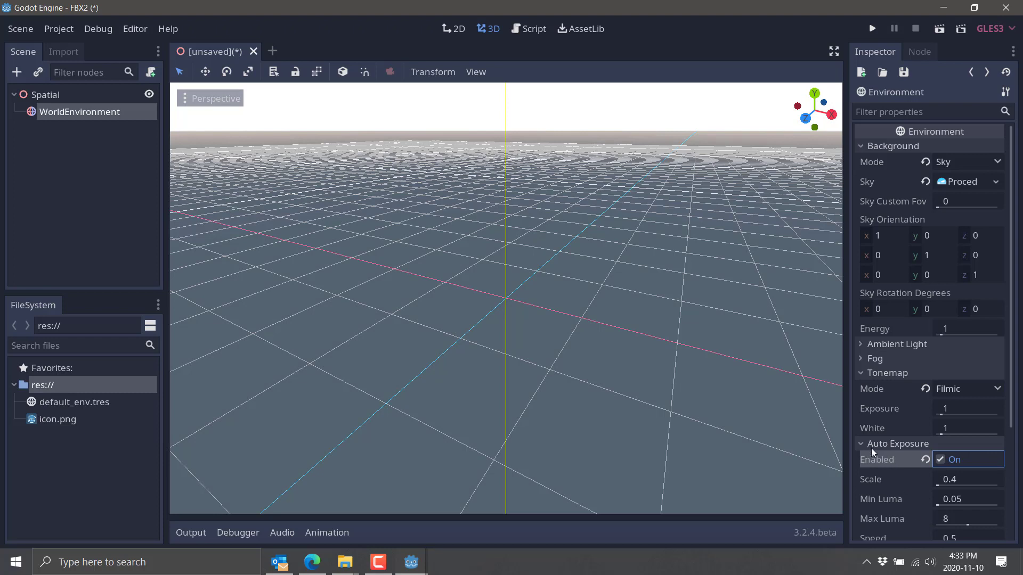
click(861, 443)
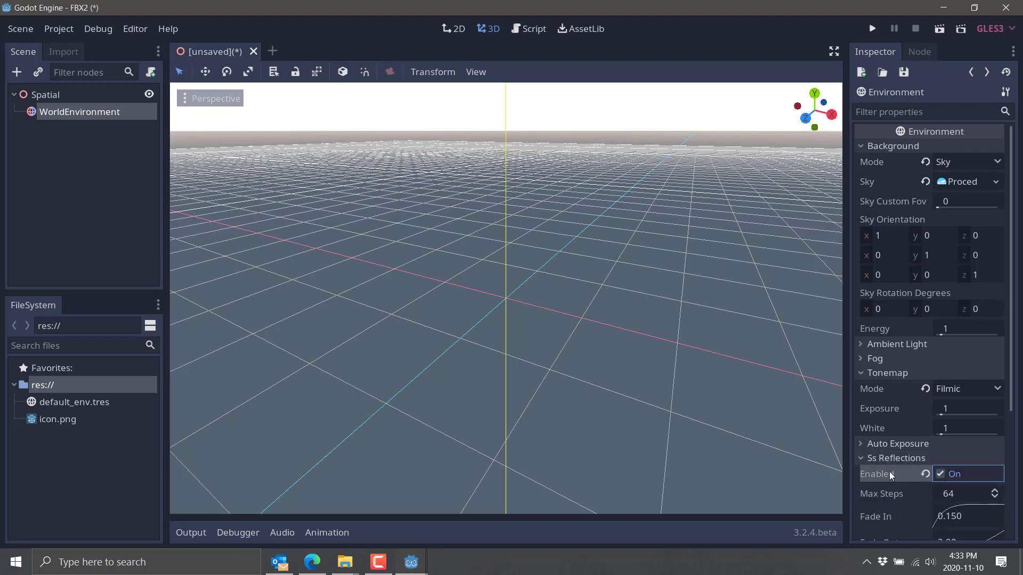
scroll(down, 3)
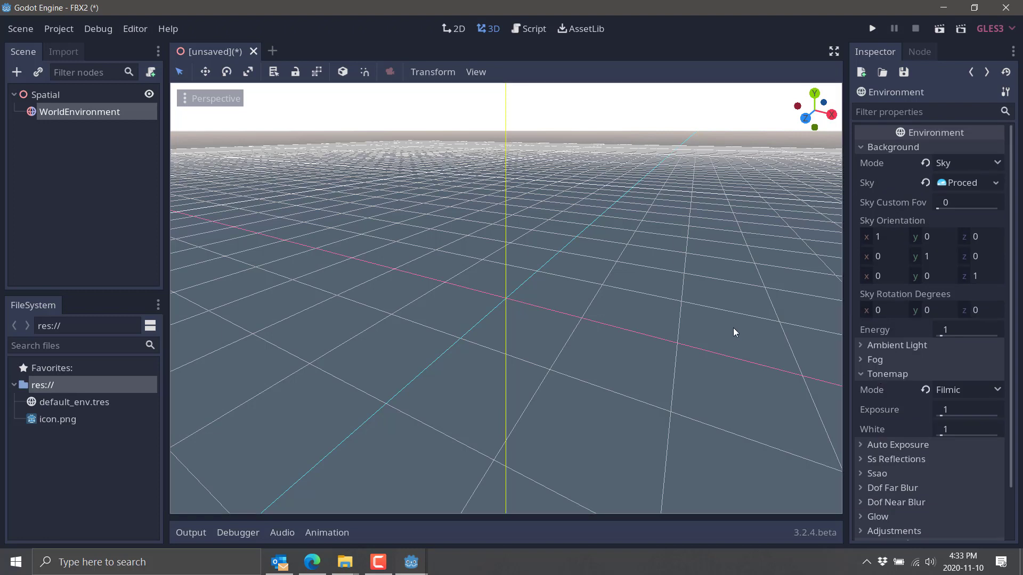
mouse_move(664, 300)
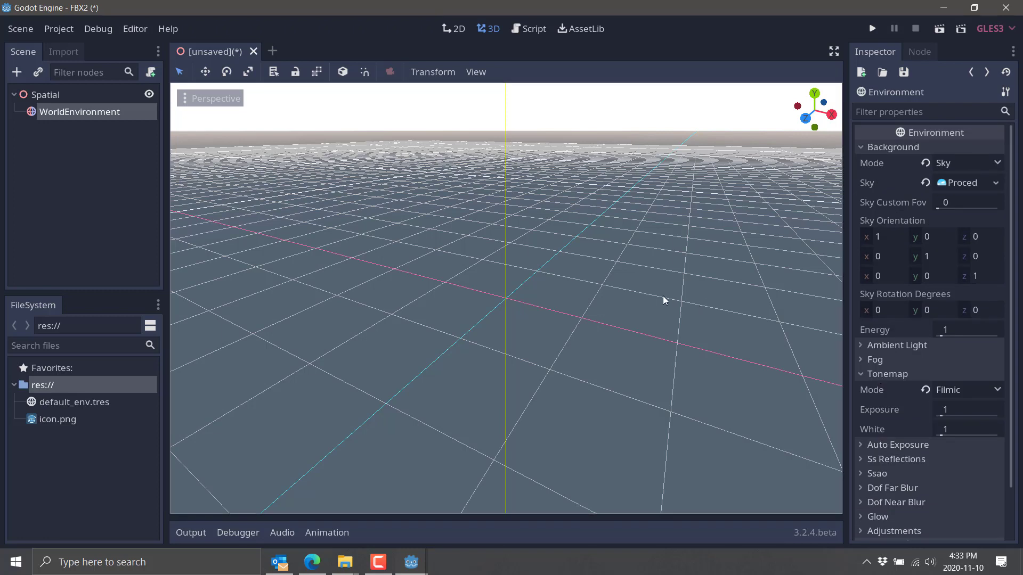
mouse_move(457, 140)
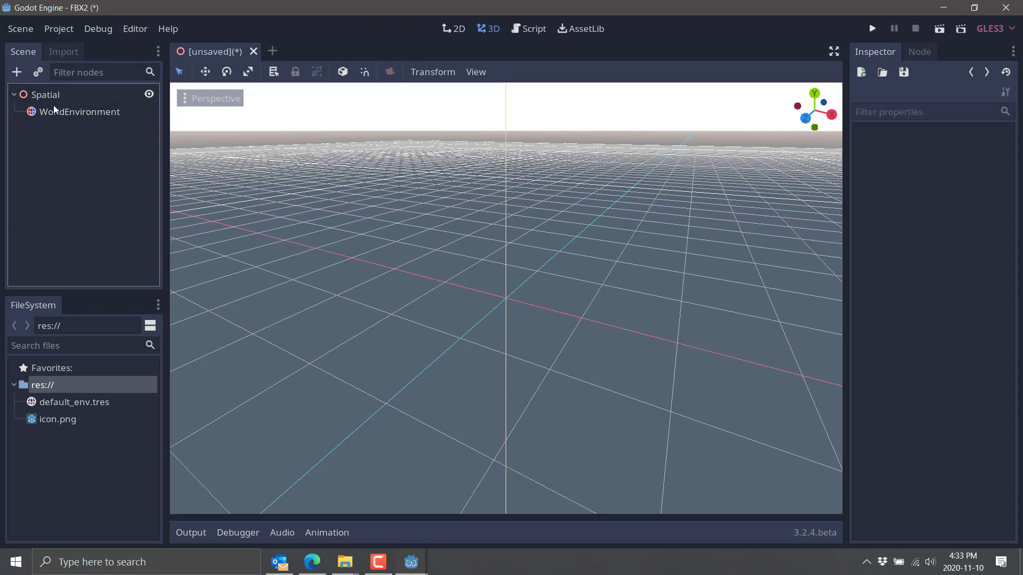
Save the current scene as Spatial.tscn in res://
click(20, 28)
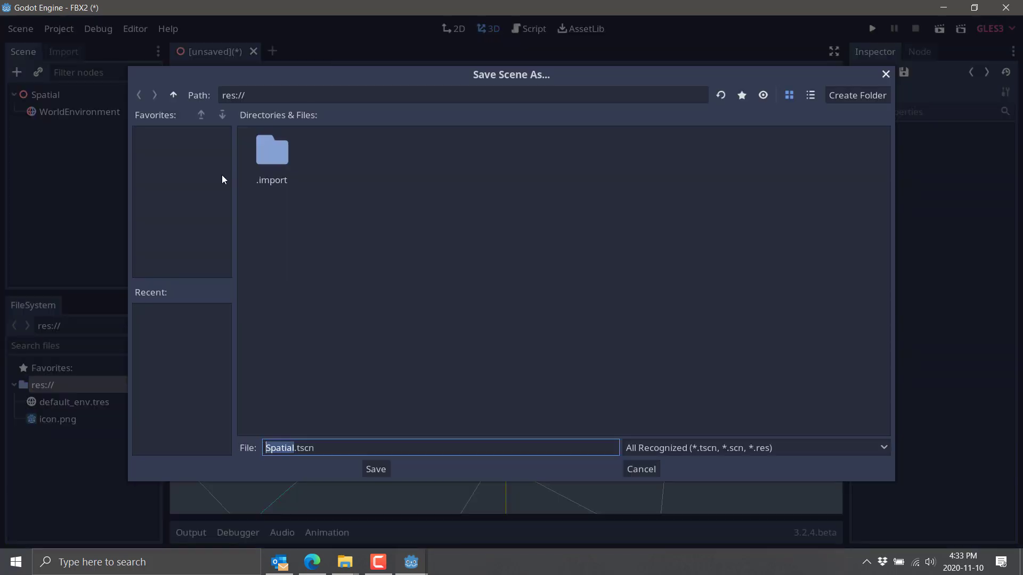
click(375, 469)
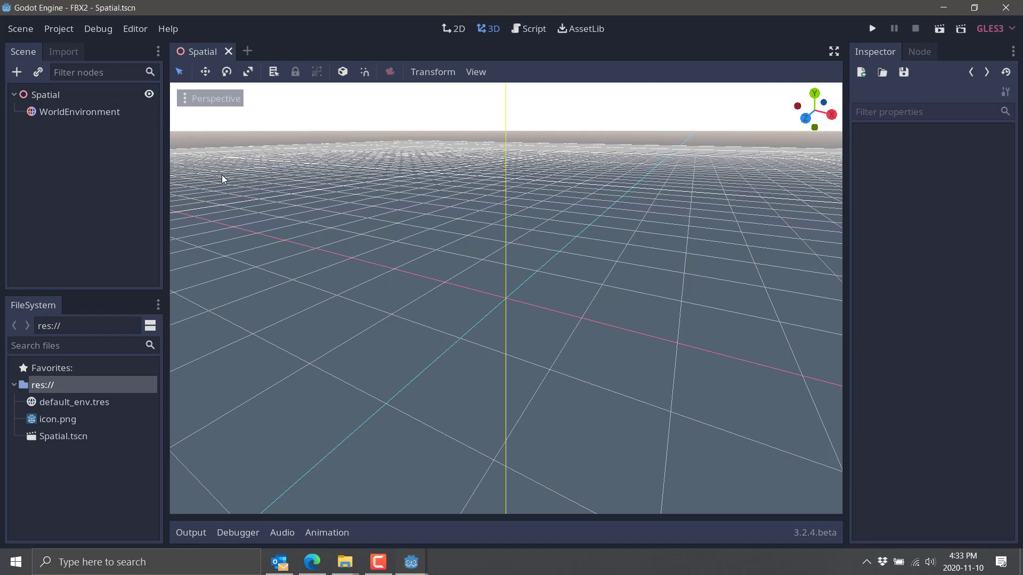
mouse_move(159, 201)
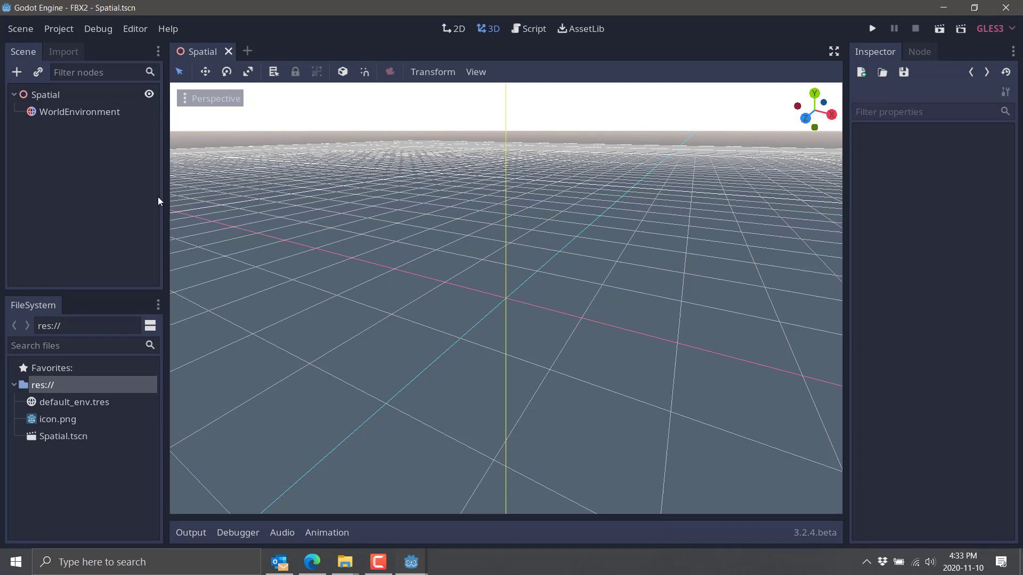
mouse_move(108, 469)
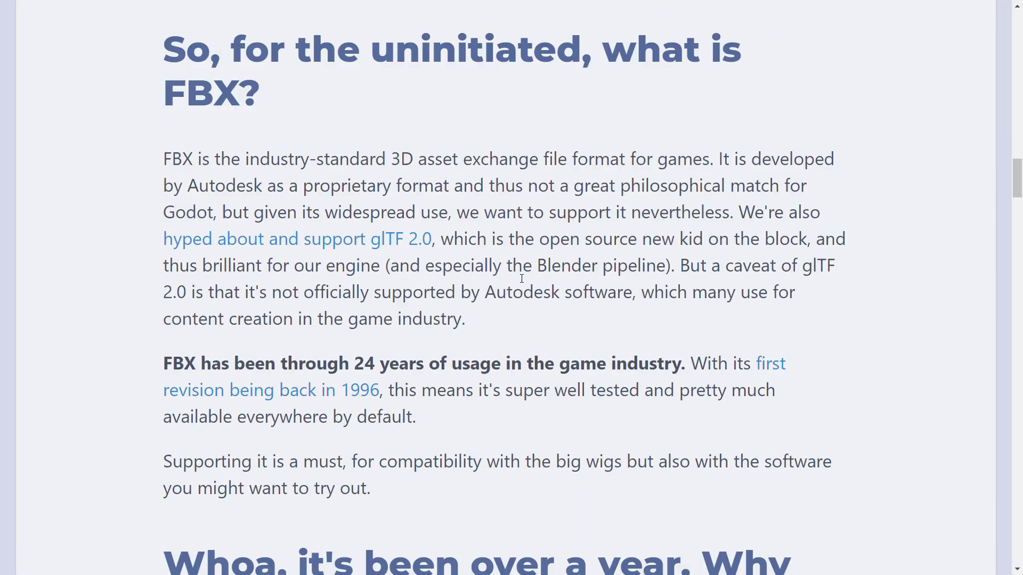
Scroll the FBX blog article down to the 'what is FBX?' section
scroll(down, 3)
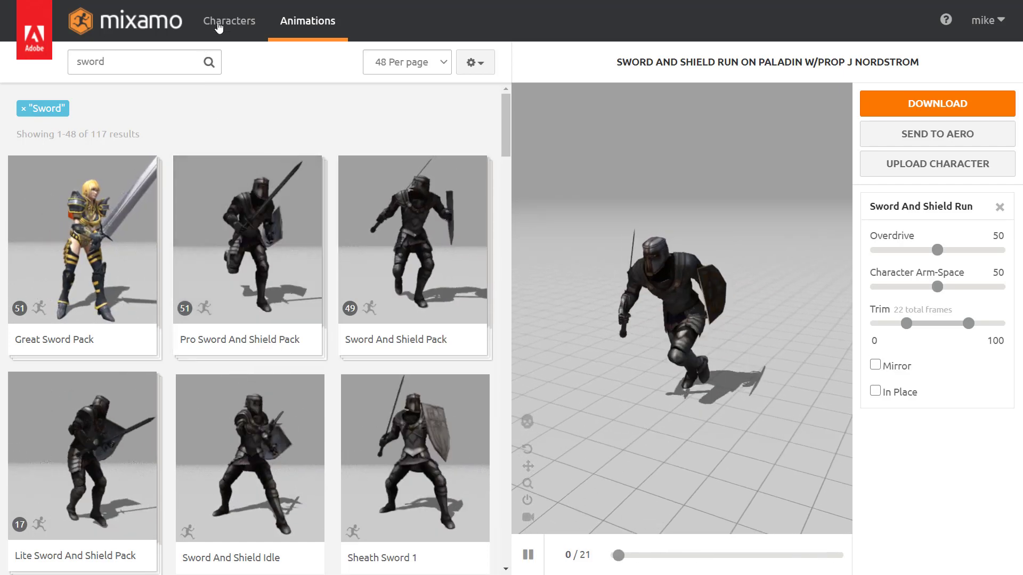
Choose the Sword And Shield Run animation for the paladin with In Place enabled
click(229, 21)
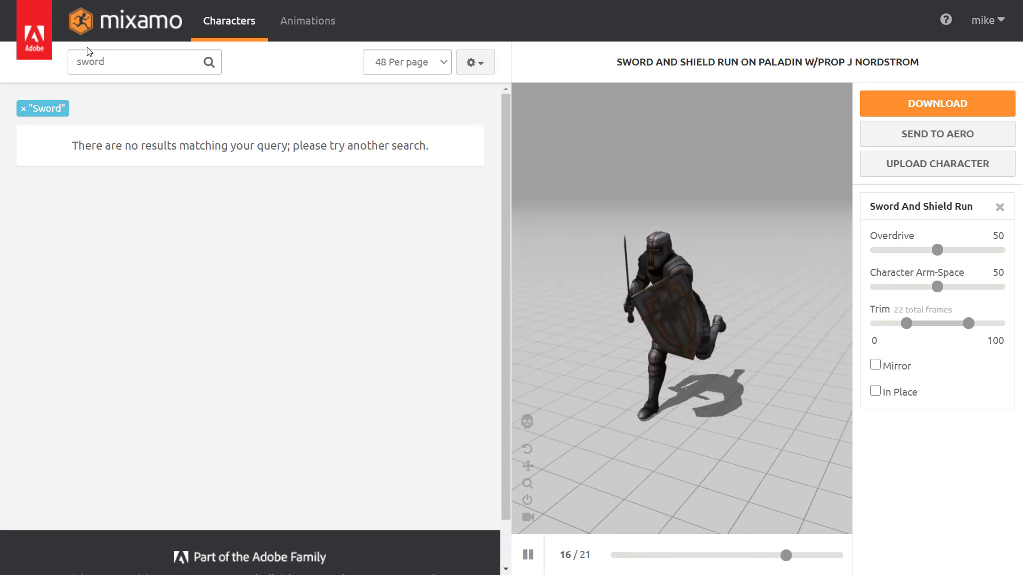
click(24, 108)
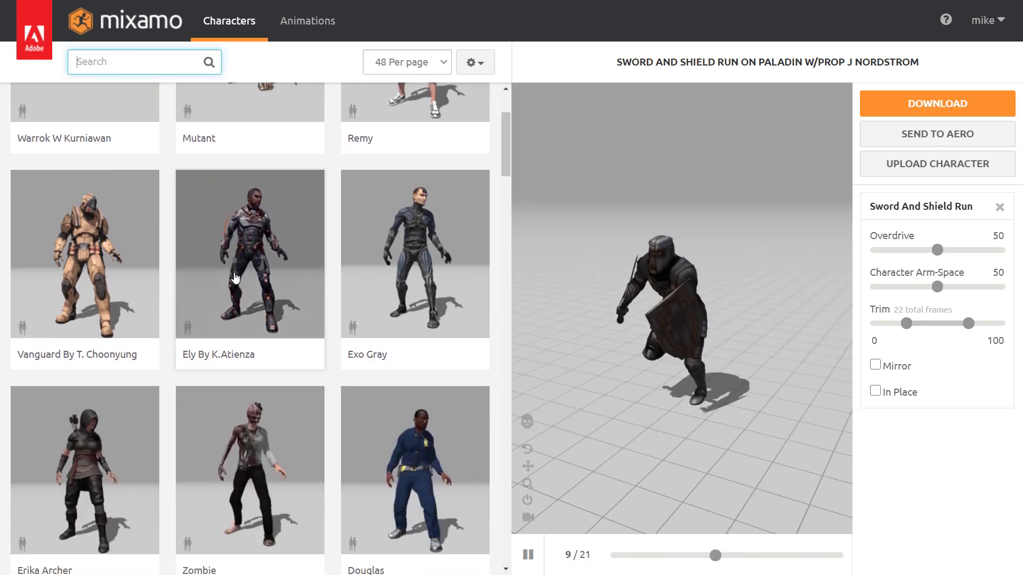
click(307, 20)
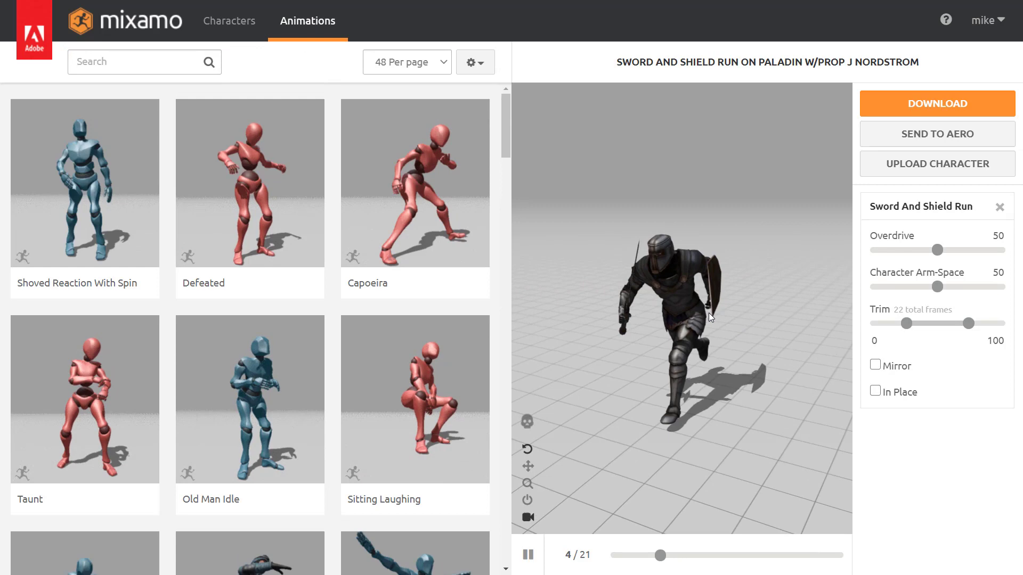
click(876, 391)
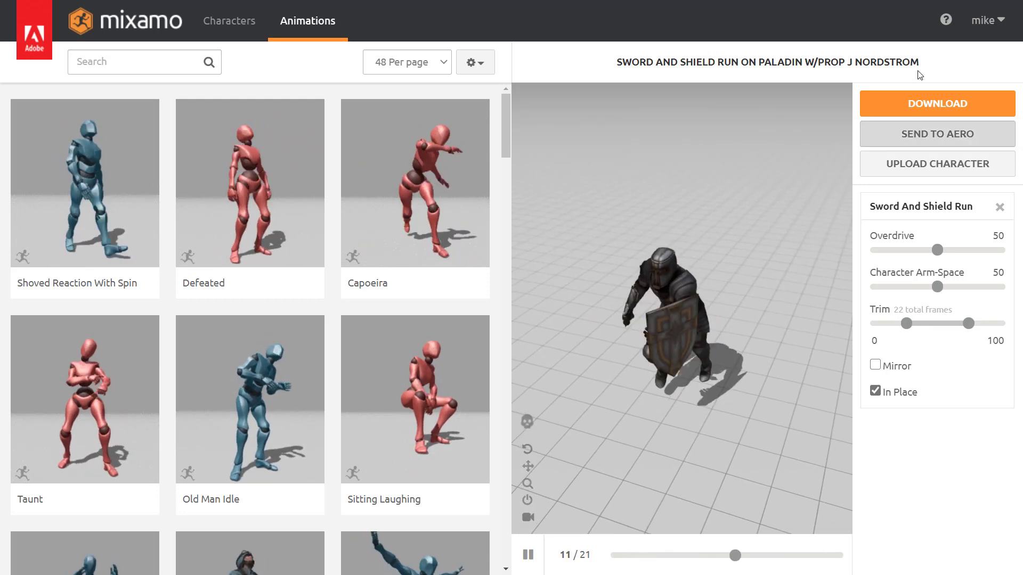
click(936, 102)
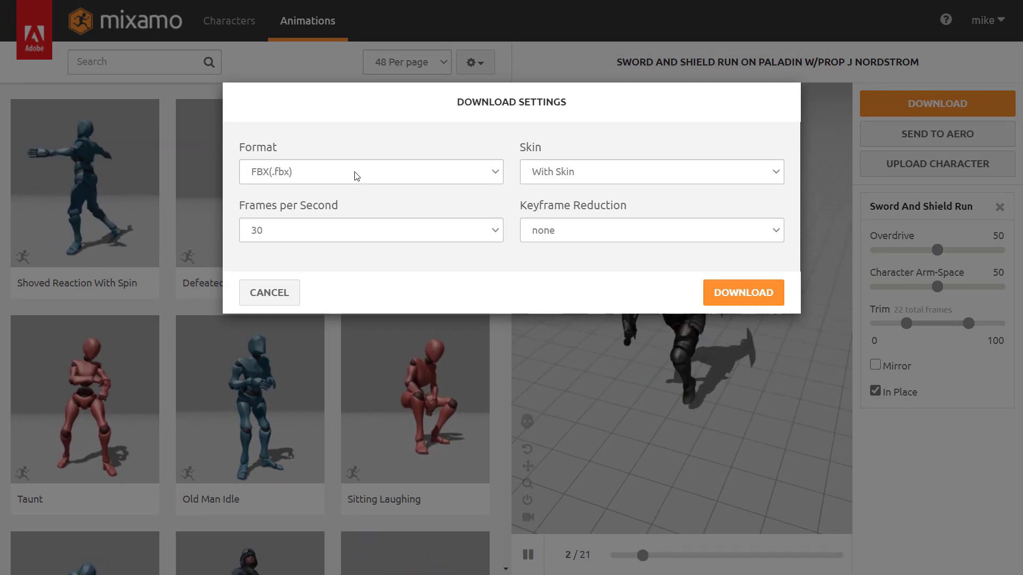
Download Sword And Shield Run as FBX(.fbx) with skin at 30 fps
click(370, 172)
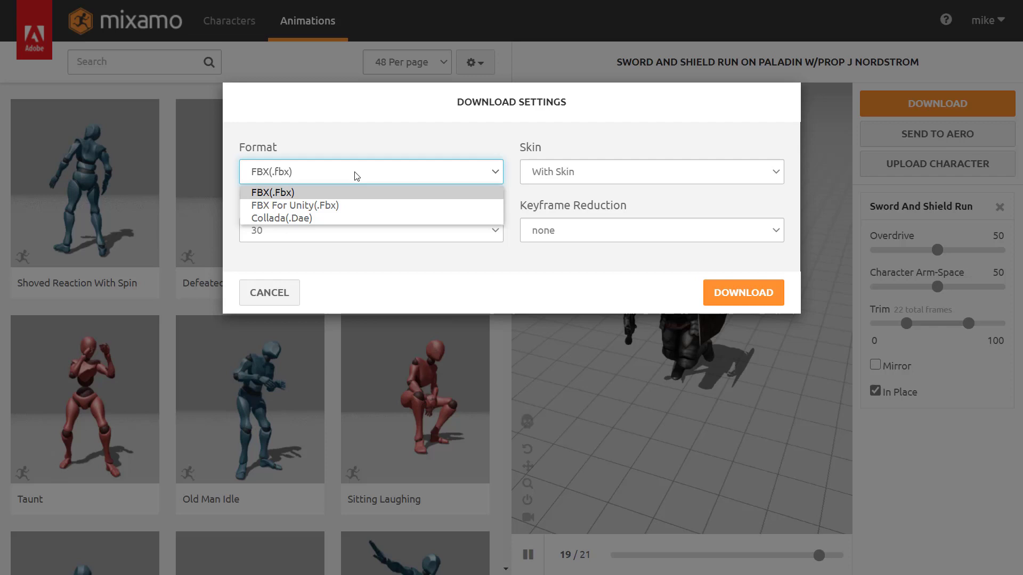
click(271, 192)
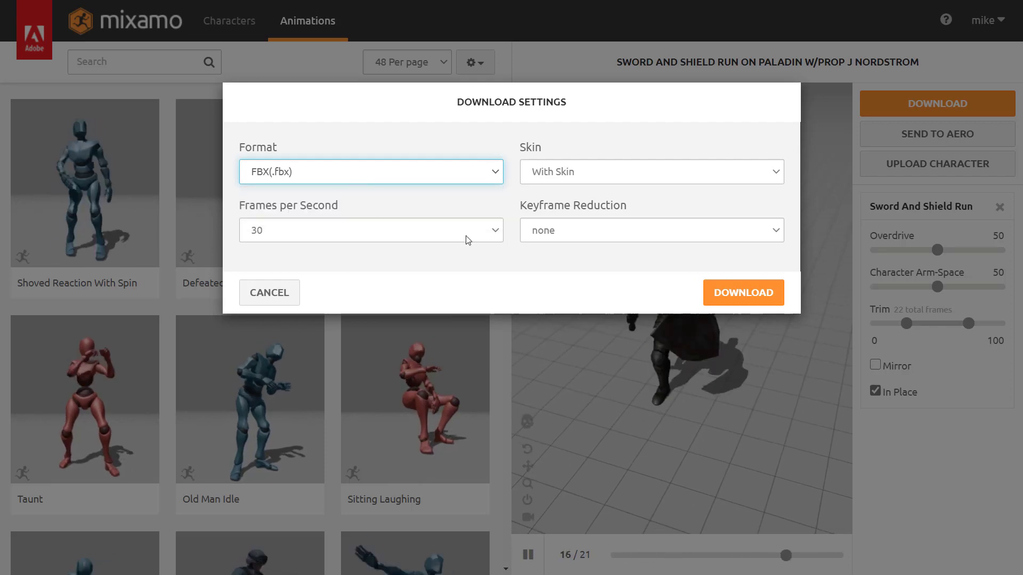
click(743, 292)
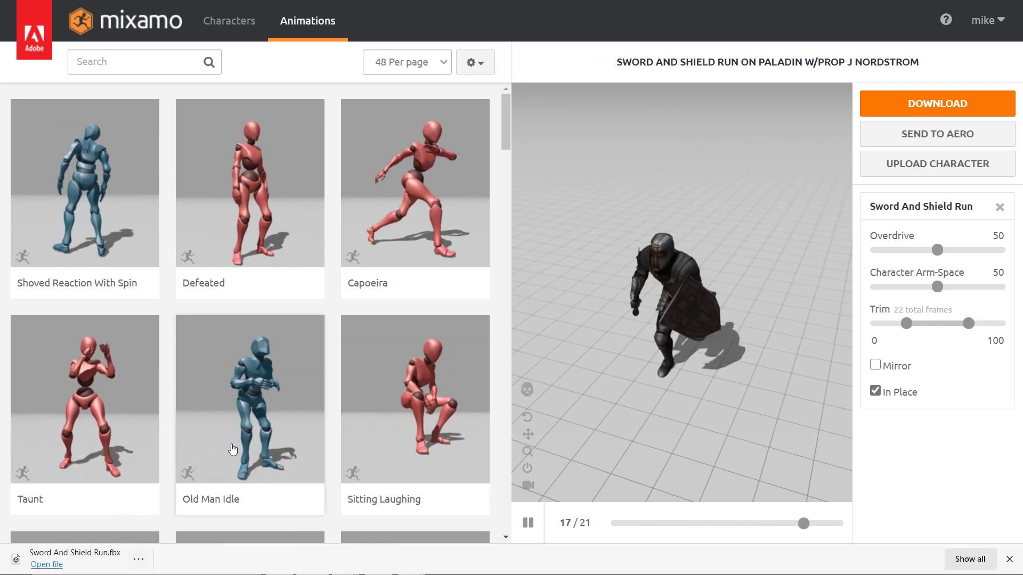
click(46, 565)
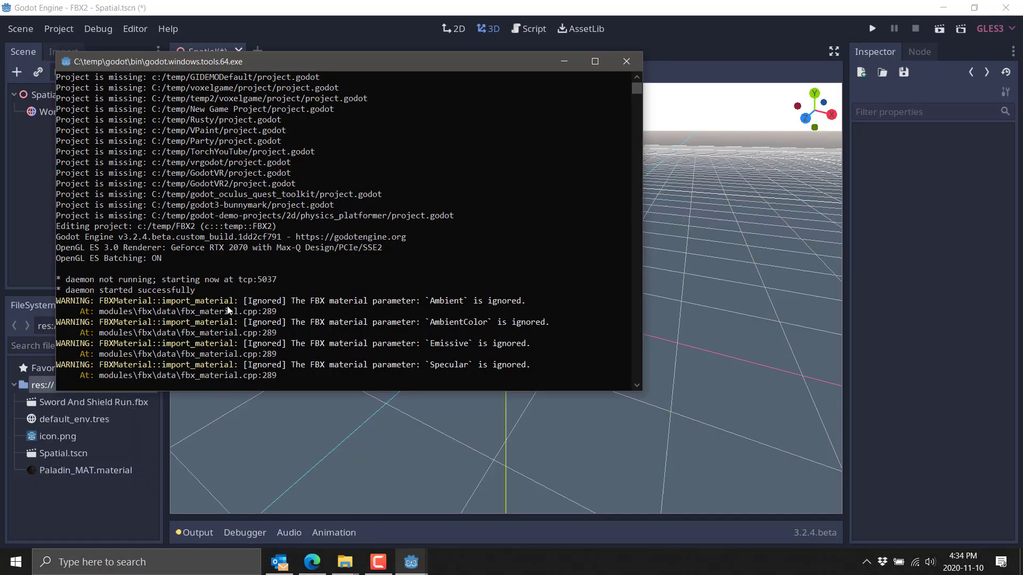
mouse_move(442, 325)
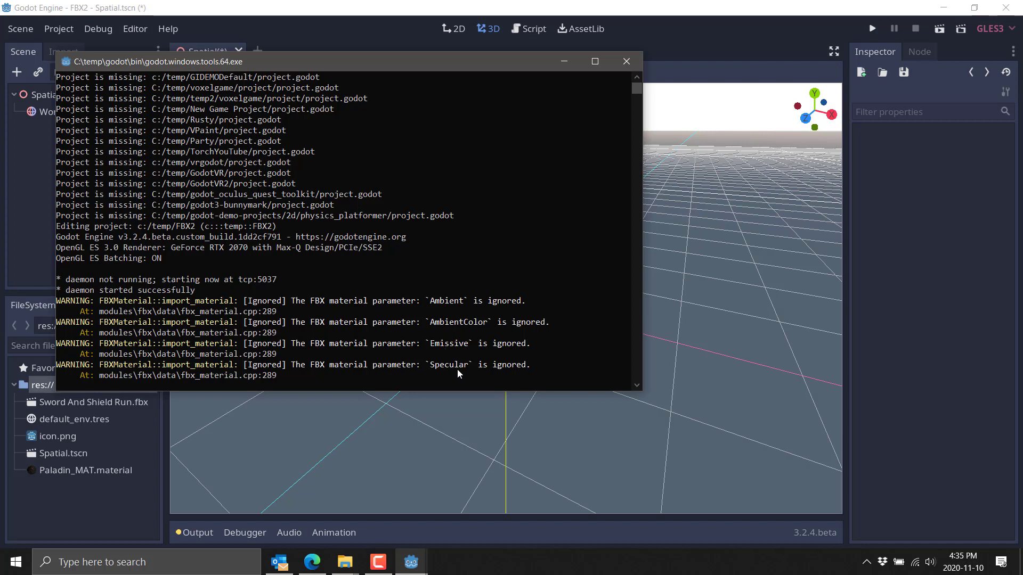
mouse_move(457, 372)
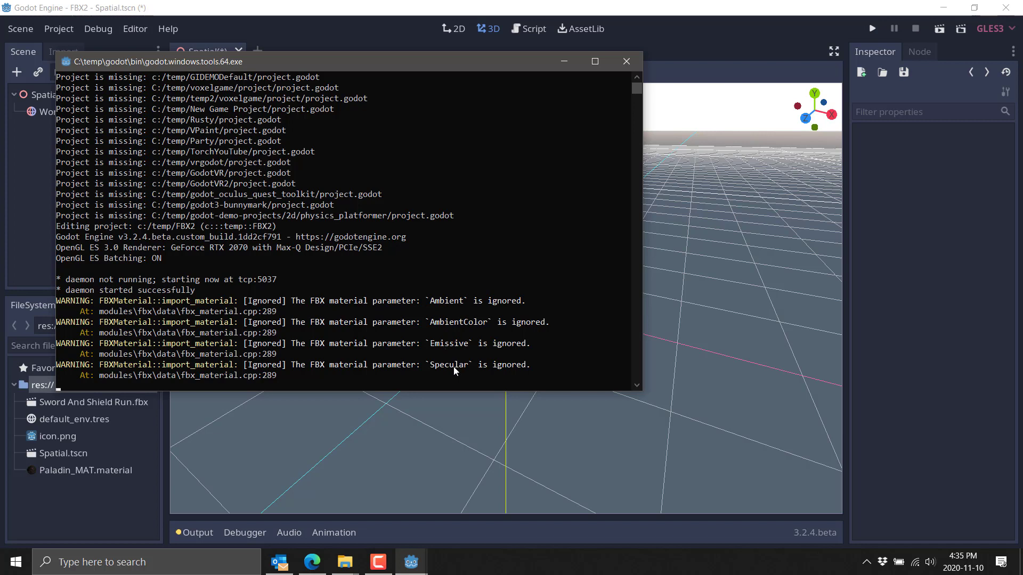
mouse_move(466, 283)
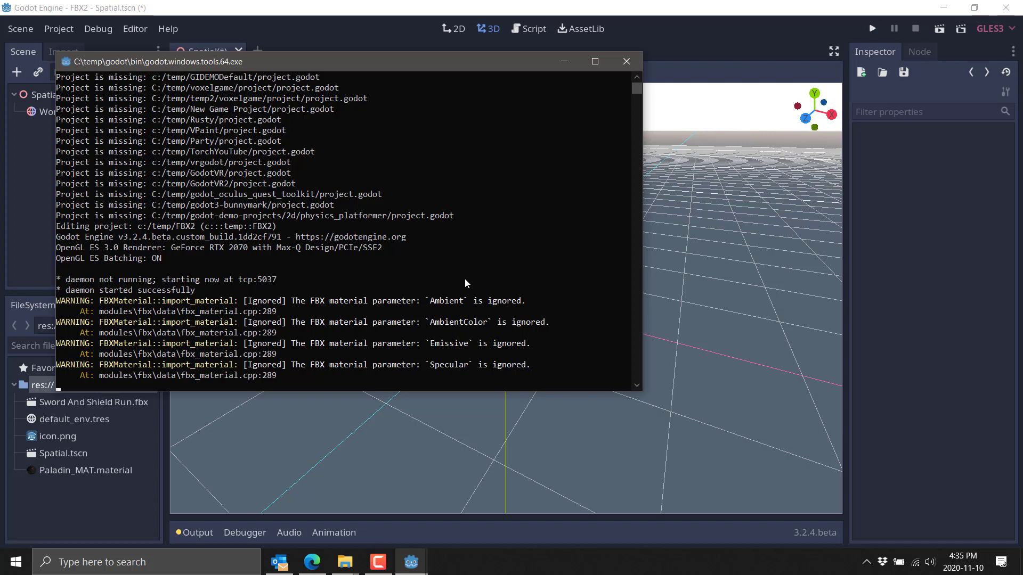
mouse_move(238, 313)
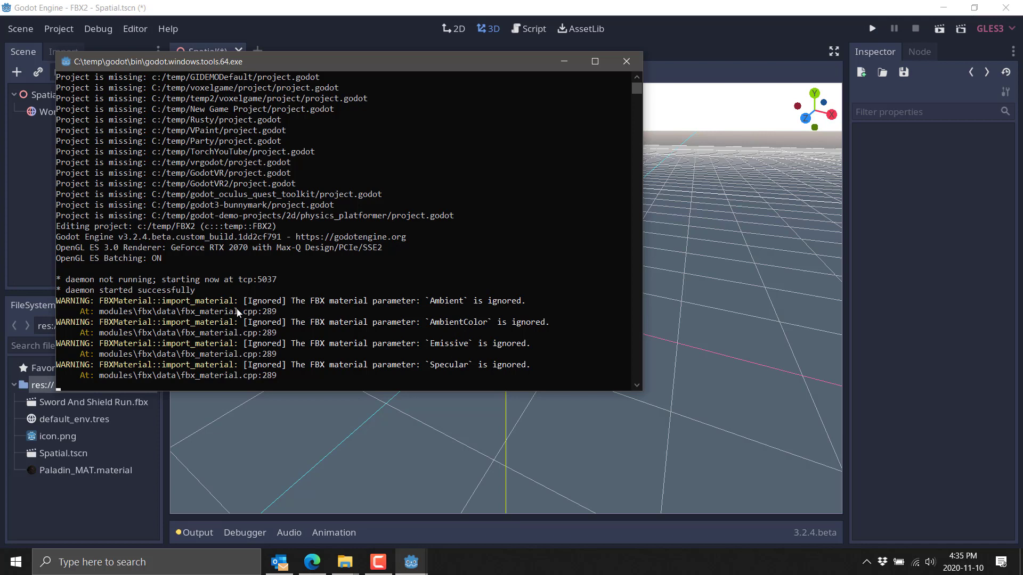
mouse_move(412, 314)
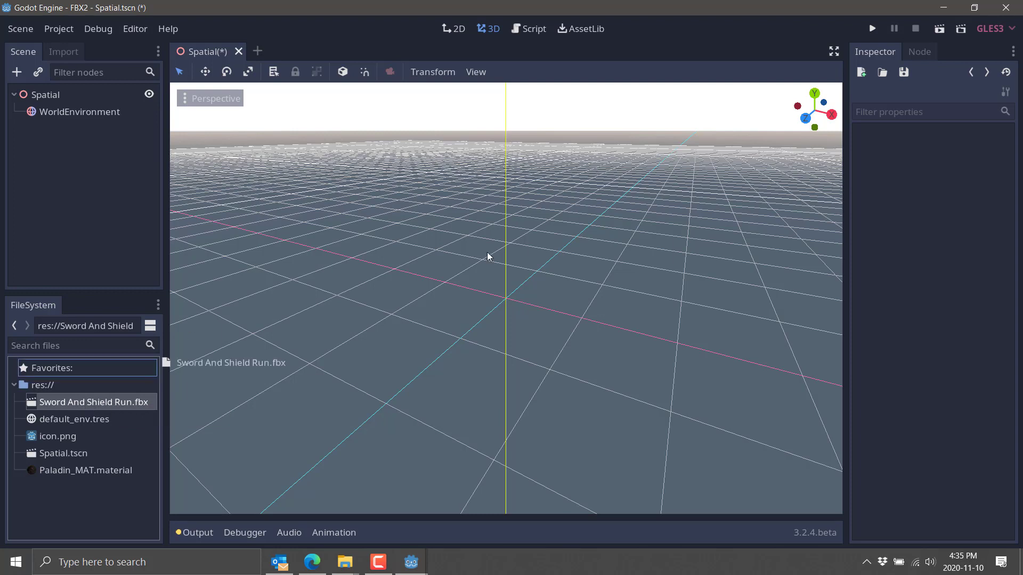
Drag Sword And Shield Run.fbx from the FileSystem dock into the 3D viewport
drag(93, 402, 485, 228)
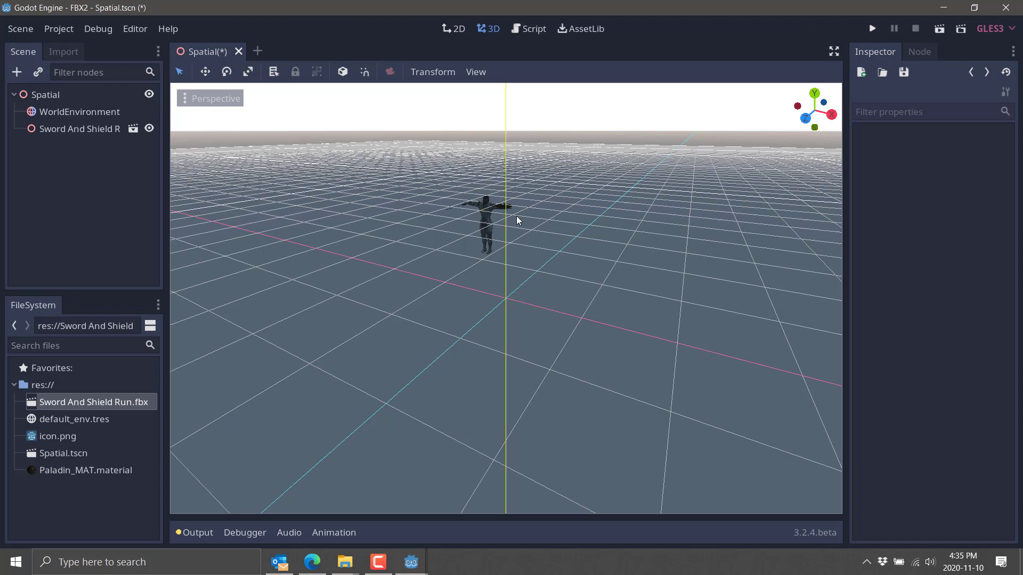
click(82, 128)
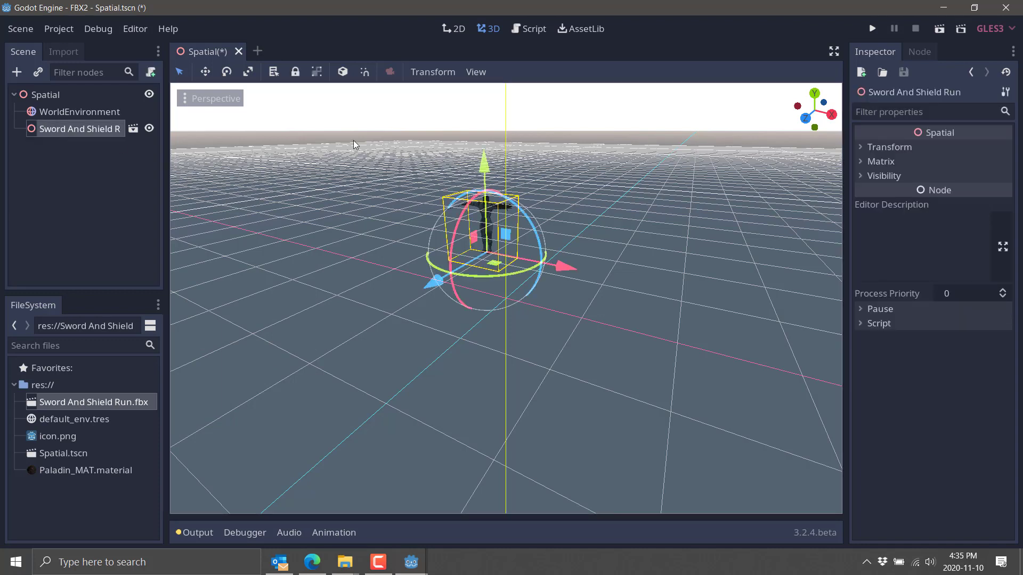
click(889, 147)
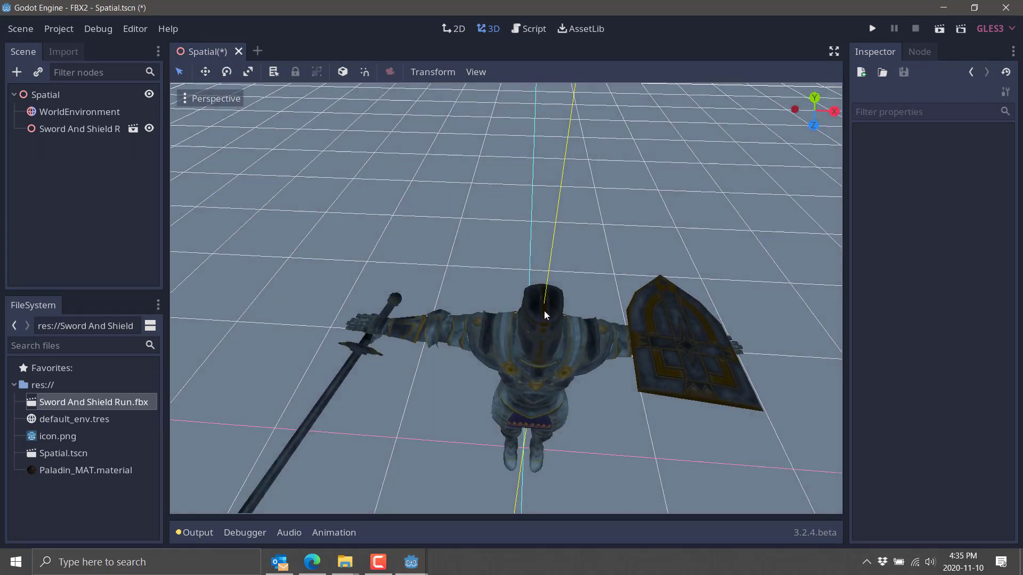
Open Sword And Shield Run.fbx anyway and play the AnimationPlayer's mixamo.com animation
double_click(94, 402)
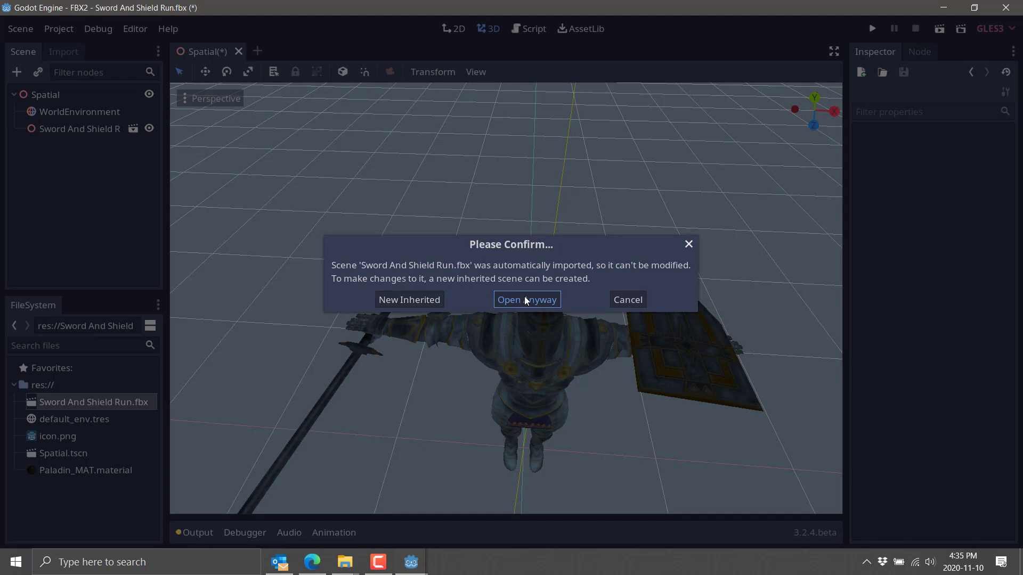
click(527, 299)
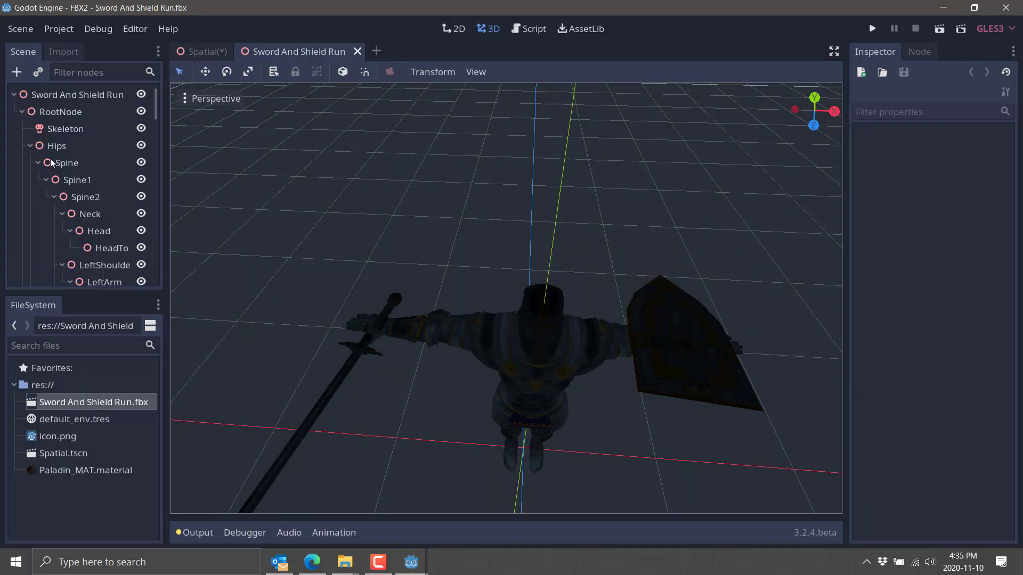
scroll(down, 3)
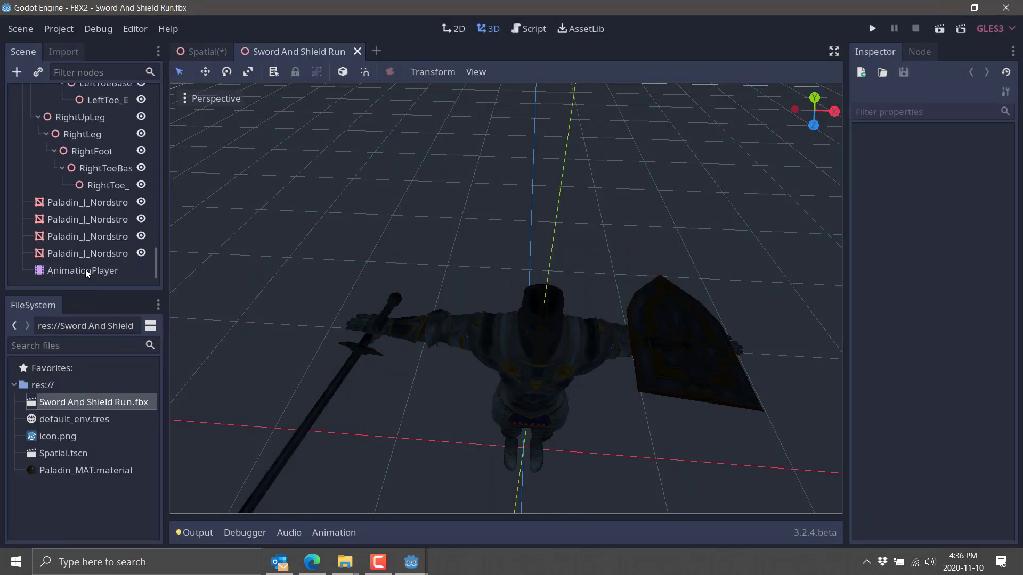
click(83, 270)
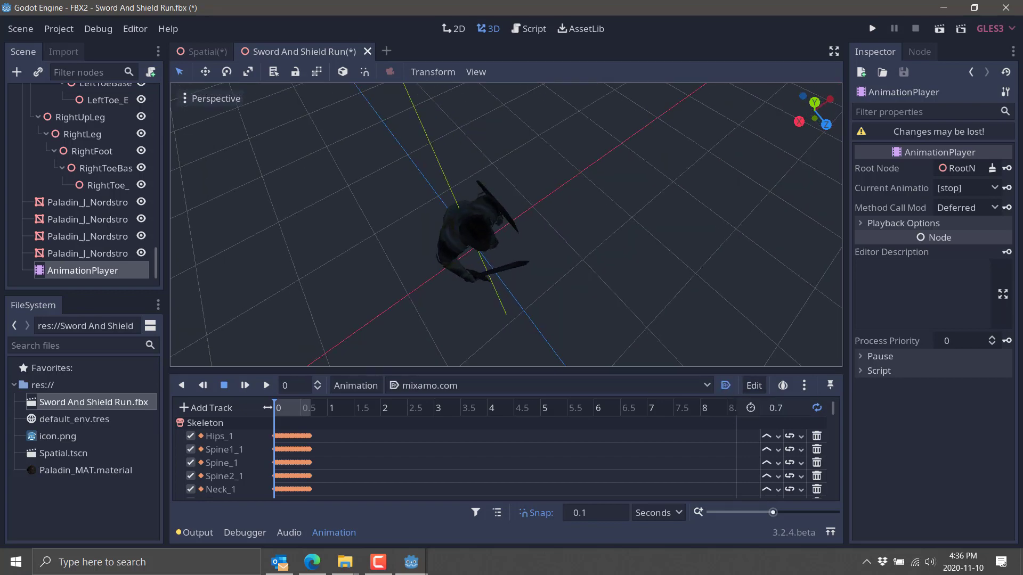
click(265, 385)
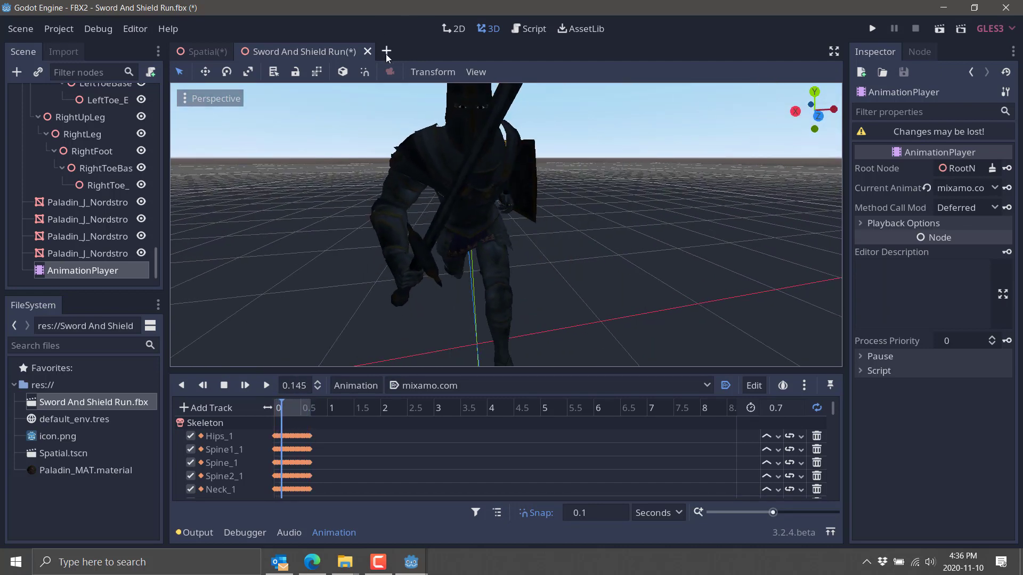
click(367, 51)
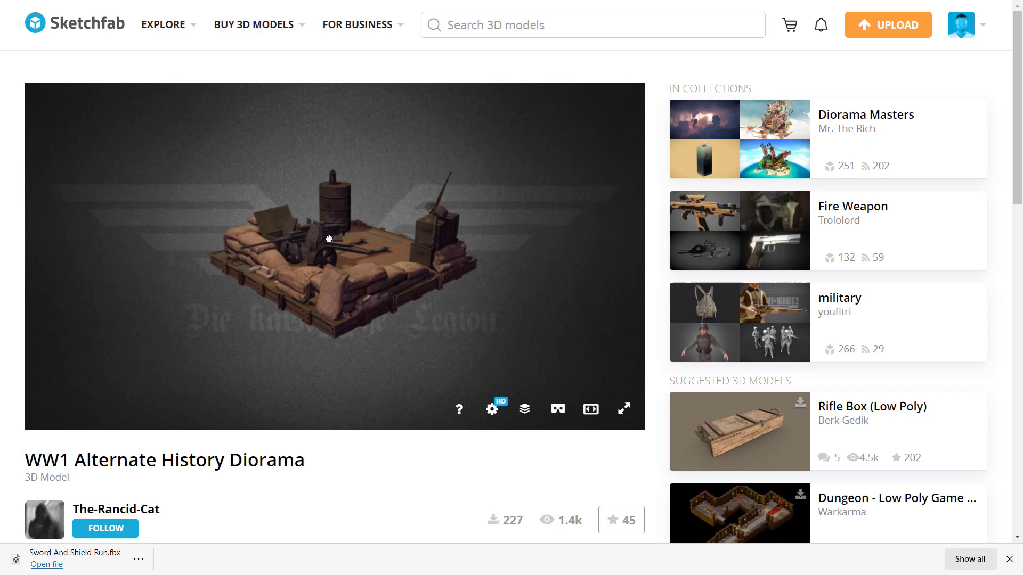
drag(329, 238, 344, 243)
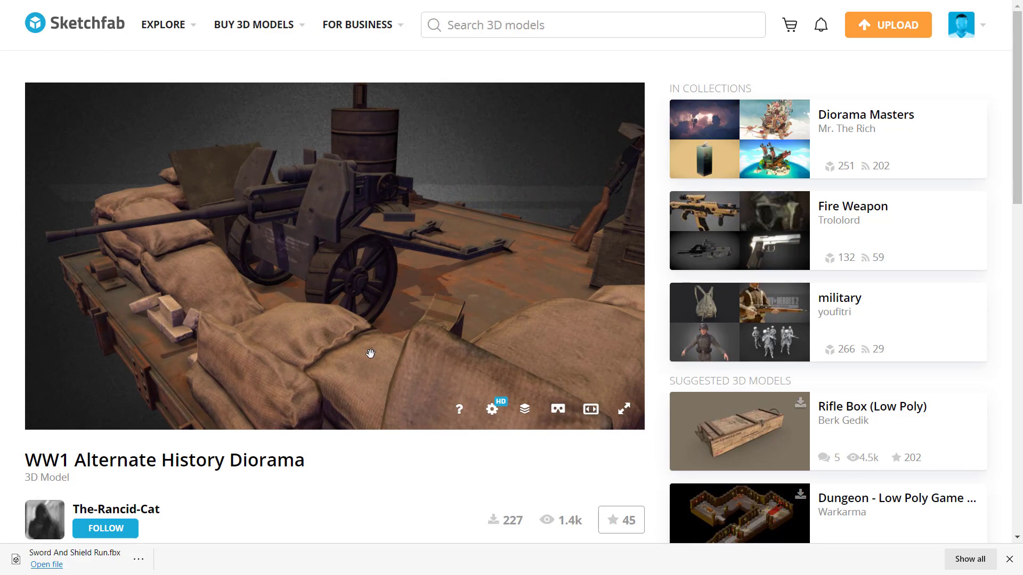
scroll(down, 3)
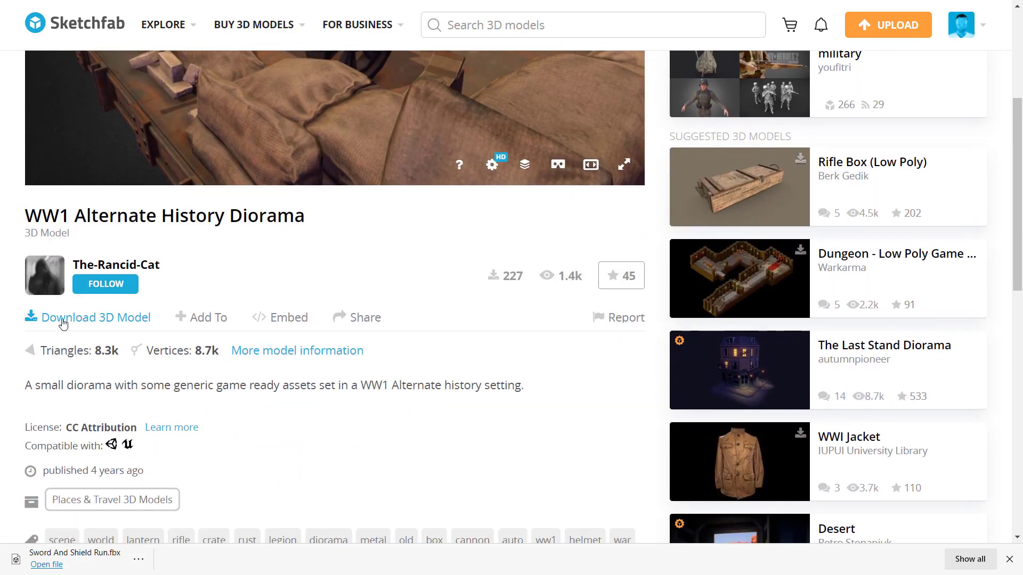
click(96, 318)
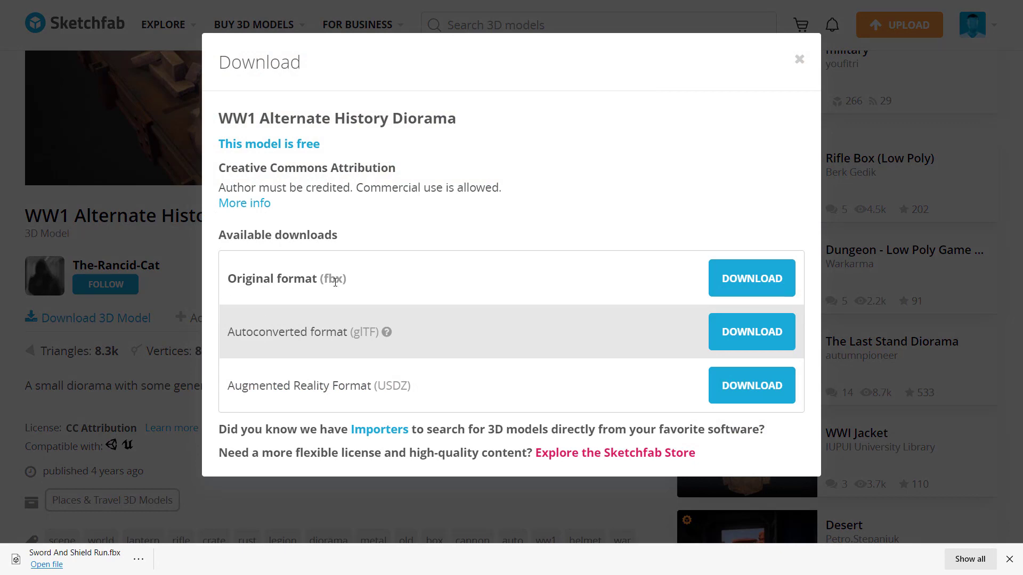
mouse_move(343, 296)
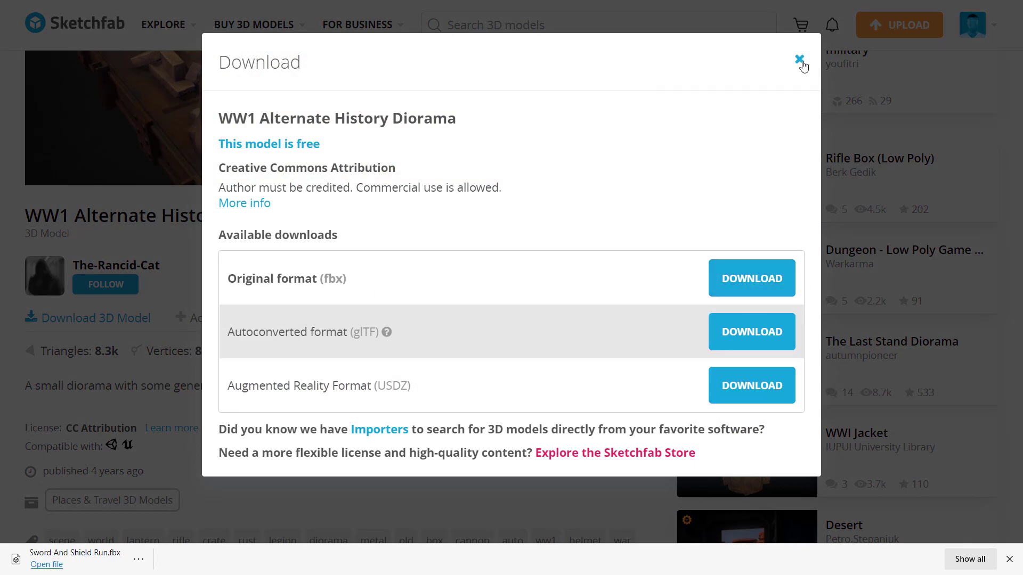
key(alt+tab)
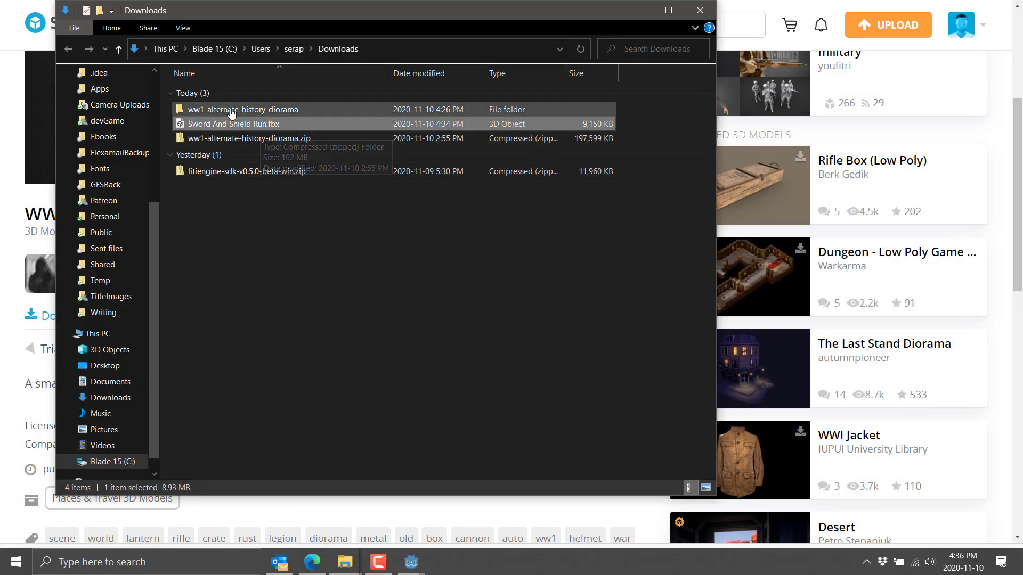
Open the ww1-alternate-history-diorama folder in Downloads, then its source folder
double_click(242, 109)
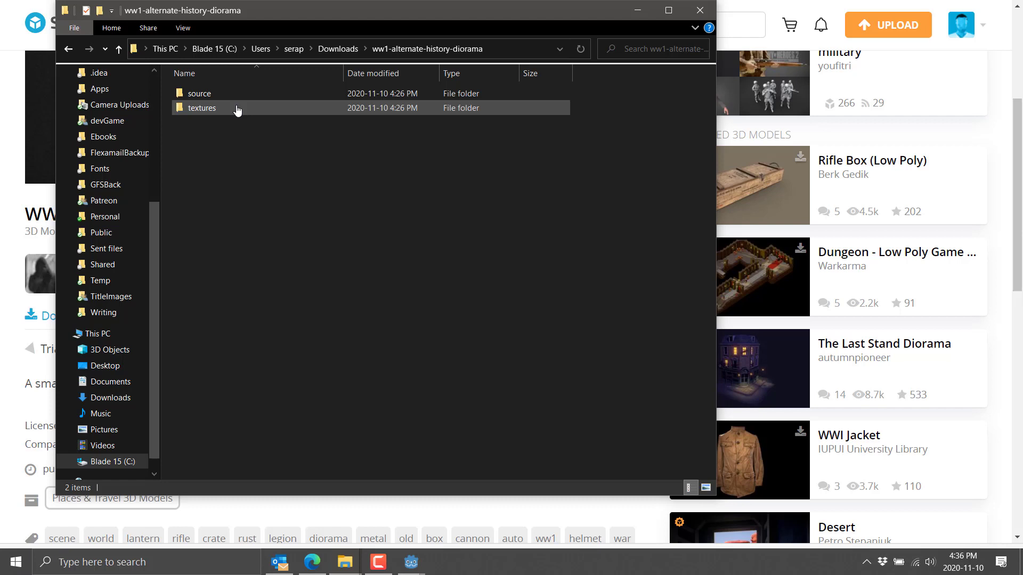
click(199, 93)
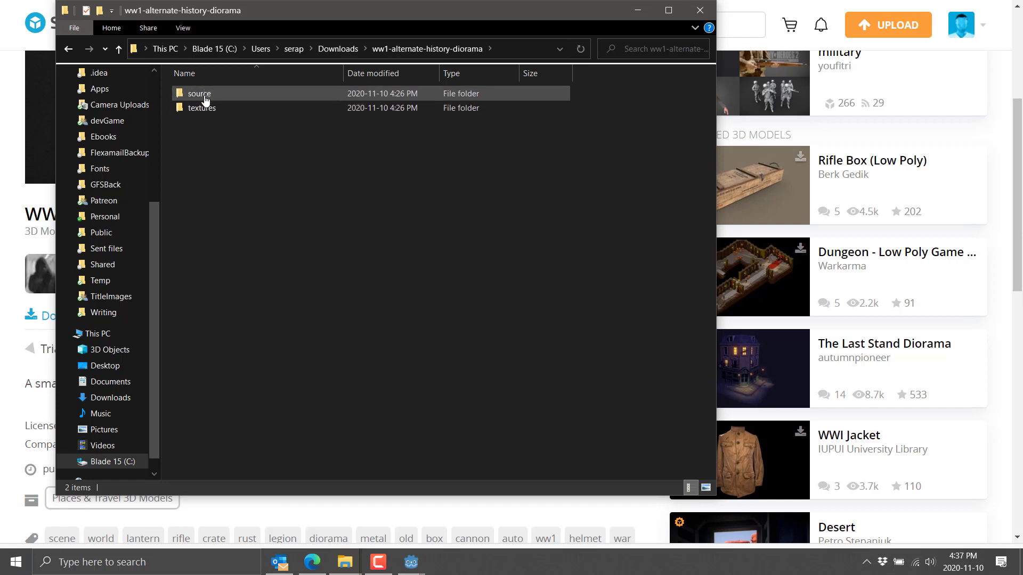
double_click(199, 93)
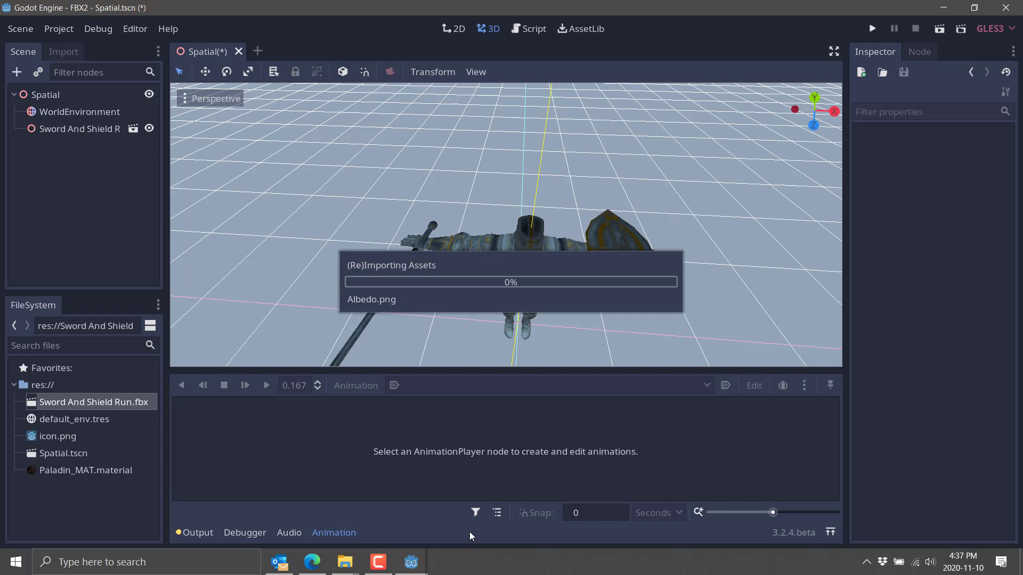
mouse_move(289, 246)
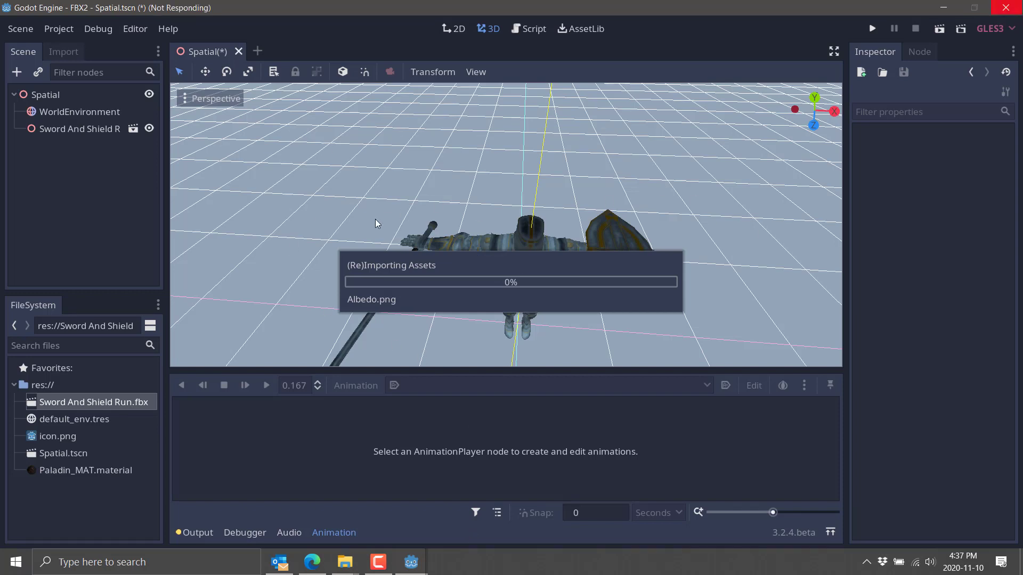
mouse_move(410, 561)
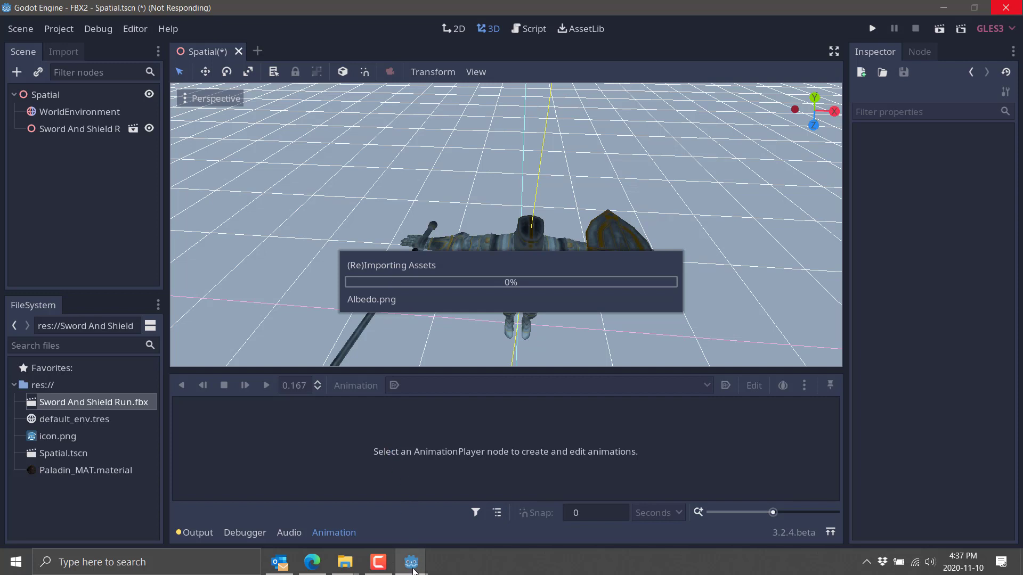
Check the console's FBX warnings while assets reimport, then return to the editor
click(410, 562)
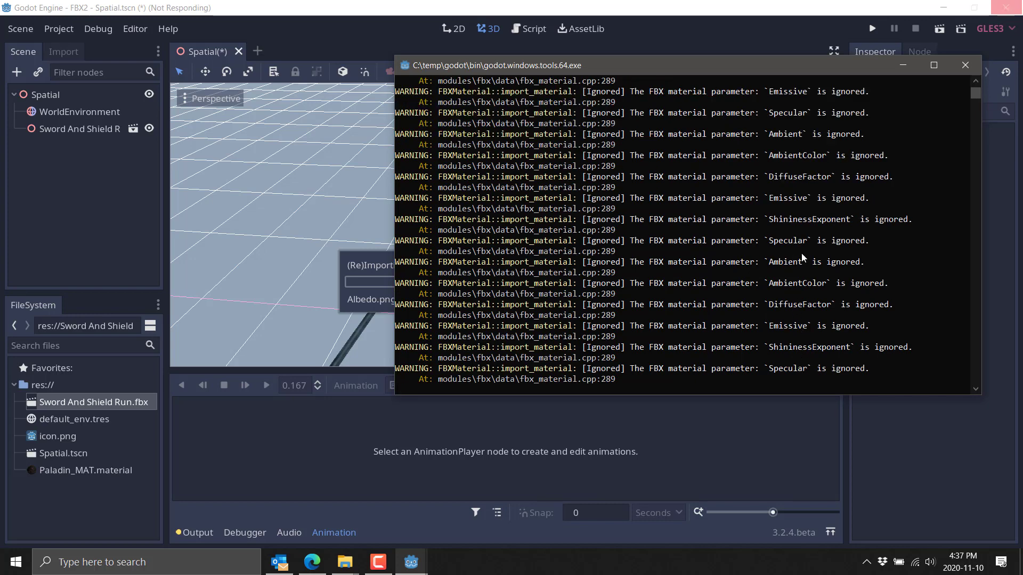
mouse_move(773, 266)
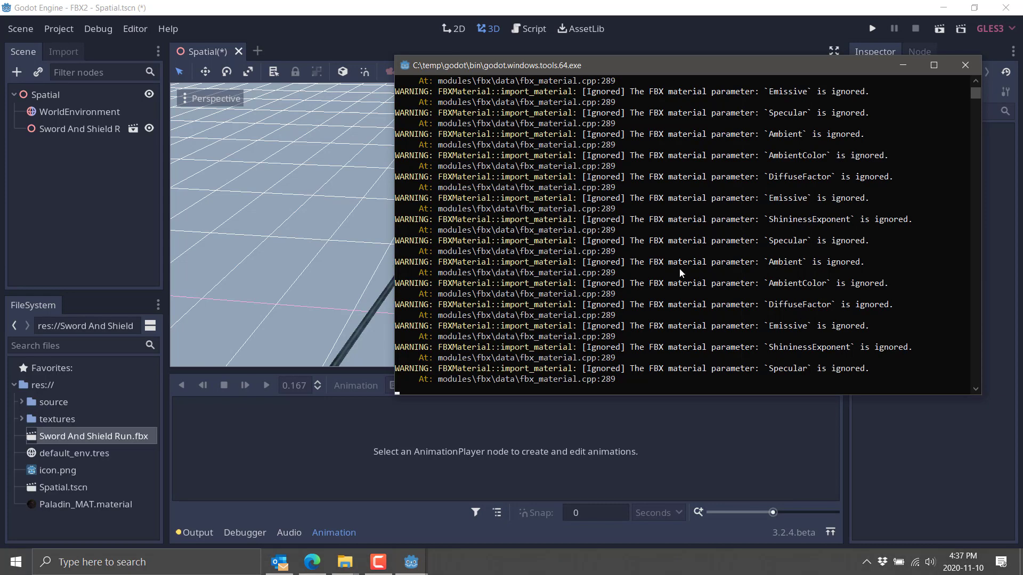
click(965, 64)
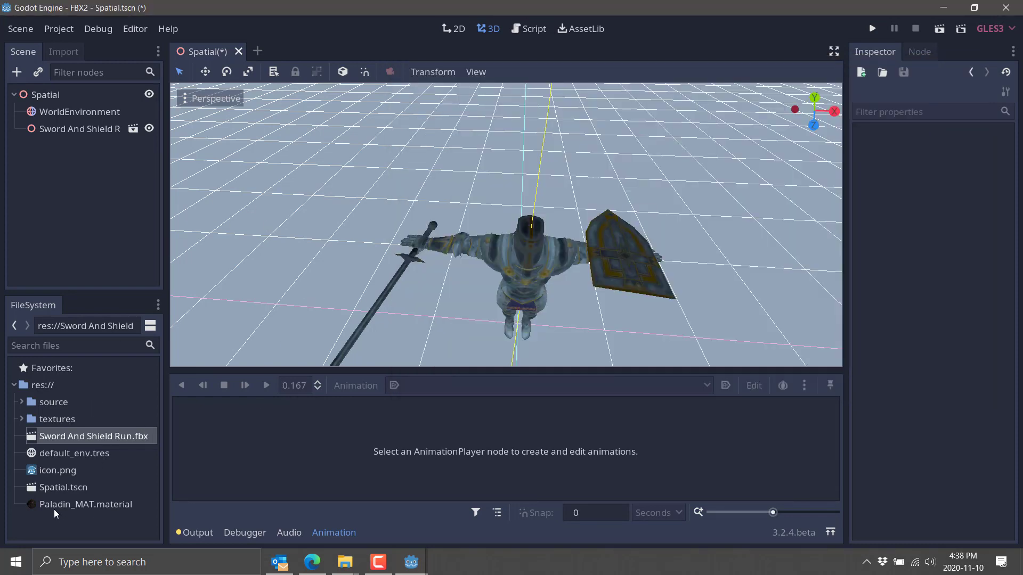
mouse_move(64, 487)
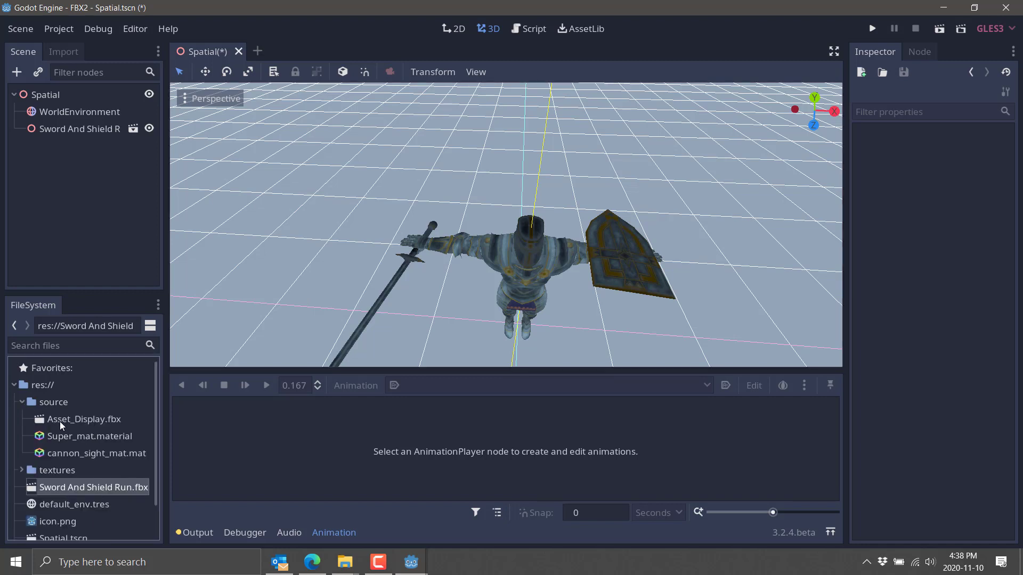
Instance Asset_Display.fbx from the source folder into the 3D viewport beside the knight
click(84, 419)
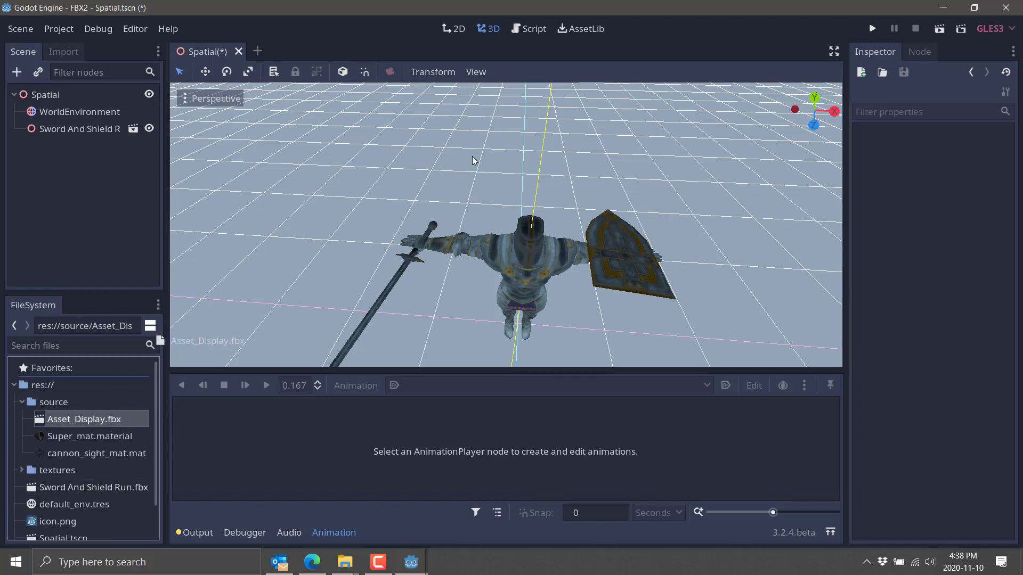
mouse_move(453, 192)
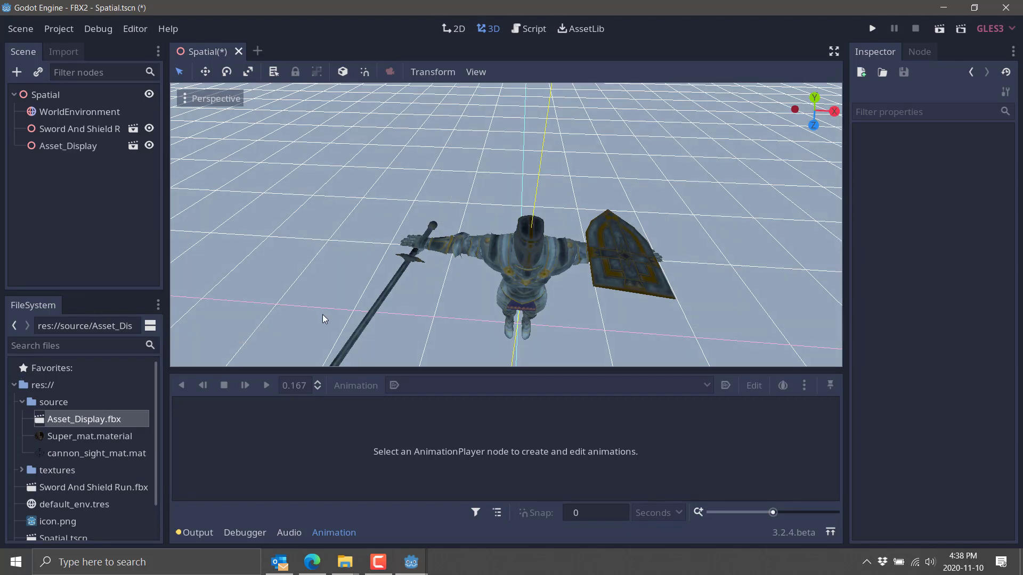
click(69, 145)
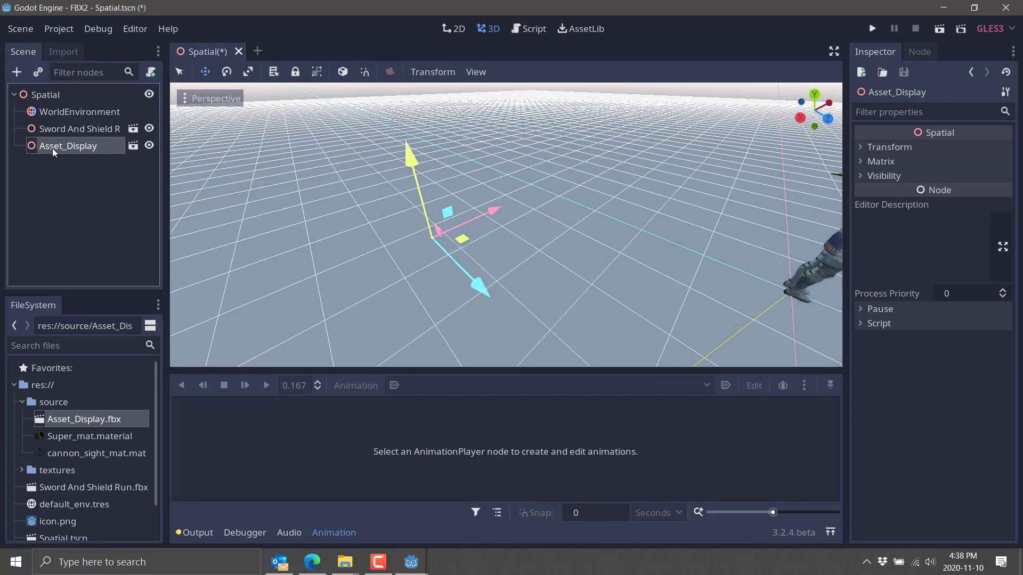
Scale Asset_Display to 100 on x, y, z and lower it to y -0.573
click(889, 147)
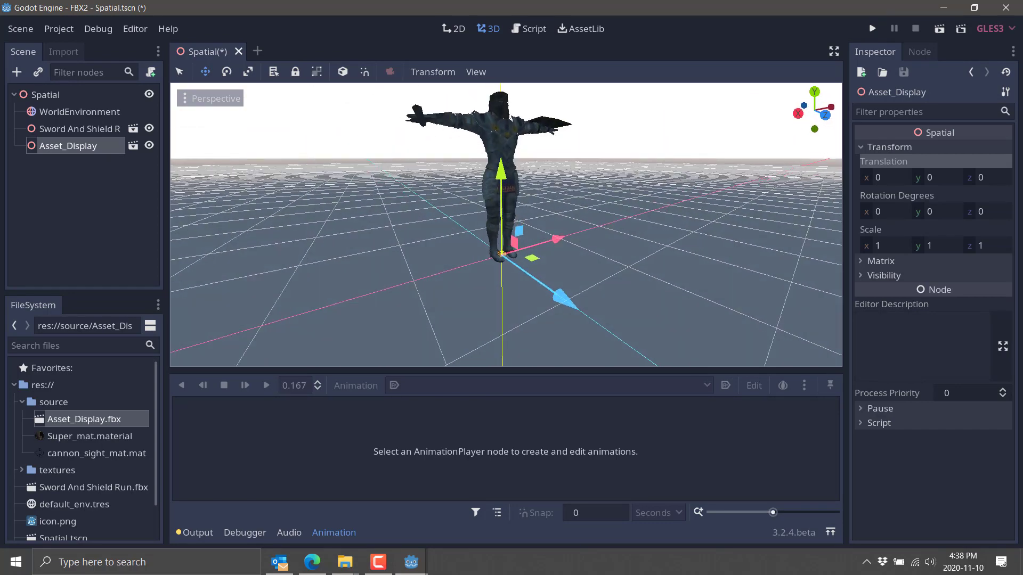
scroll(down, 3)
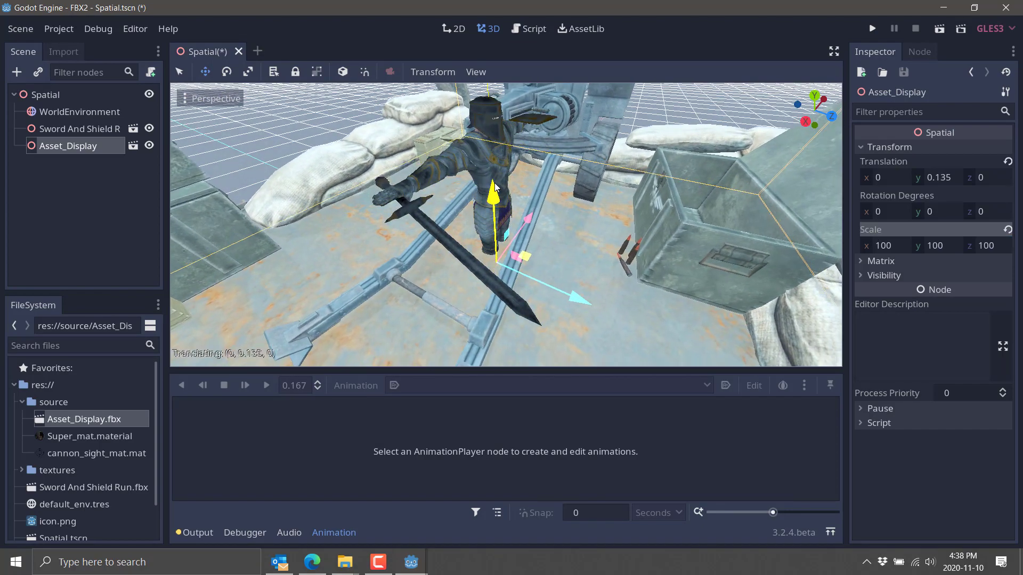
drag(494, 187, 494, 241)
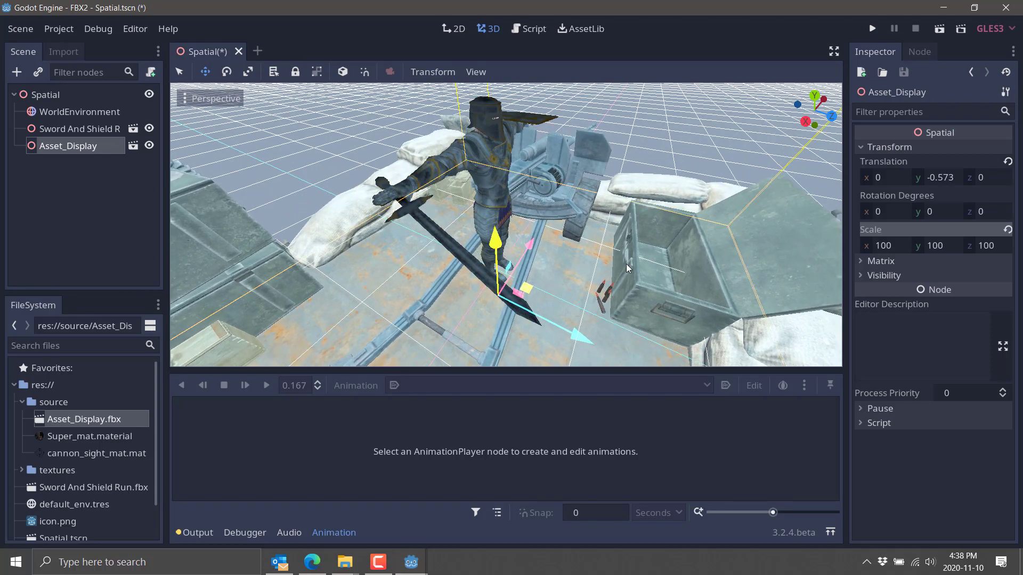
drag(627, 268, 606, 331)
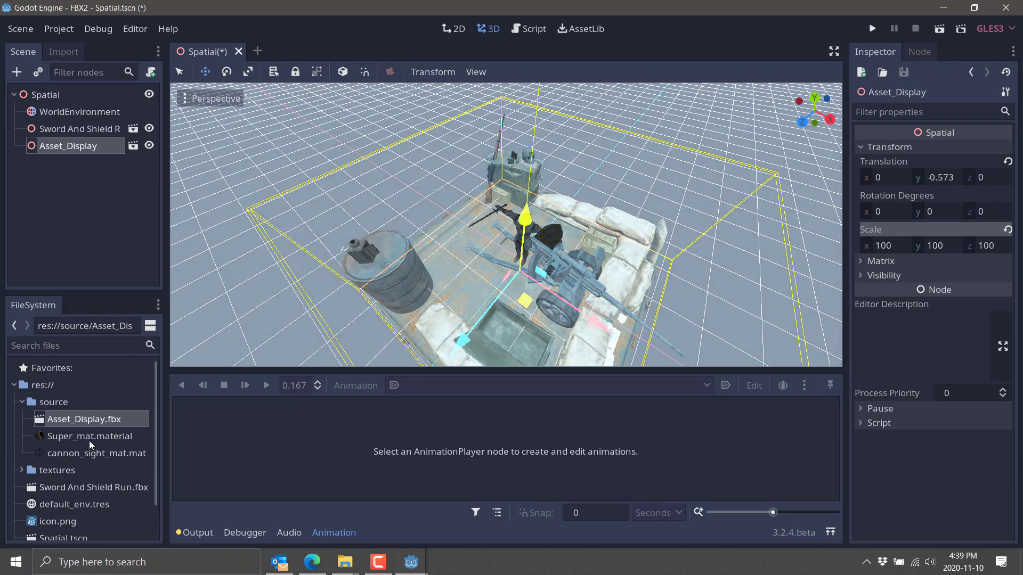
click(91, 436)
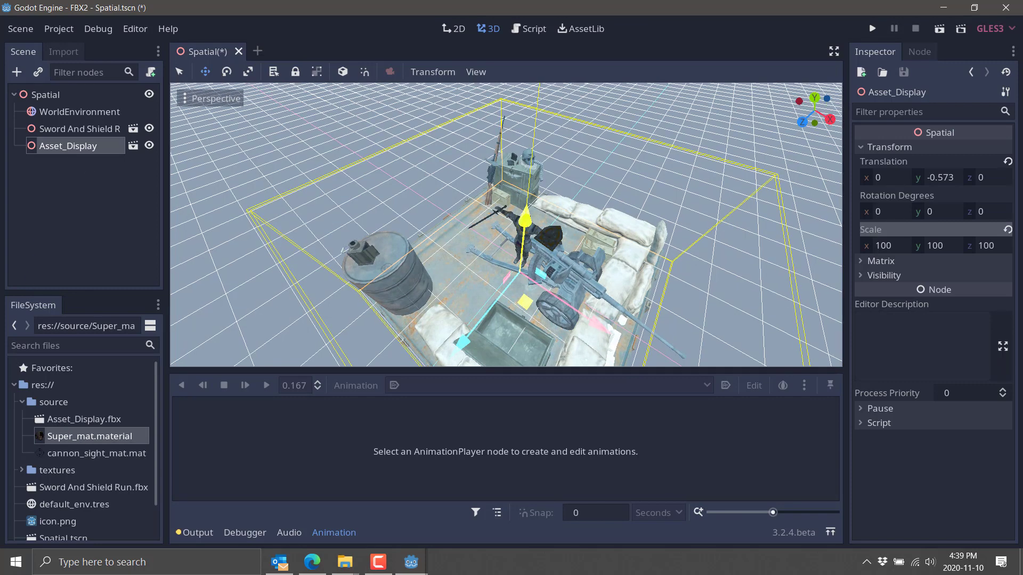
mouse_move(117, 59)
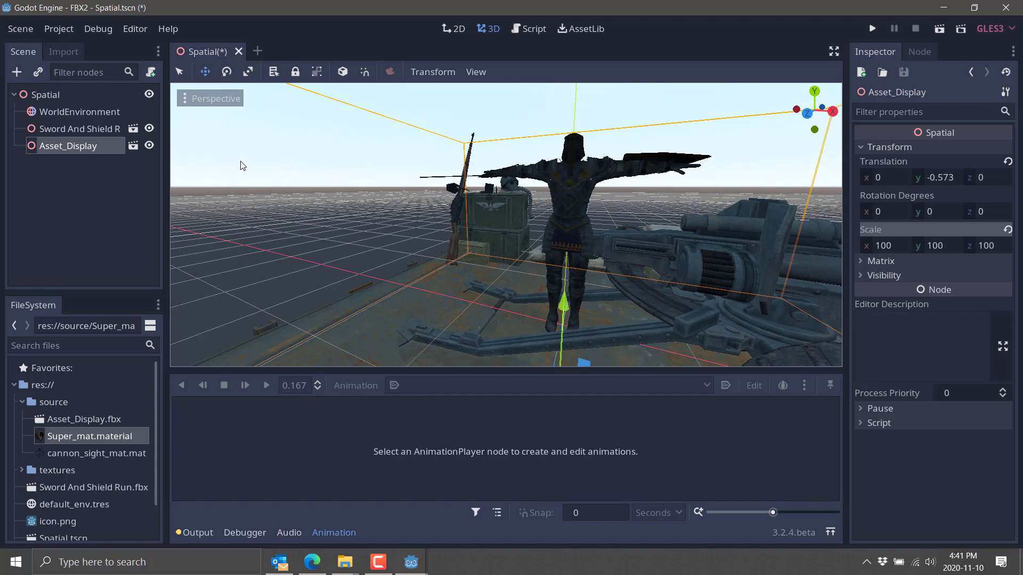
mouse_move(872, 249)
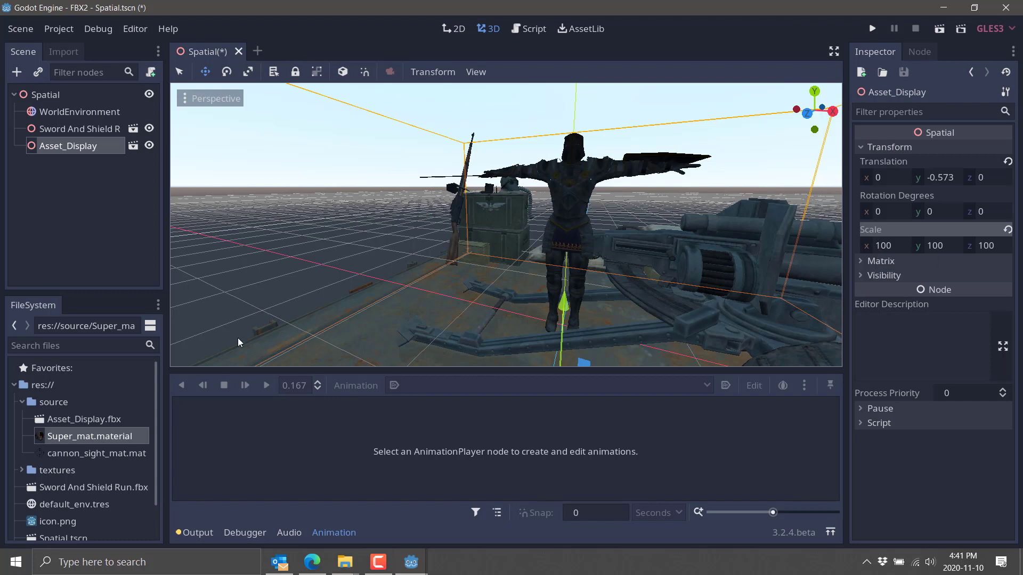
Select Asset_Display.fbx and scroll through its Import tab options
click(86, 419)
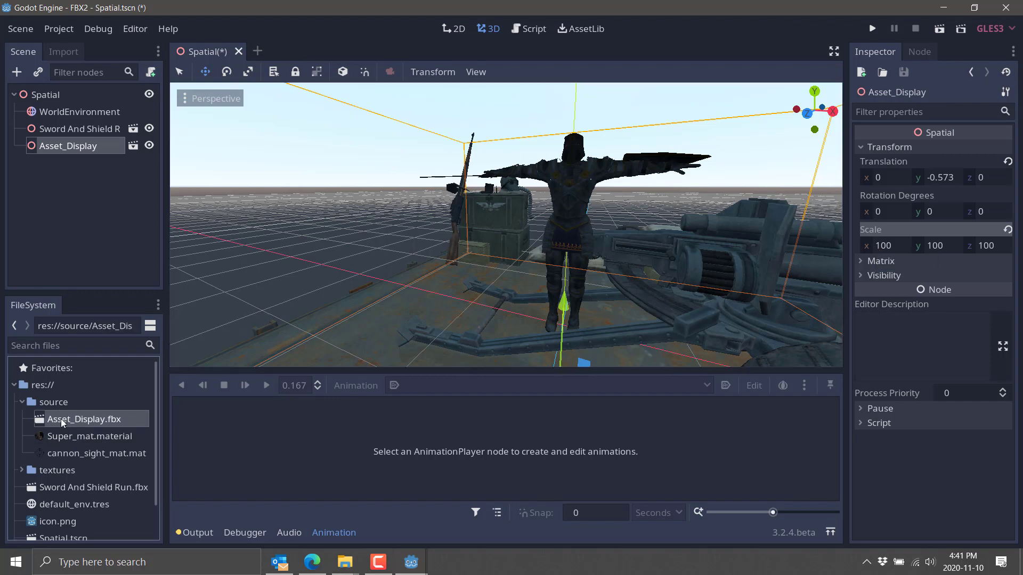
click(64, 52)
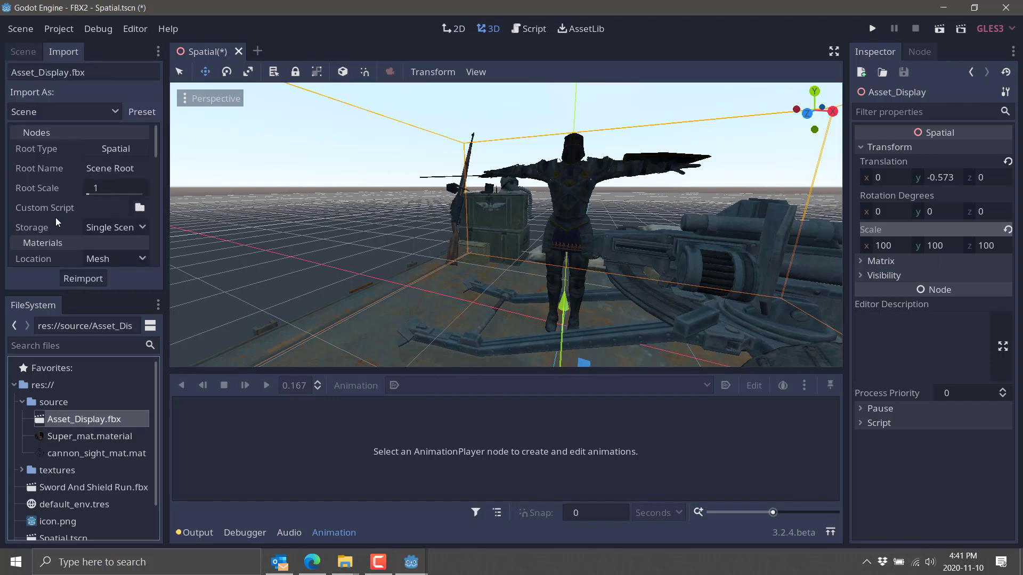
scroll(down, 3)
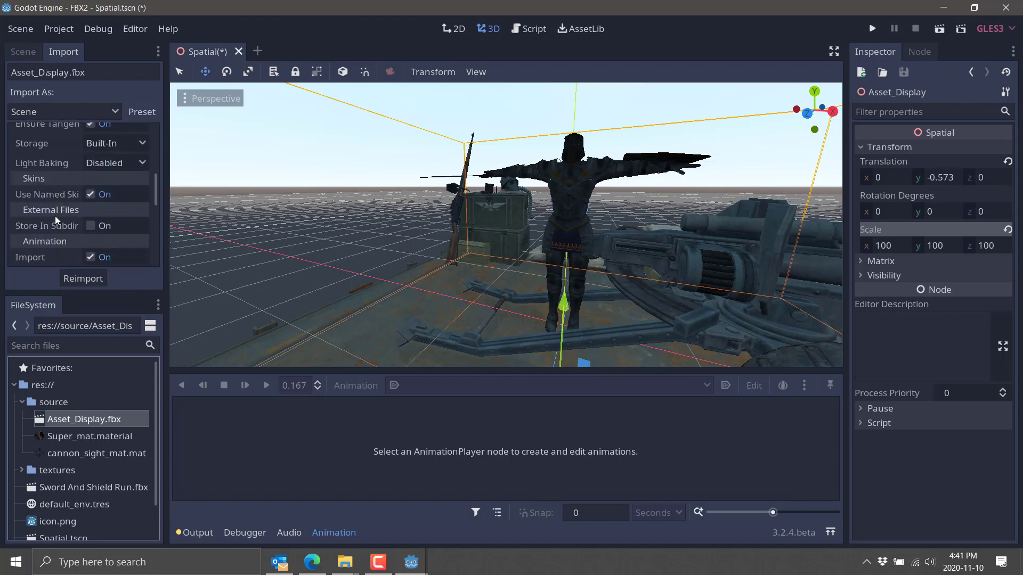
scroll(down, 3)
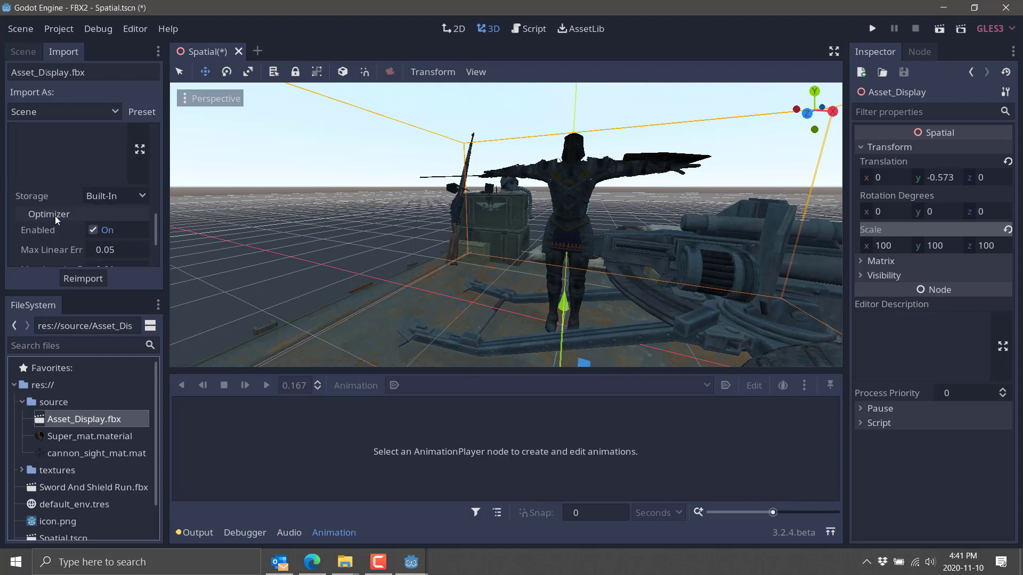
scroll(down, 3)
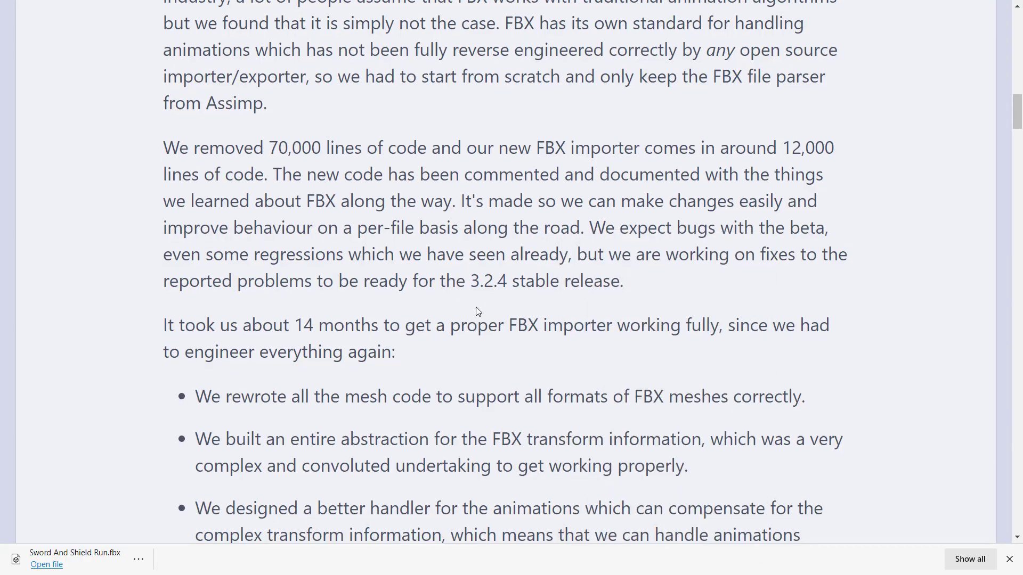
Scroll through the FBX importer article's FBX SDK and testing sections
scroll(down, 3)
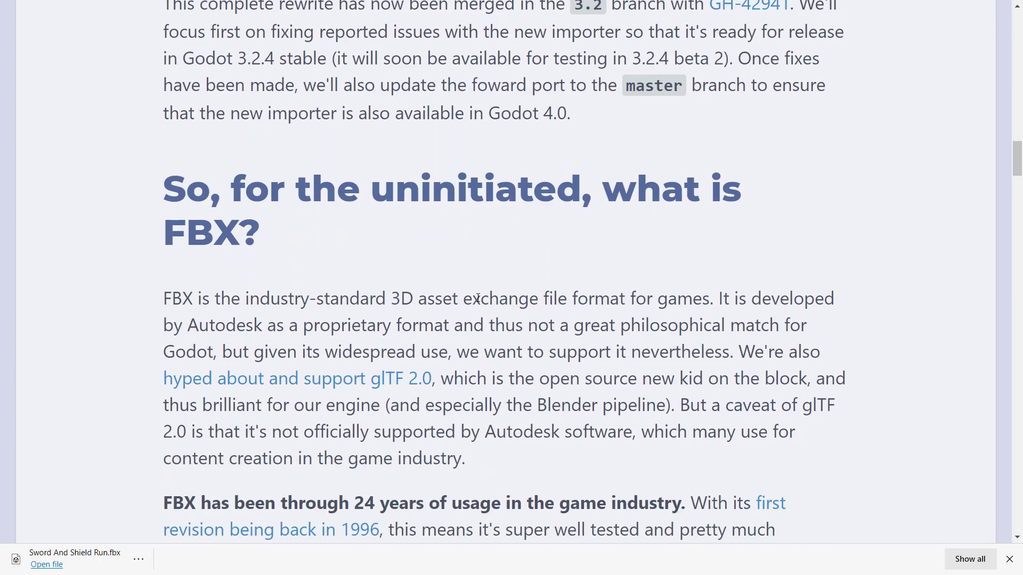
scroll(down, 3)
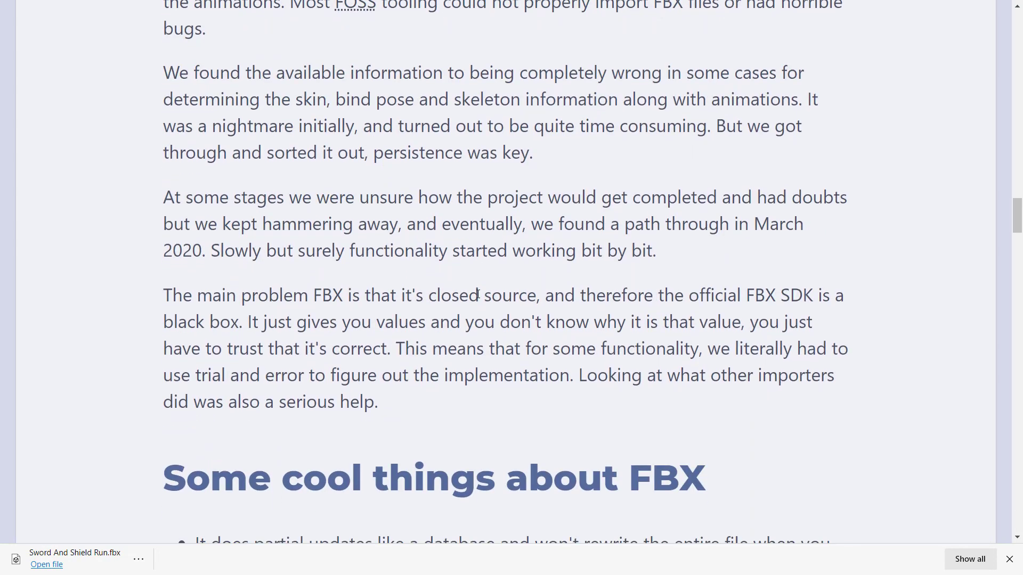
scroll(down, 3)
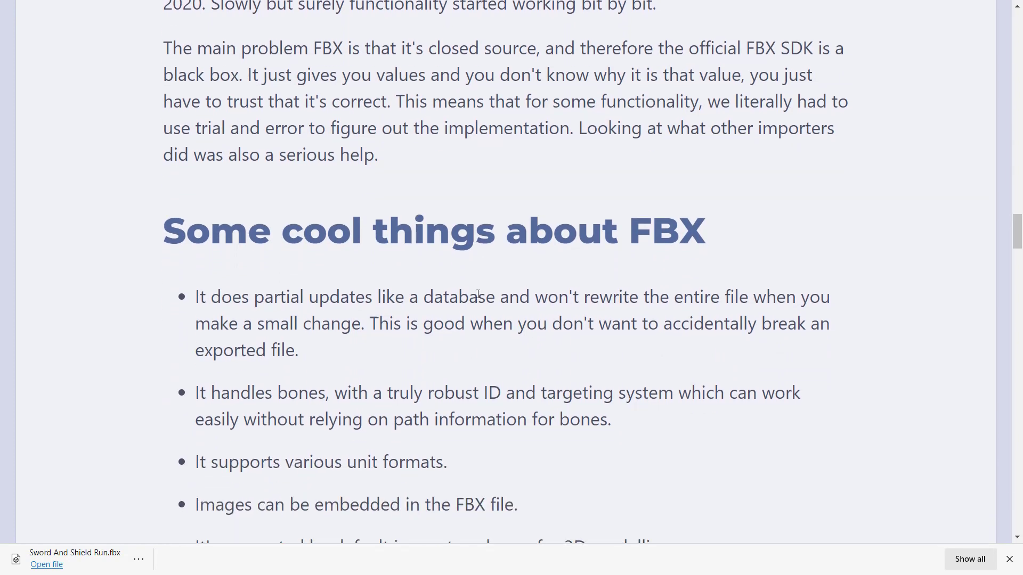
scroll(down, 3)
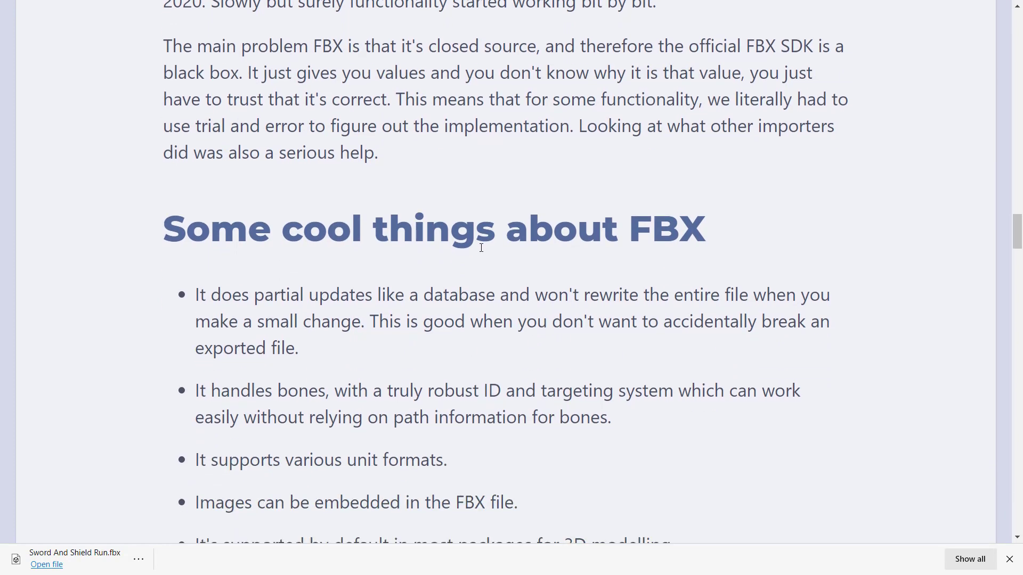
scroll(down, 3)
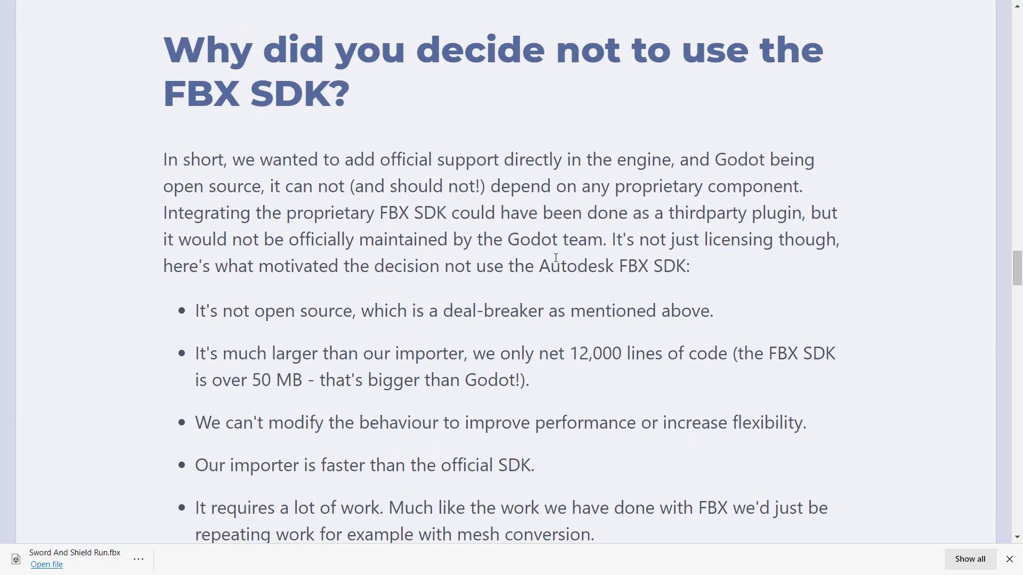
scroll(down, 3)
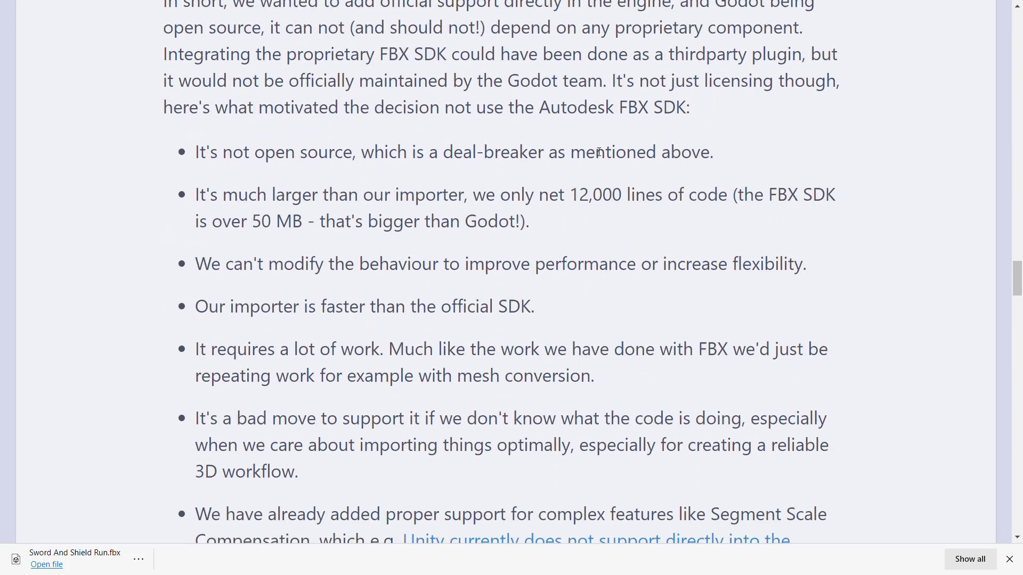
scroll(down, 3)
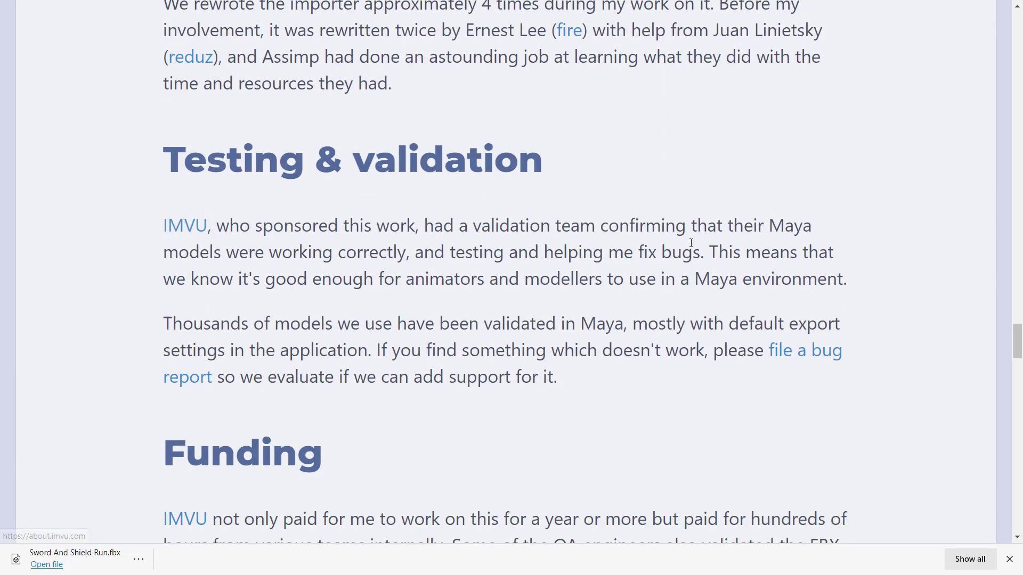
scroll(down, 3)
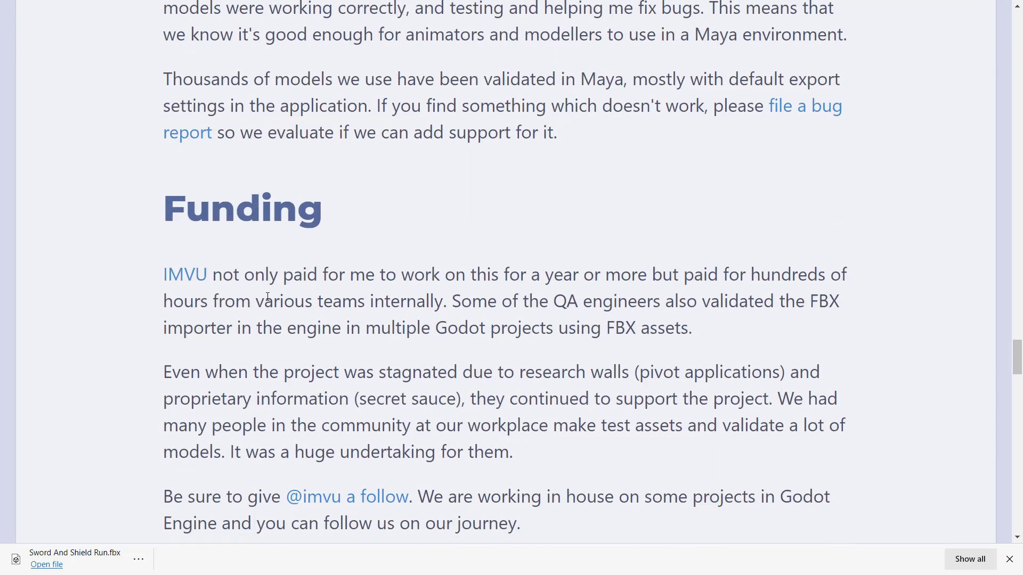
Highlight the IMVU funding paragraph, then read on through the personal journey section
drag(241, 274, 619, 274)
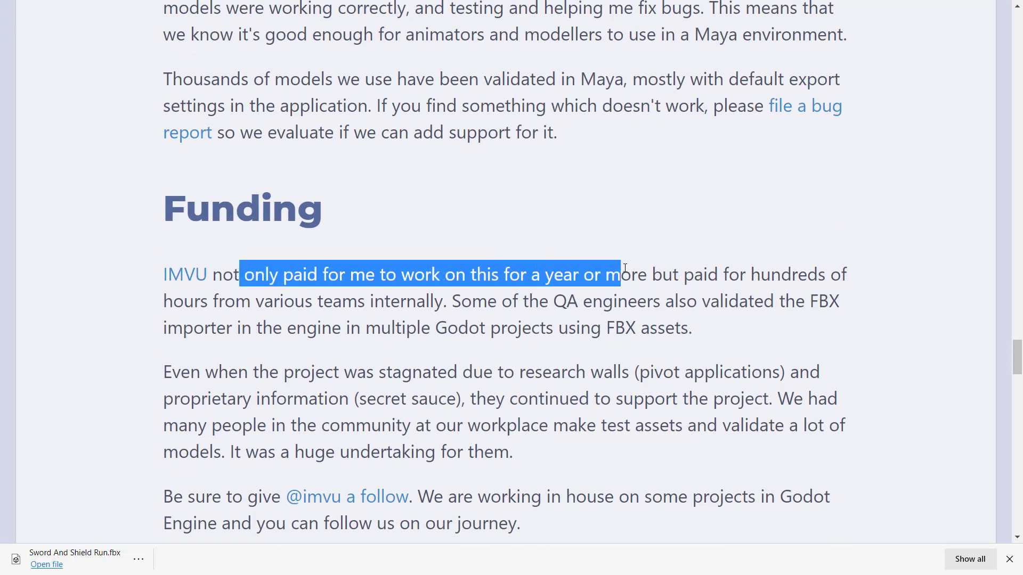
drag(618, 274, 552, 300)
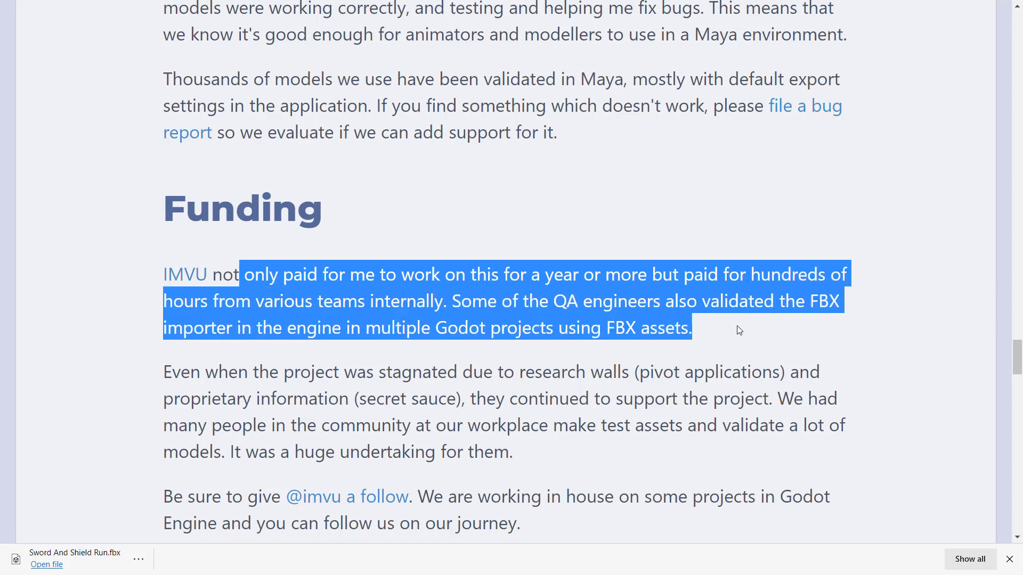
scroll(down, 3)
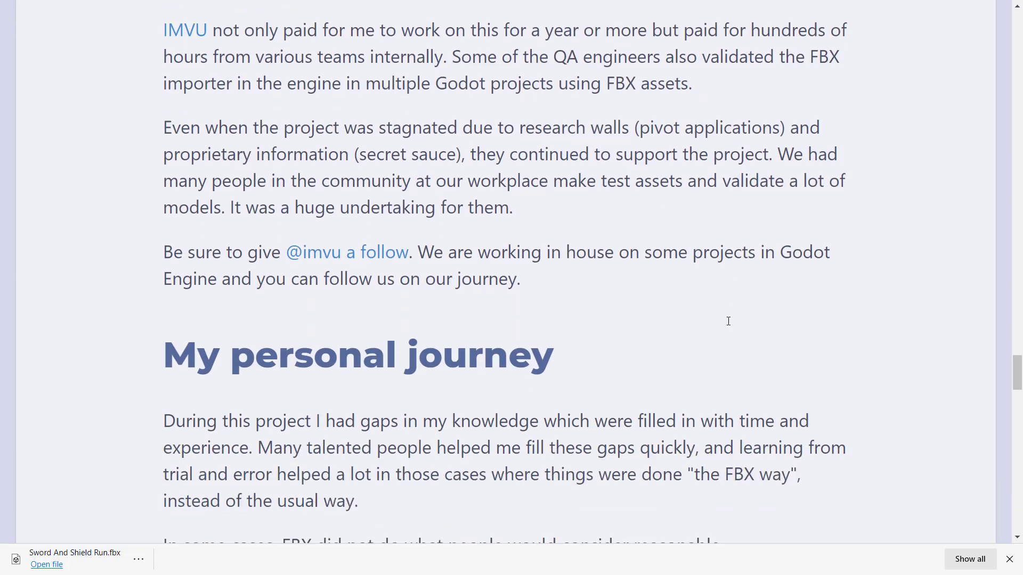
scroll(down, 3)
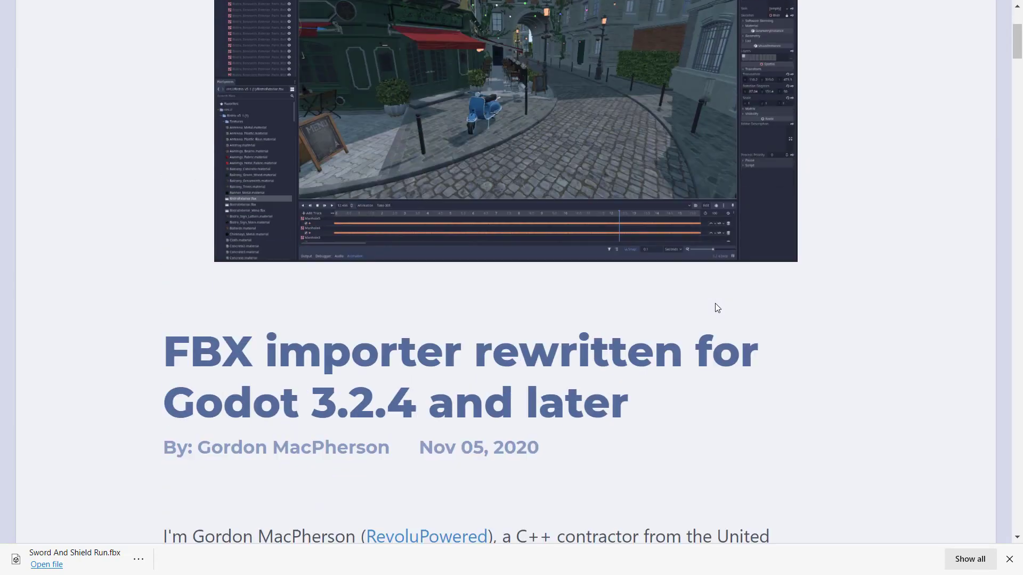
scroll(down, 3)
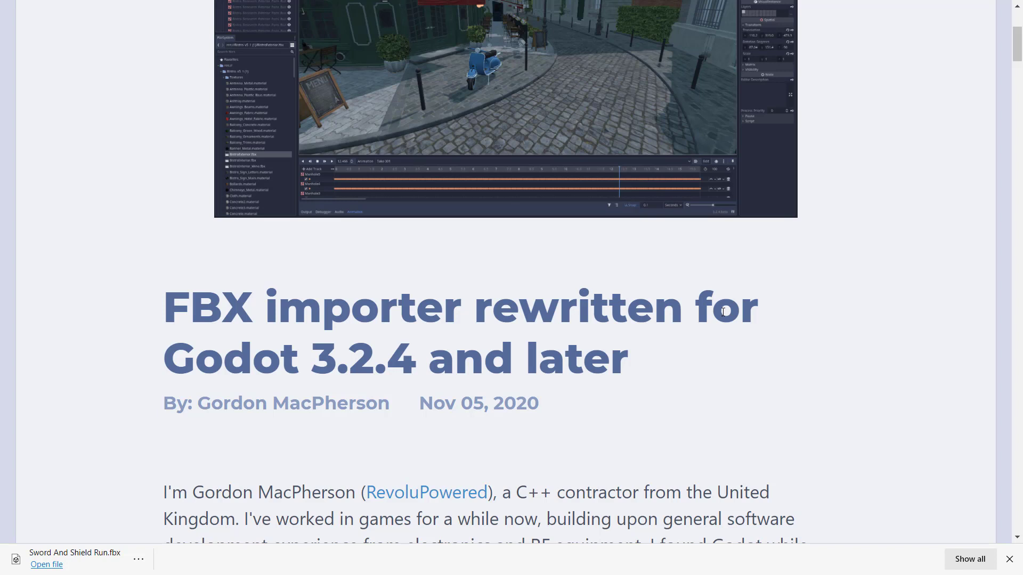
mouse_move(484, 501)
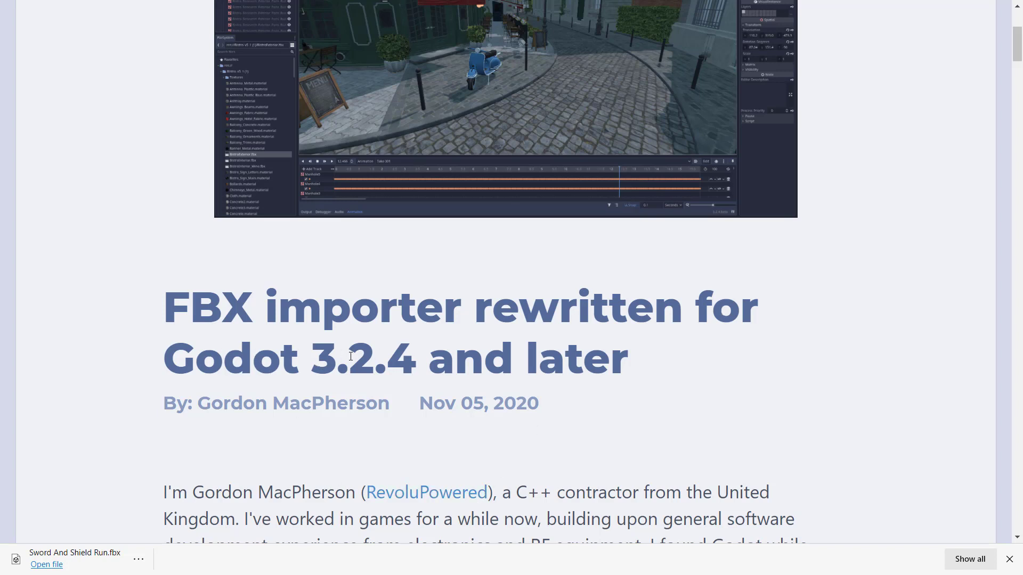
mouse_move(524, 341)
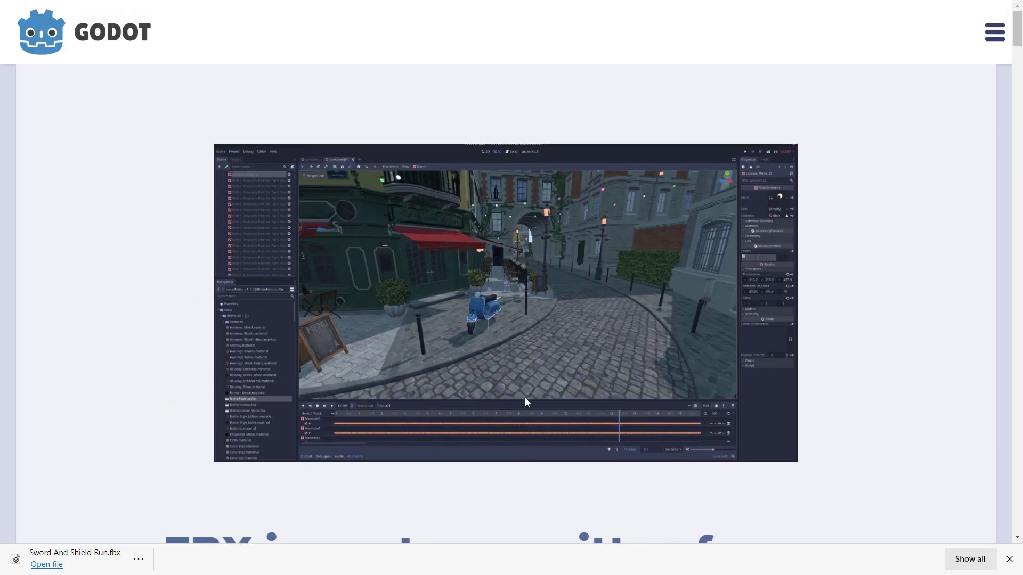
scroll(down, 3)
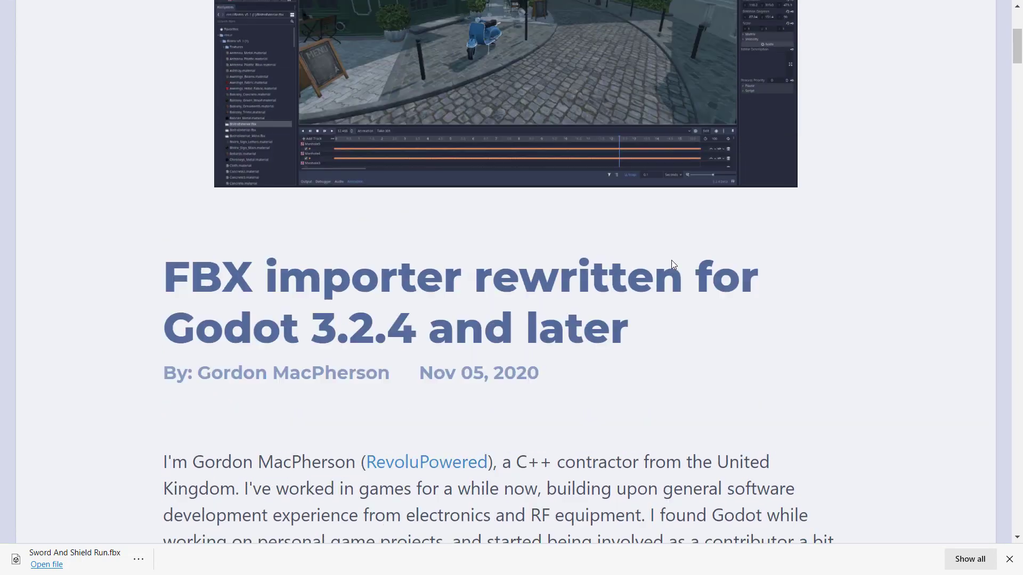
scroll(up, 3)
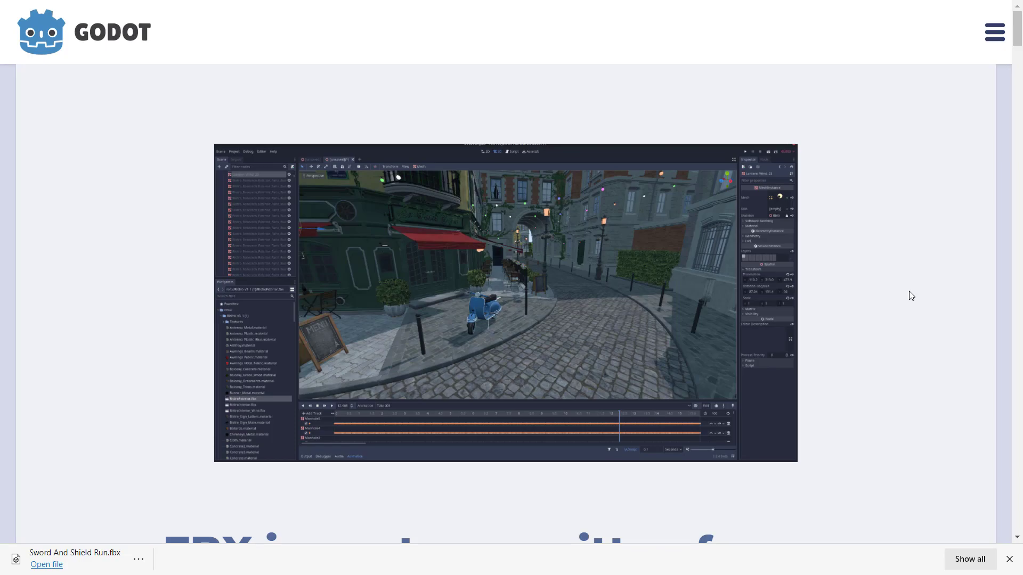
scroll(down, 3)
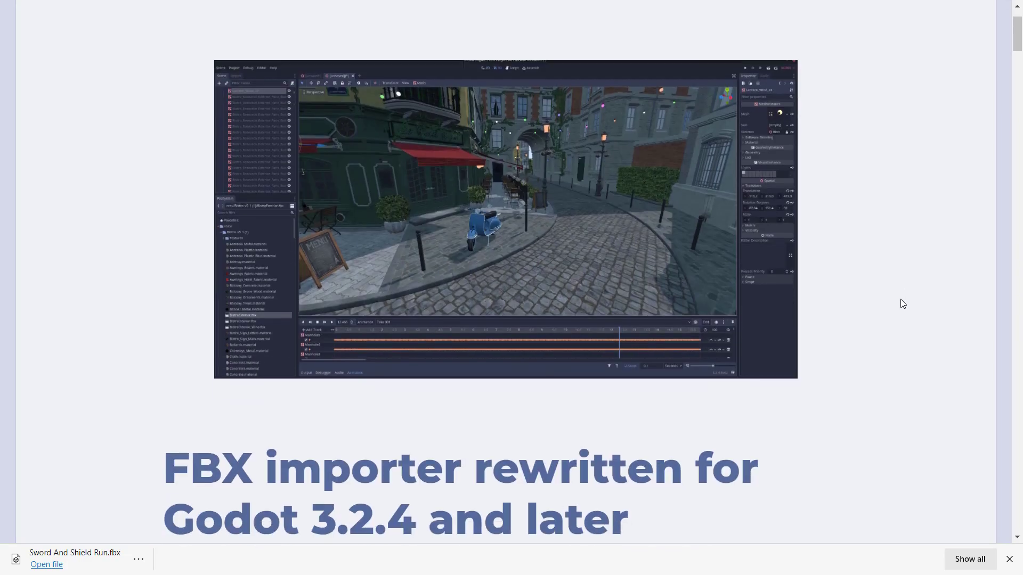
scroll(down, 3)
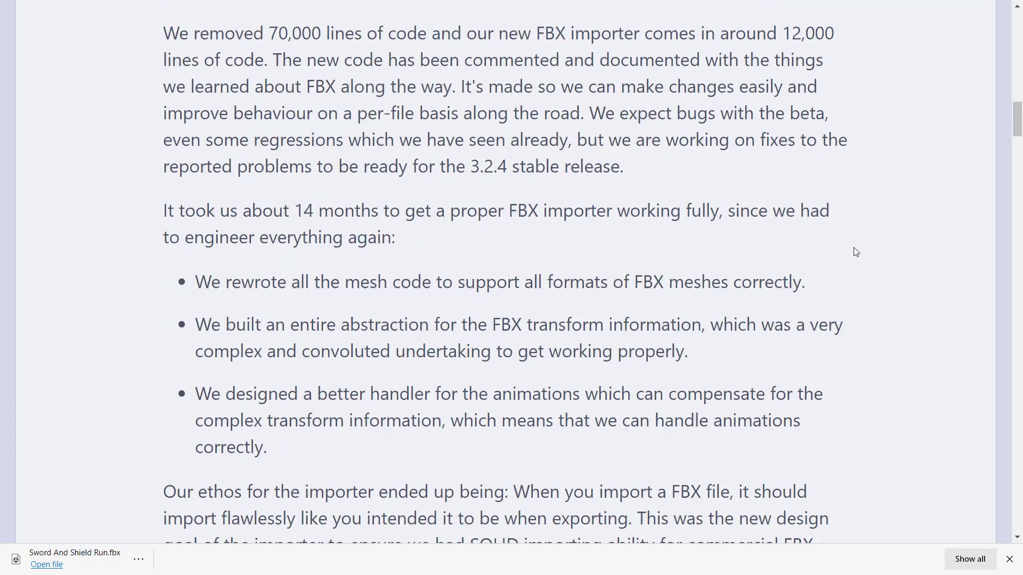
scroll(down, 3)
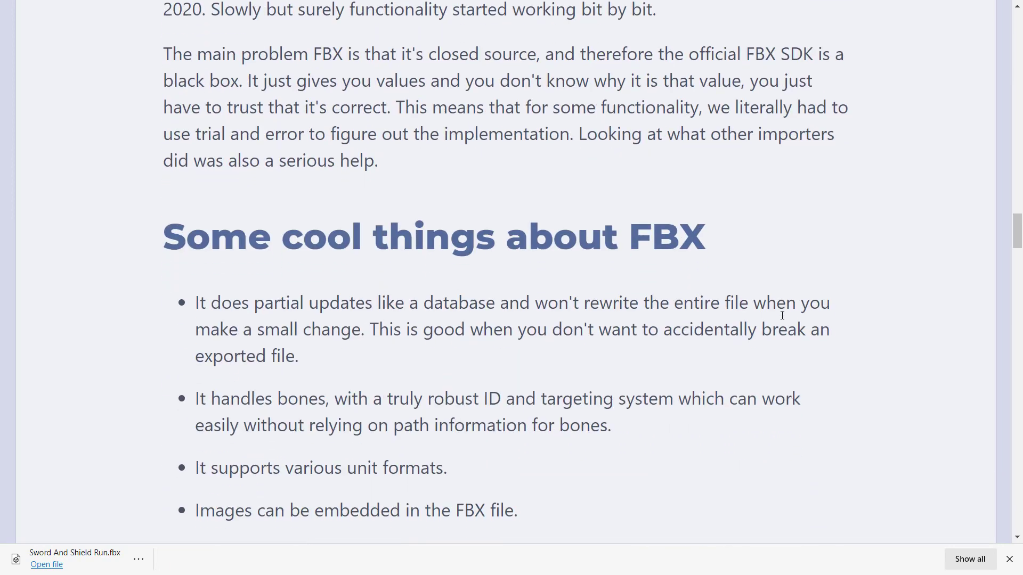
scroll(down, 3)
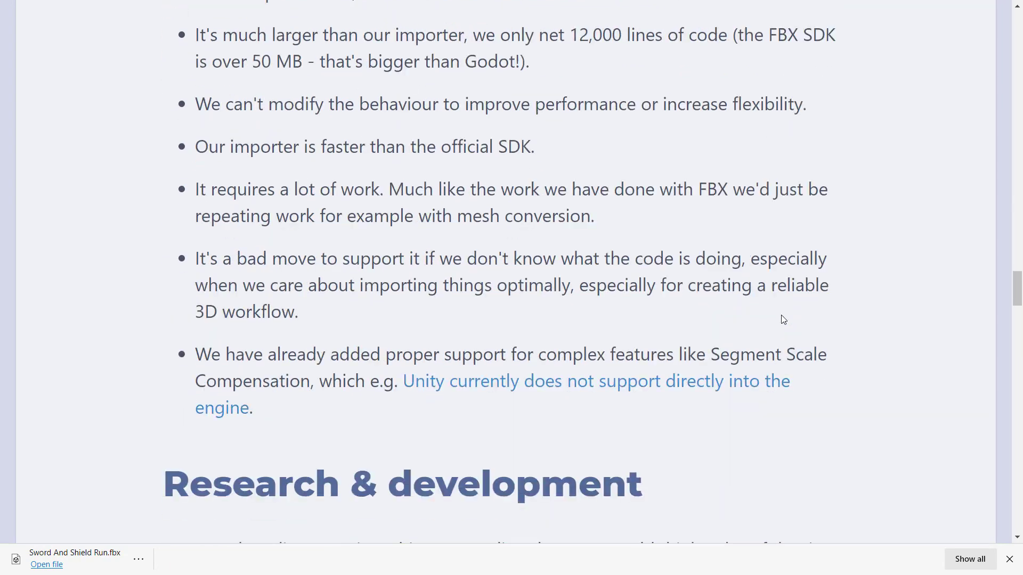
scroll(down, 3)
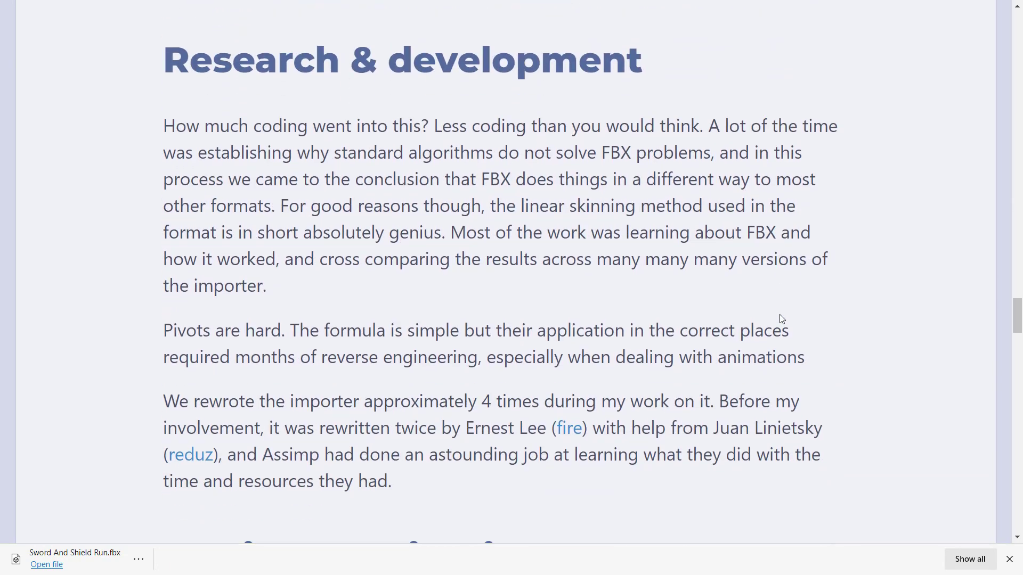
scroll(down, 3)
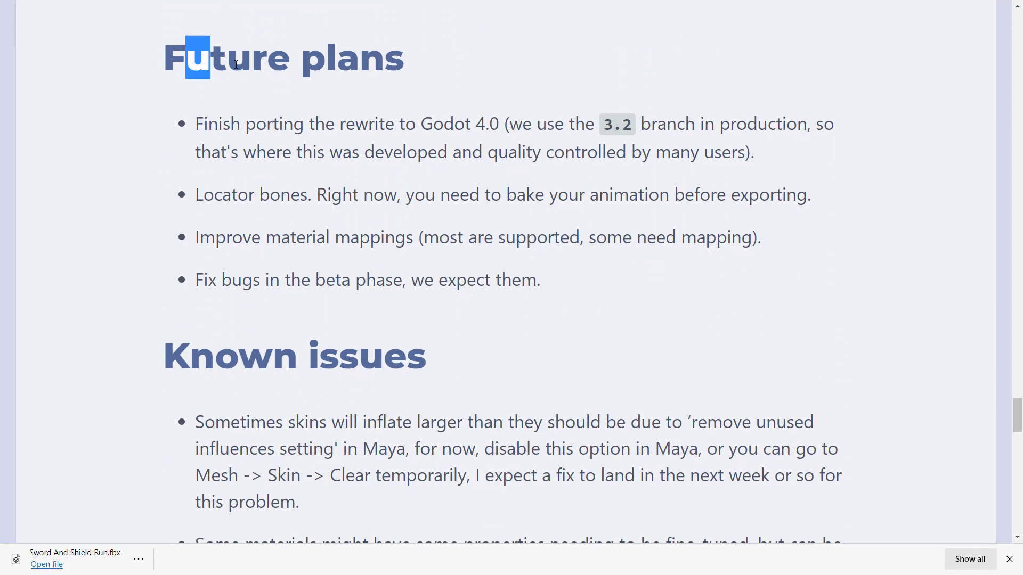
drag(231, 124, 562, 125)
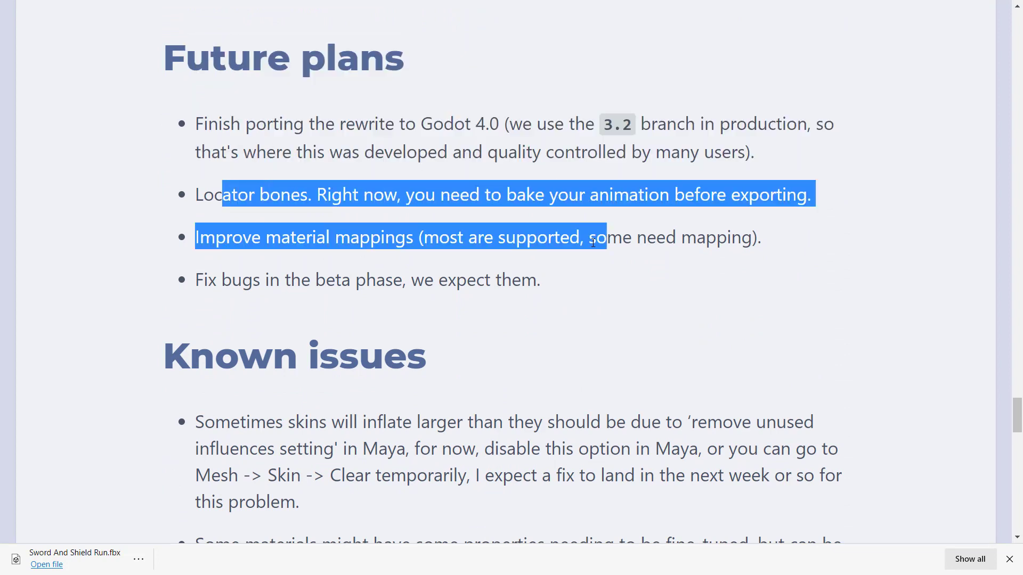
click(207, 236)
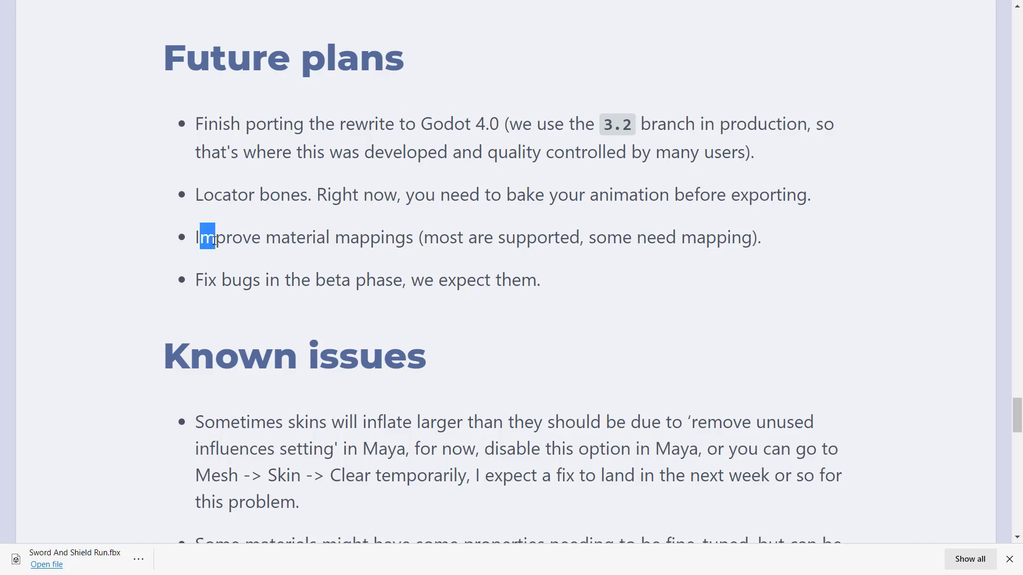
drag(209, 236, 760, 237)
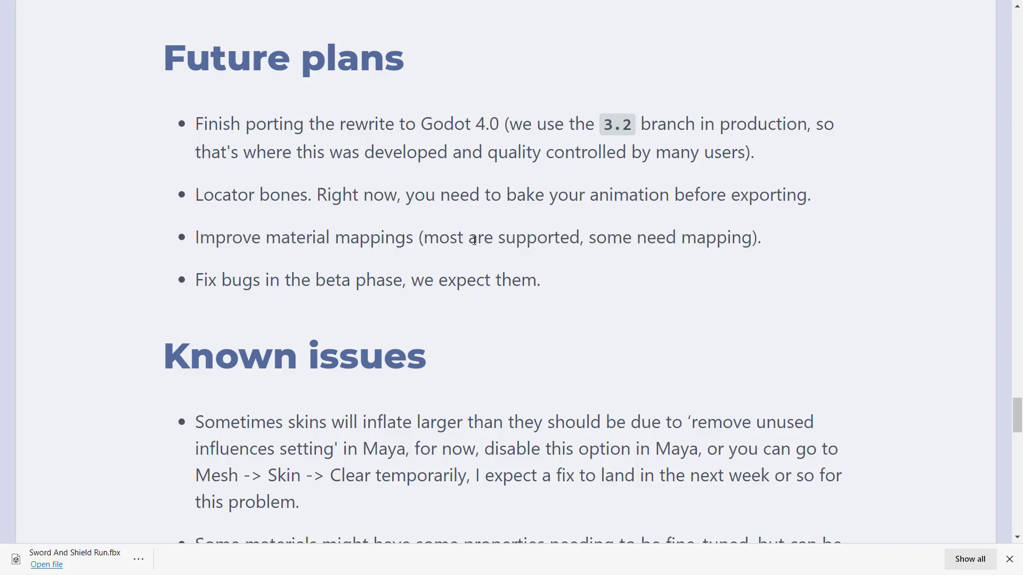
double_click(716, 237)
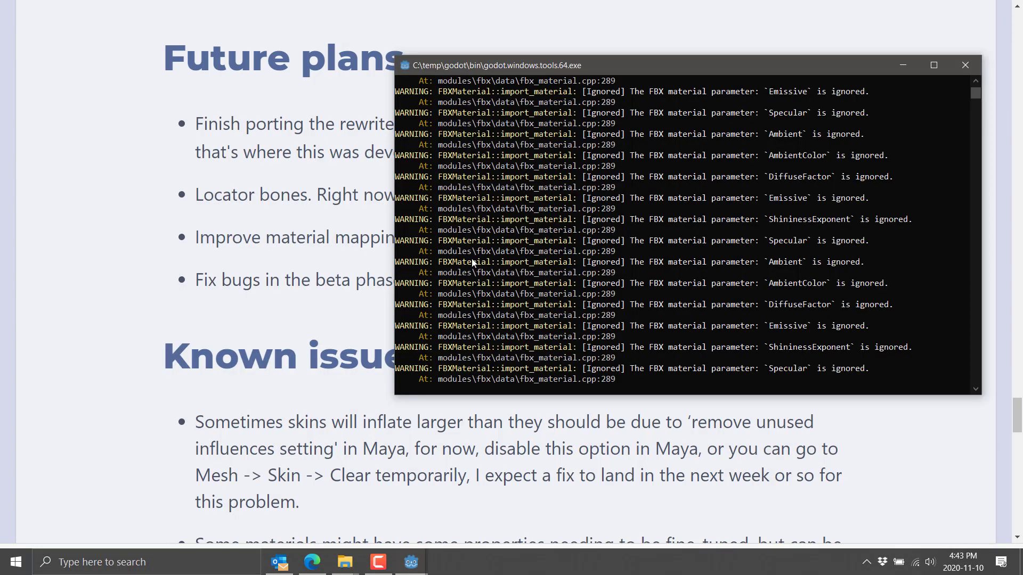
mouse_move(863, 325)
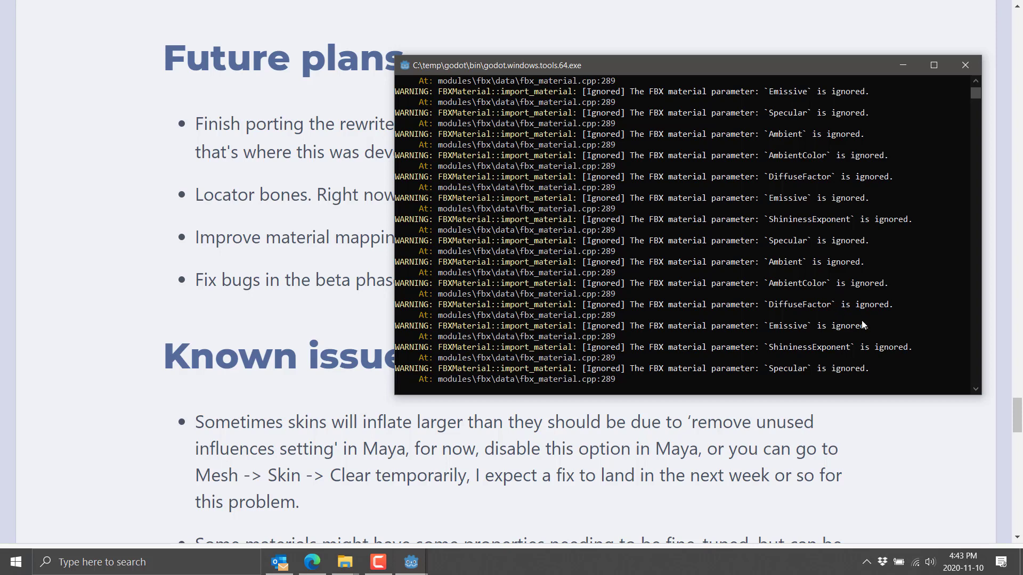
mouse_move(801, 344)
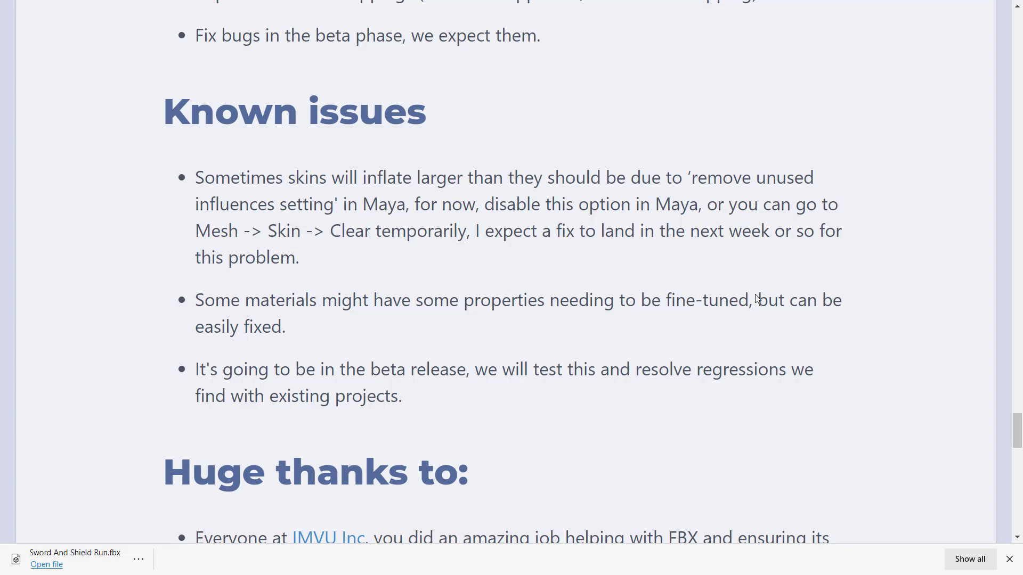
scroll(up, 3)
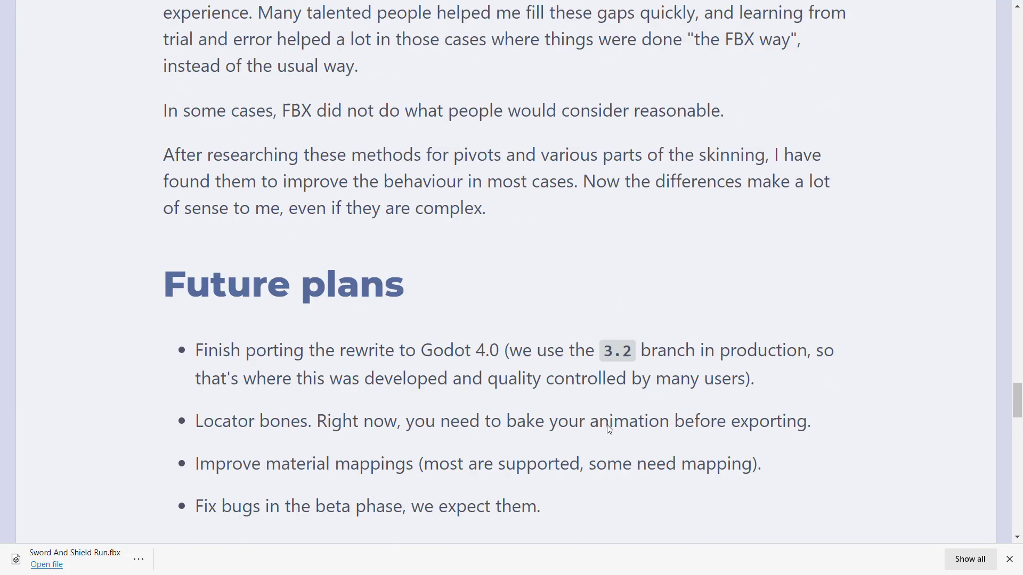